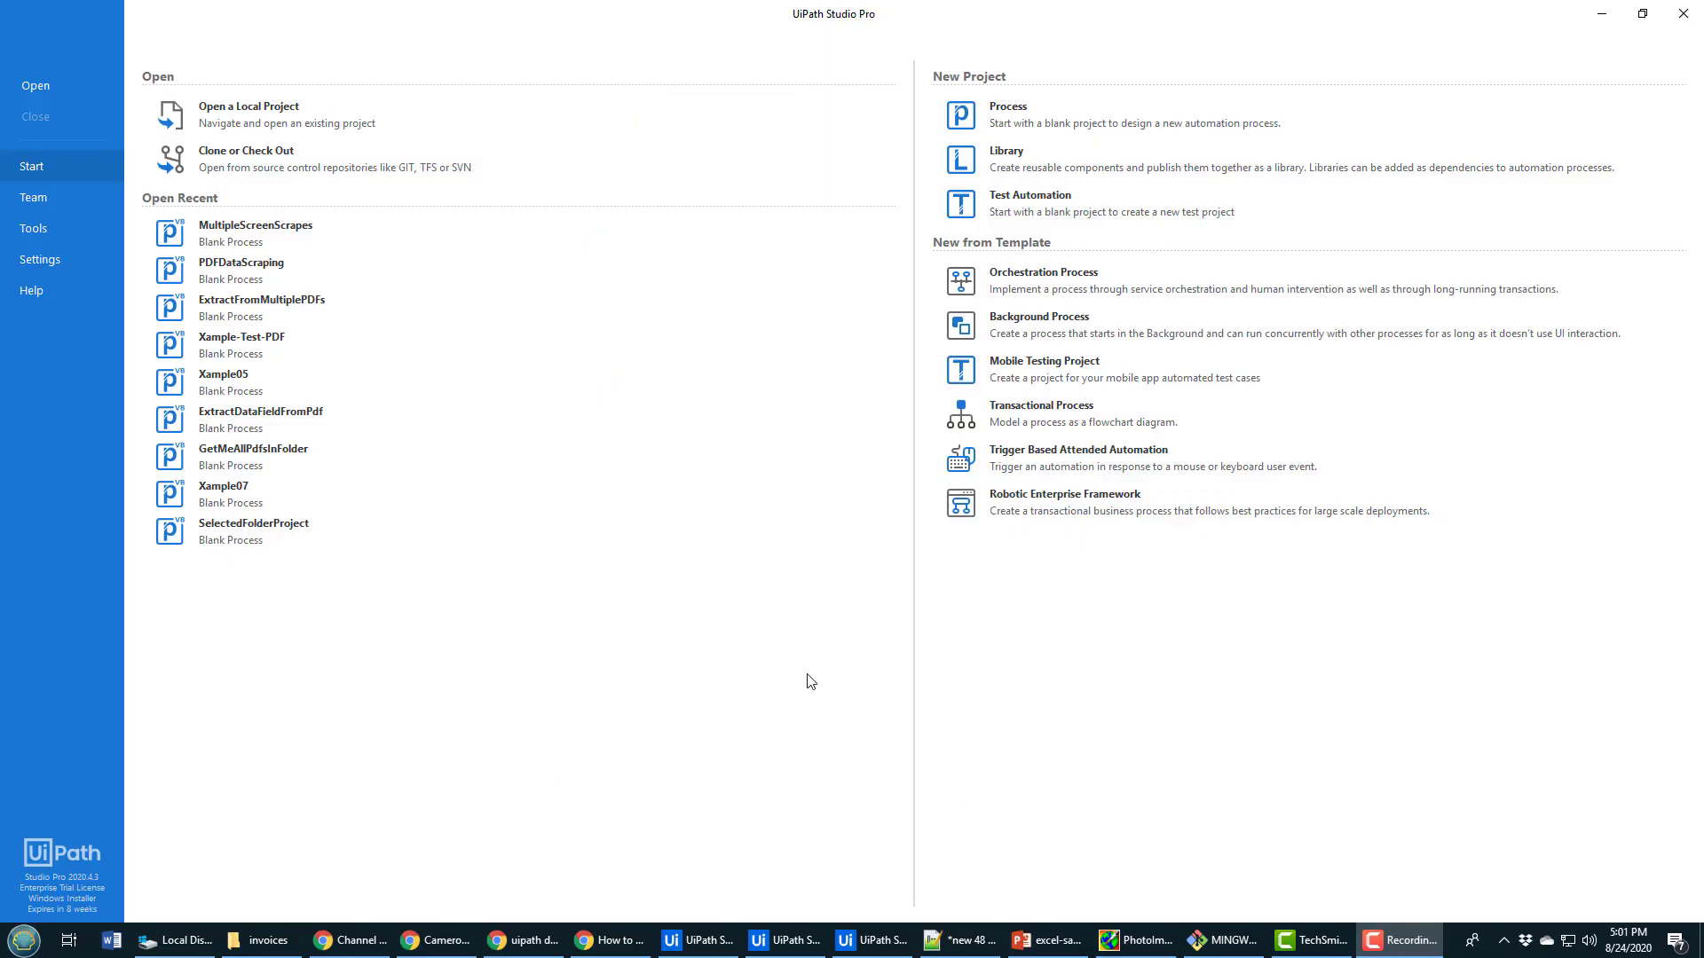
Step: Start a new blank Process project named MoveInvoices and create it
{"action": "left_click", "coordinate": [1006, 114]}
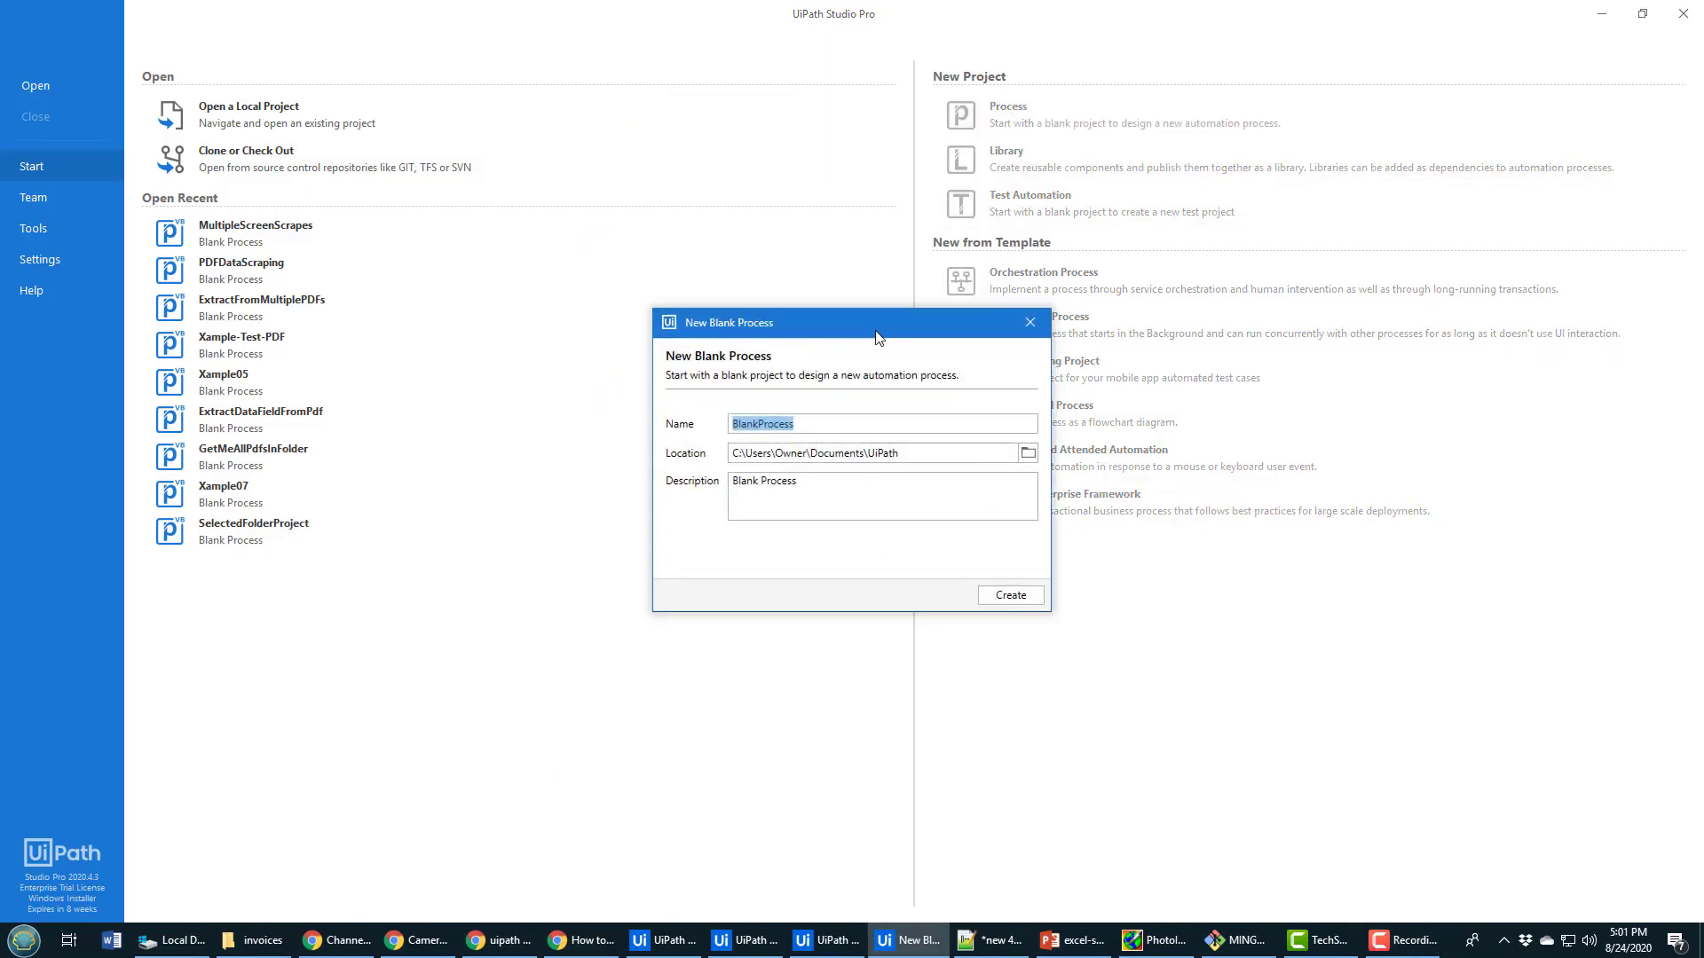
{"action": "type", "text": "MoveIndo"}
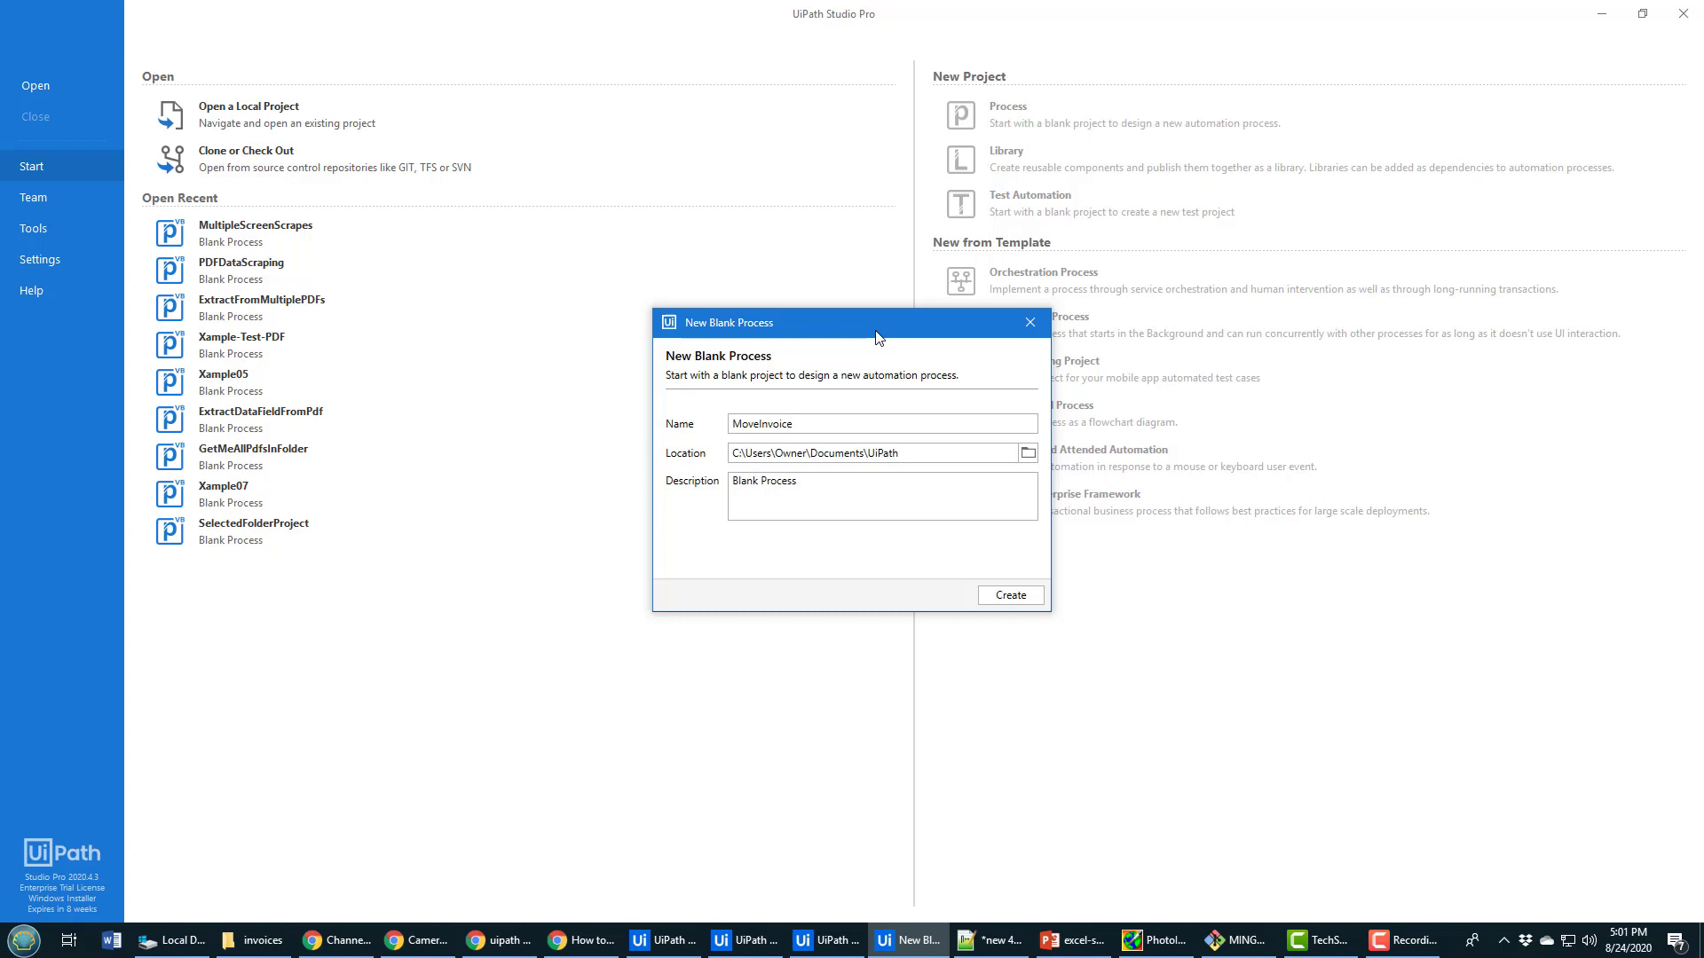
{"action": "type", "text": "s"}
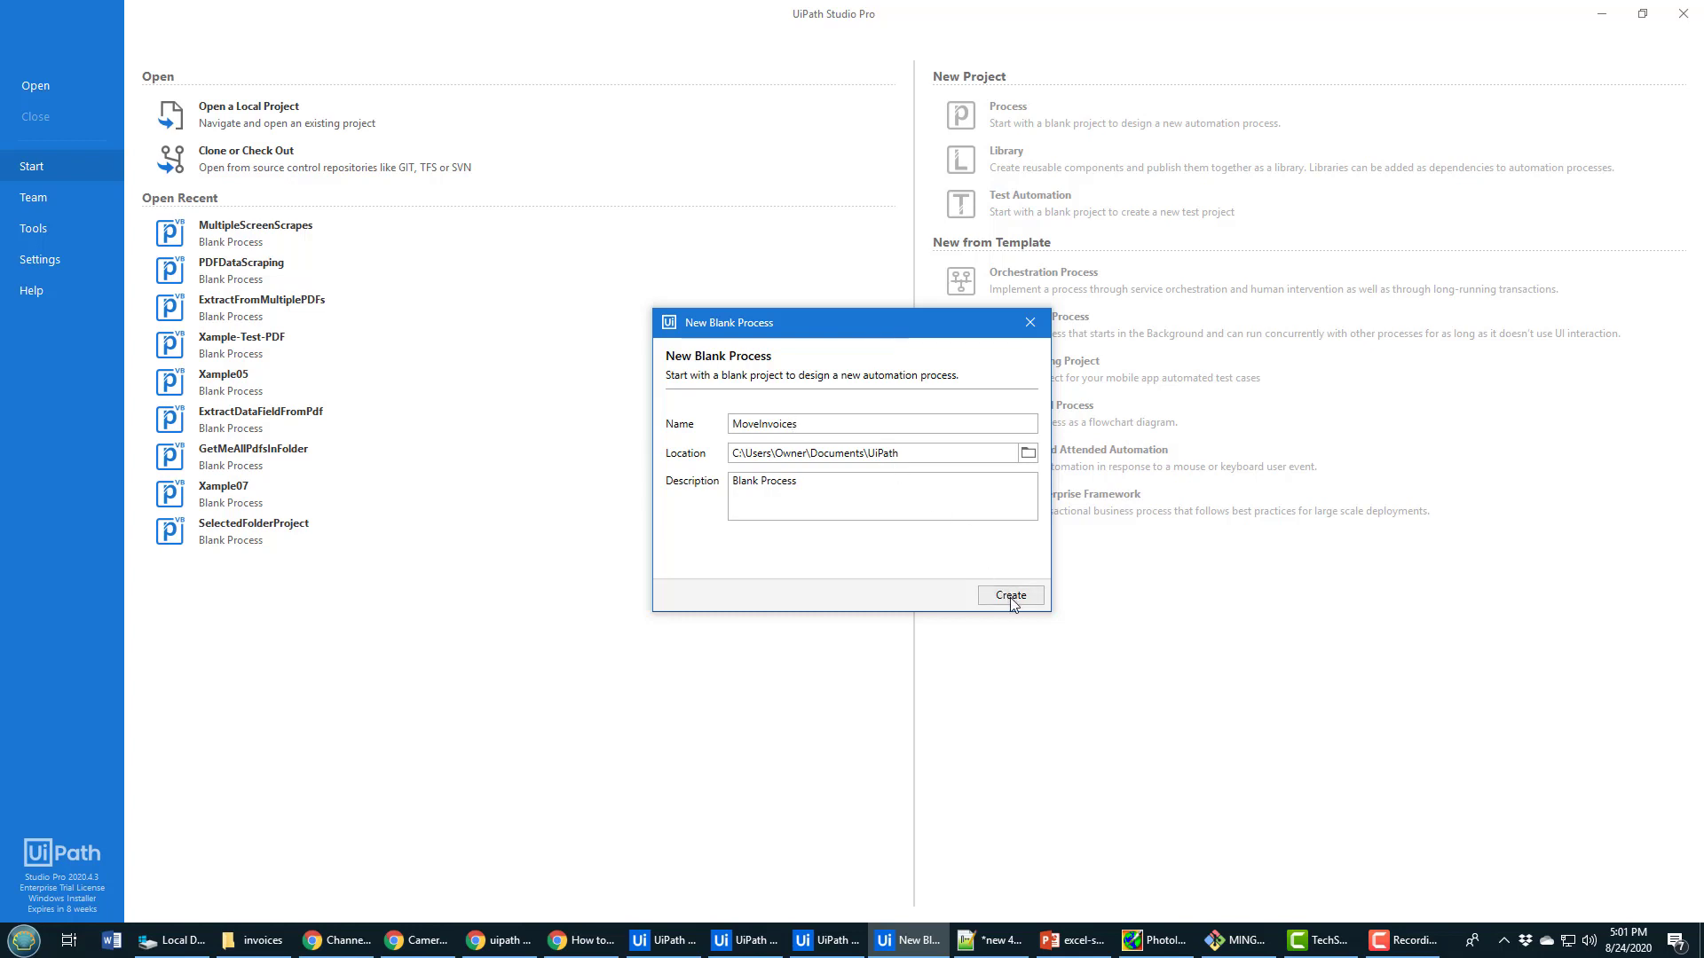
{"action": "left_click", "coordinate": [1008, 596]}
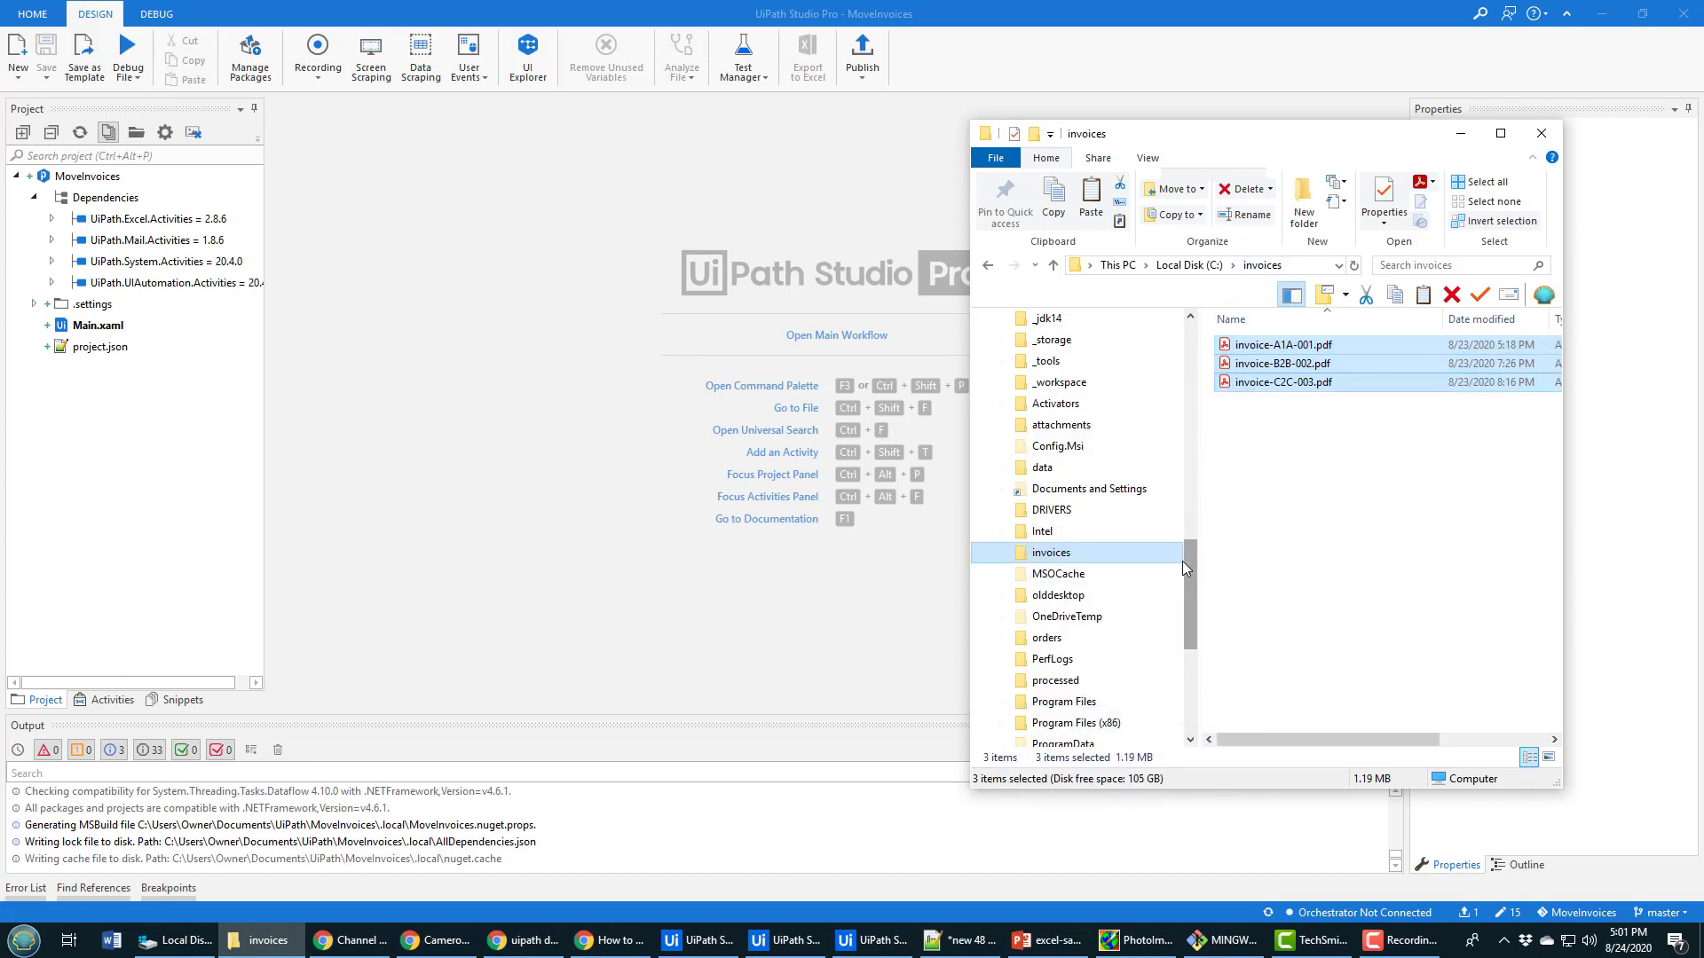
{"action": "mouse_move", "coordinate": [1084, 405]}
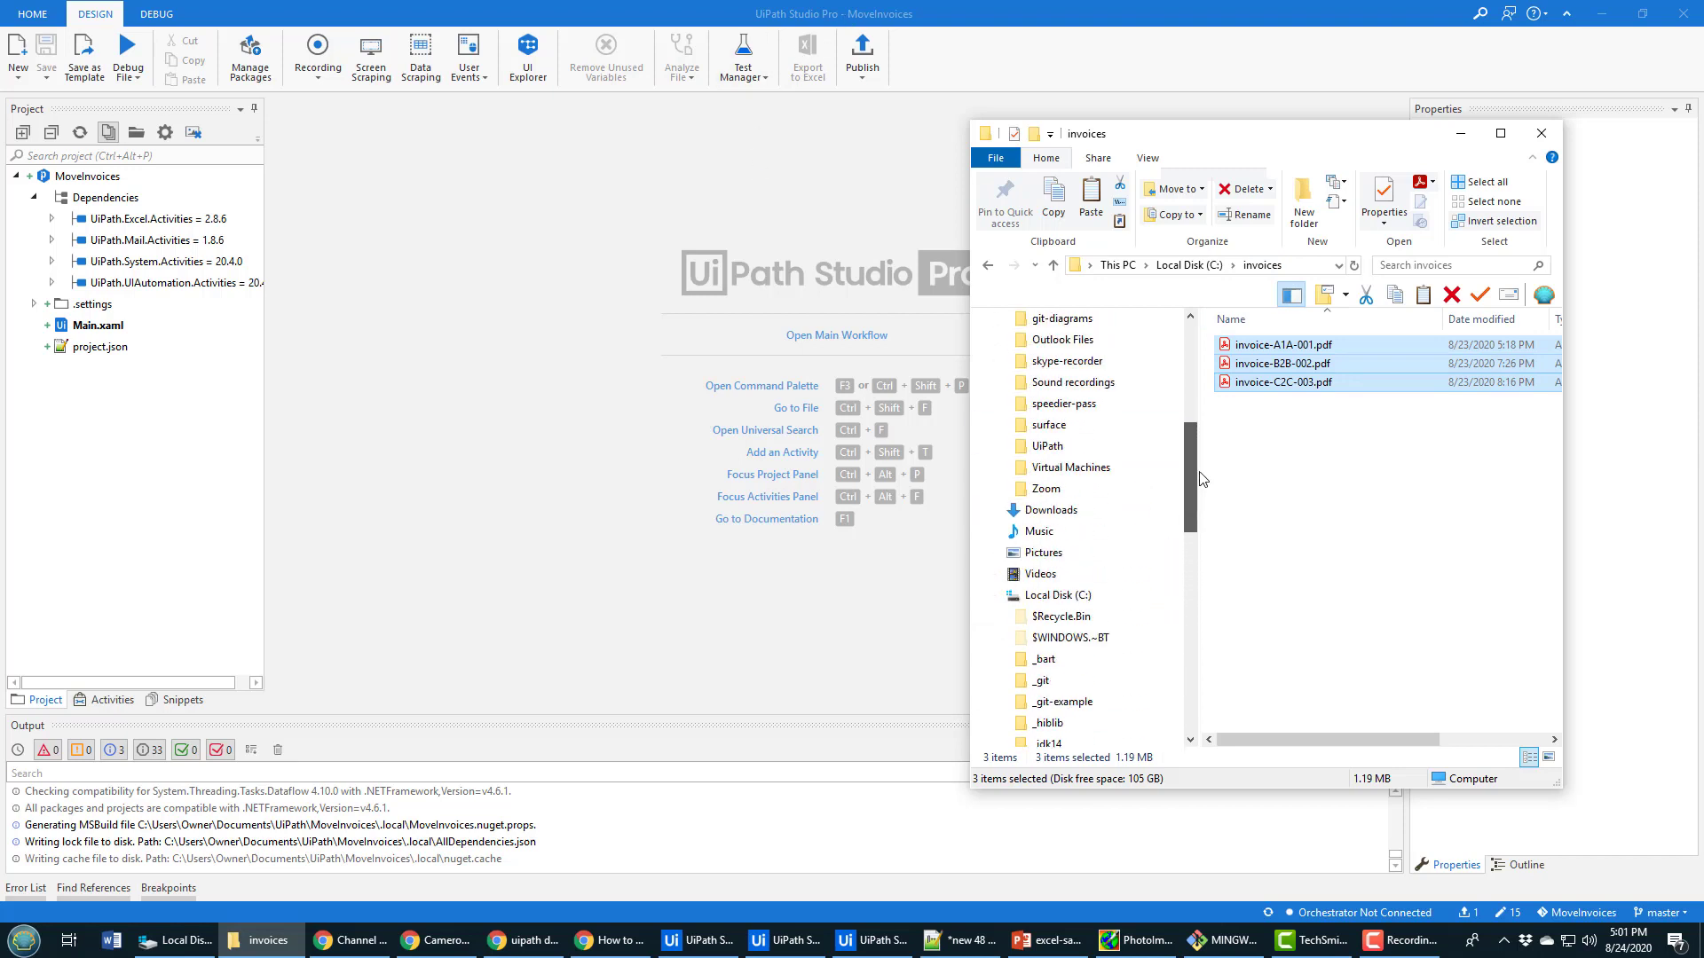
Step: Add empty invoices and processed folders inside Documents\UiPath\MoveInvoices
{"action": "scroll", "scroll_direction": "up", "scroll_amount": 3}
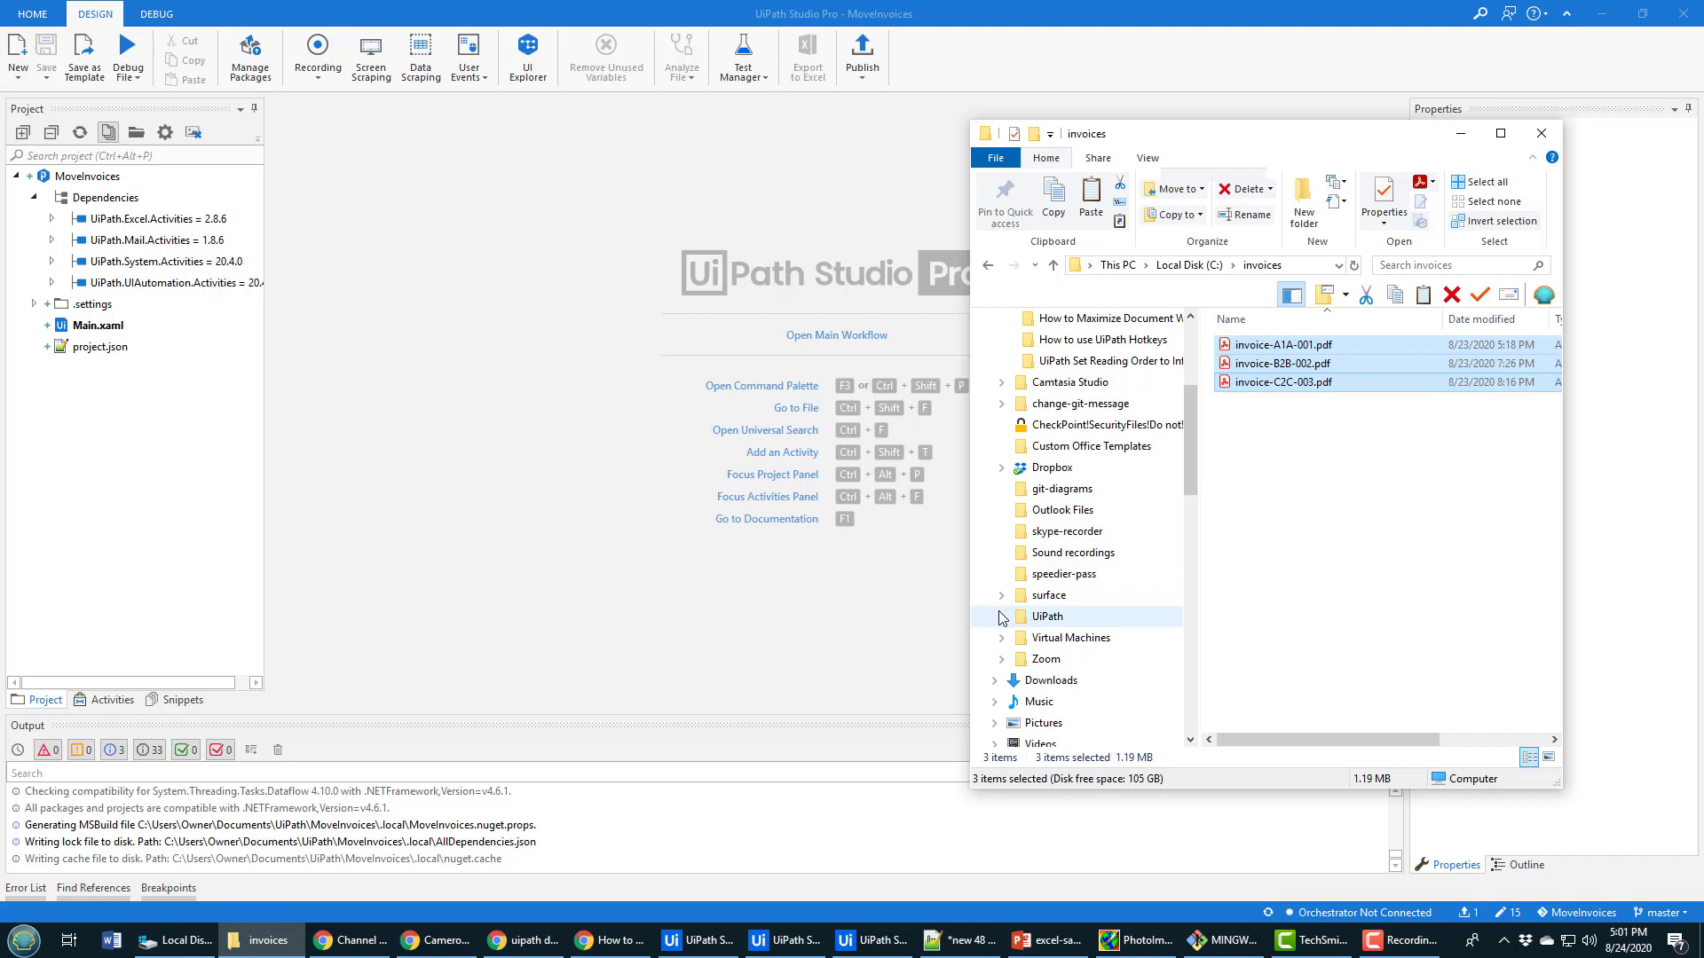
{"action": "scroll", "scroll_direction": "down", "scroll_amount": 3}
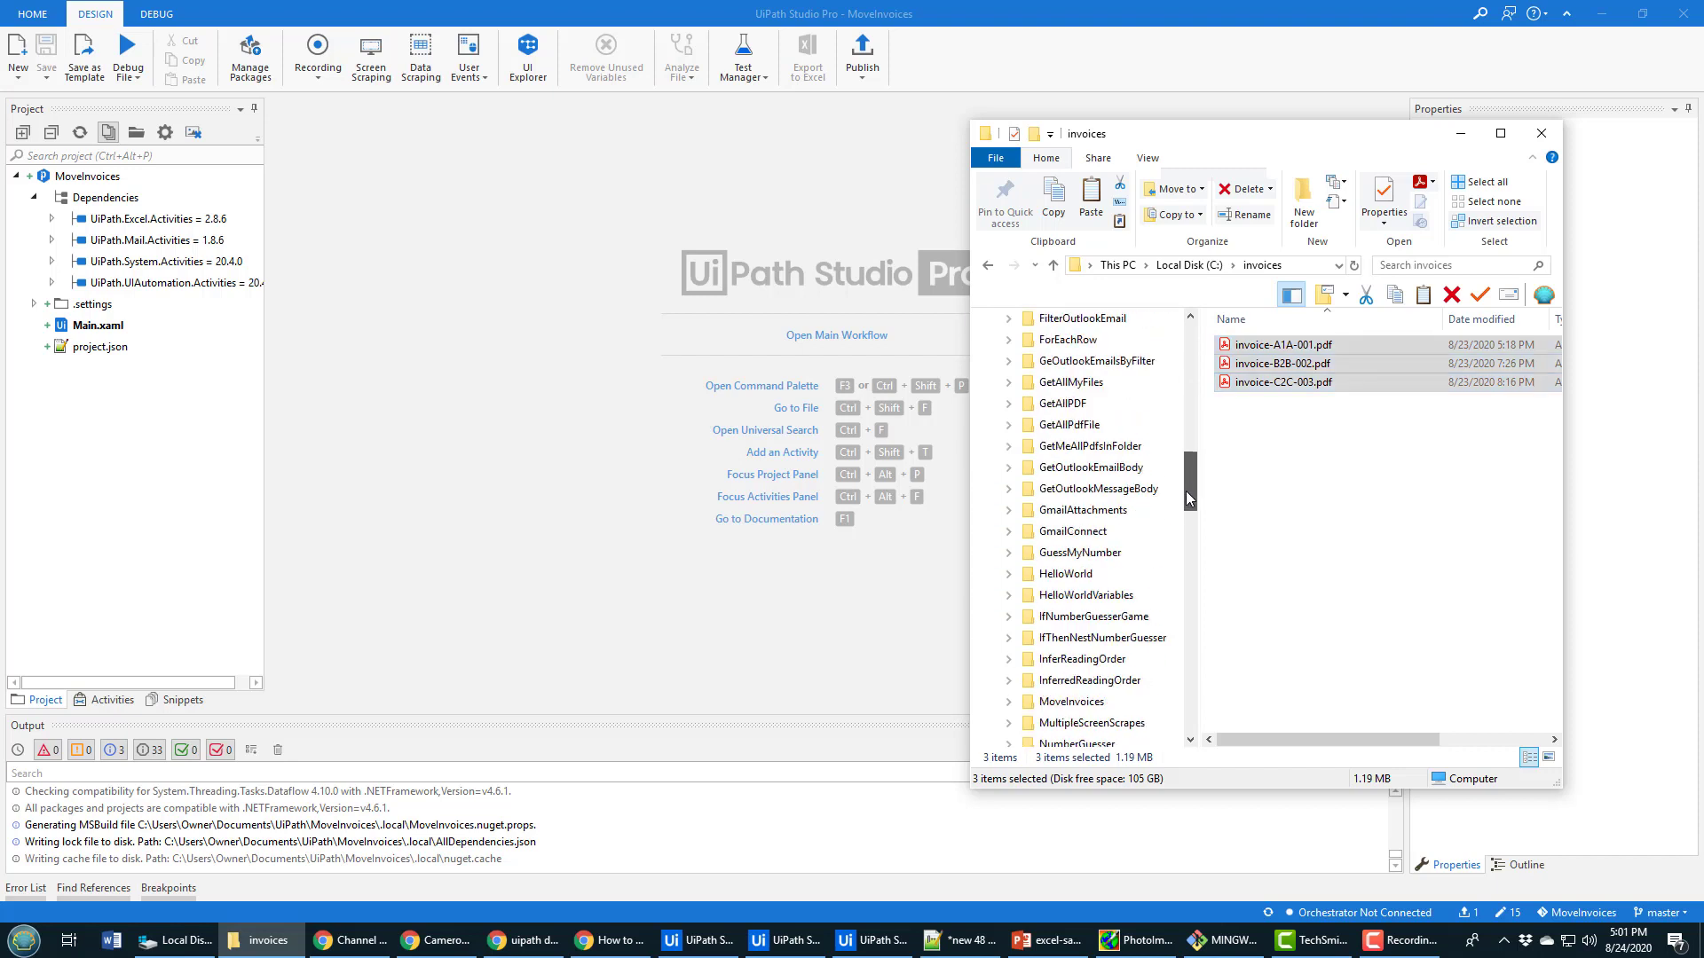
{"action": "scroll", "scroll_direction": "down", "scroll_amount": 3}
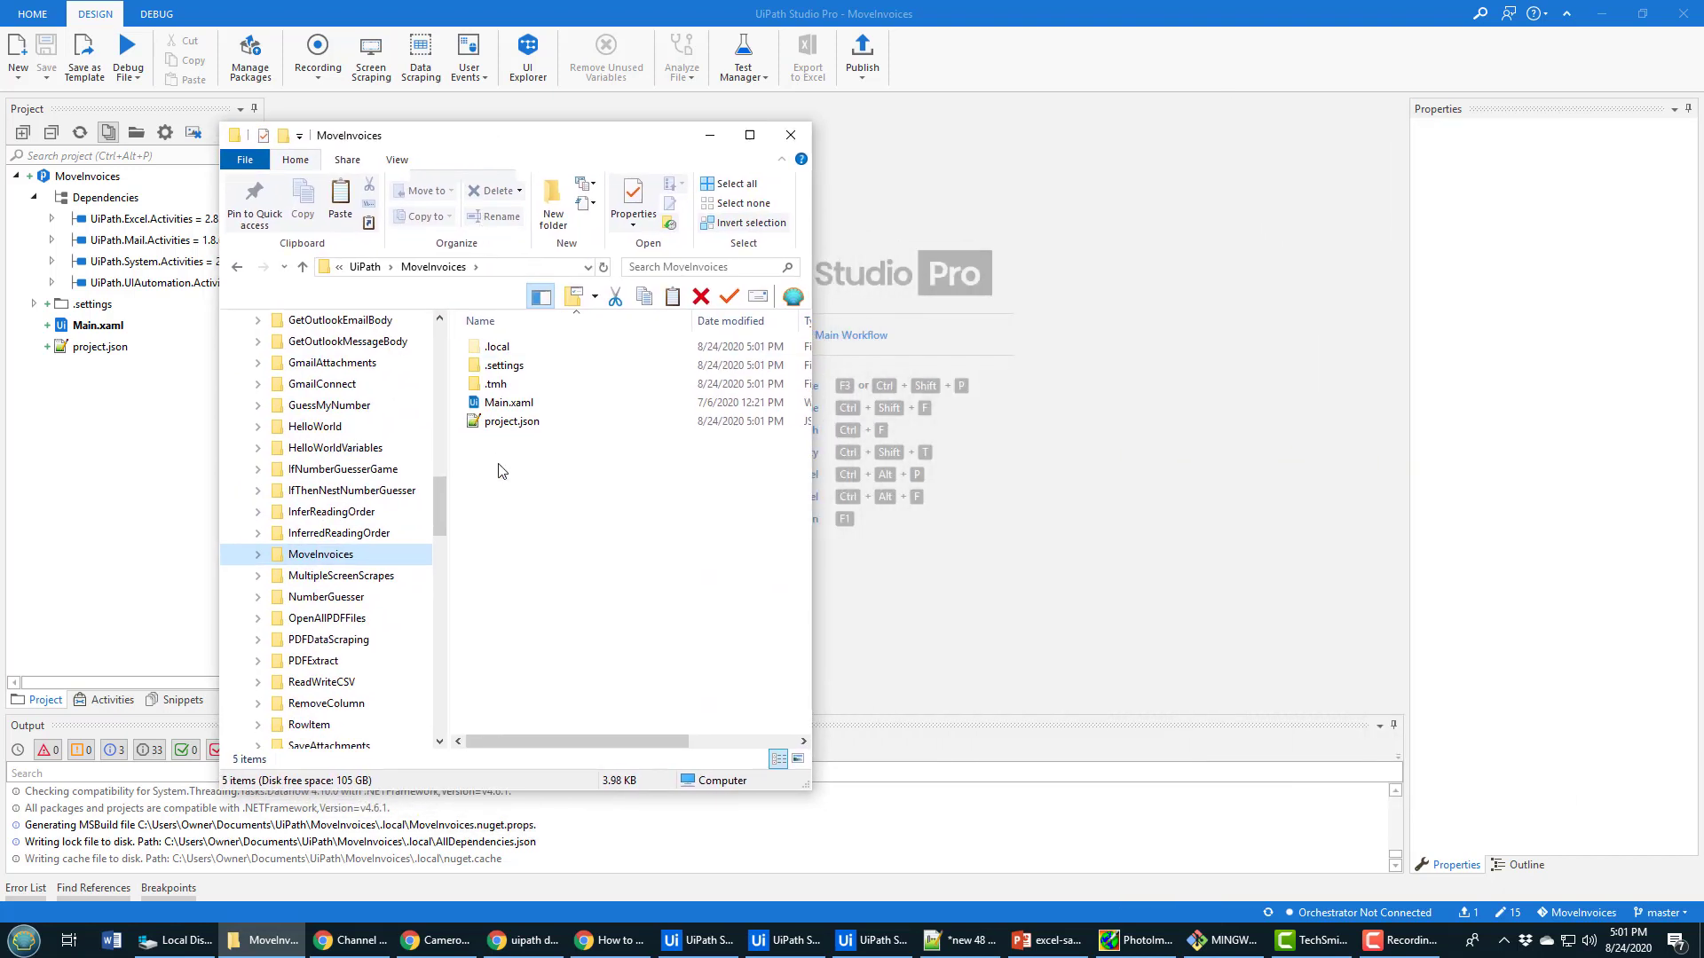
{"action": "right_click", "coordinate": [499, 470]}
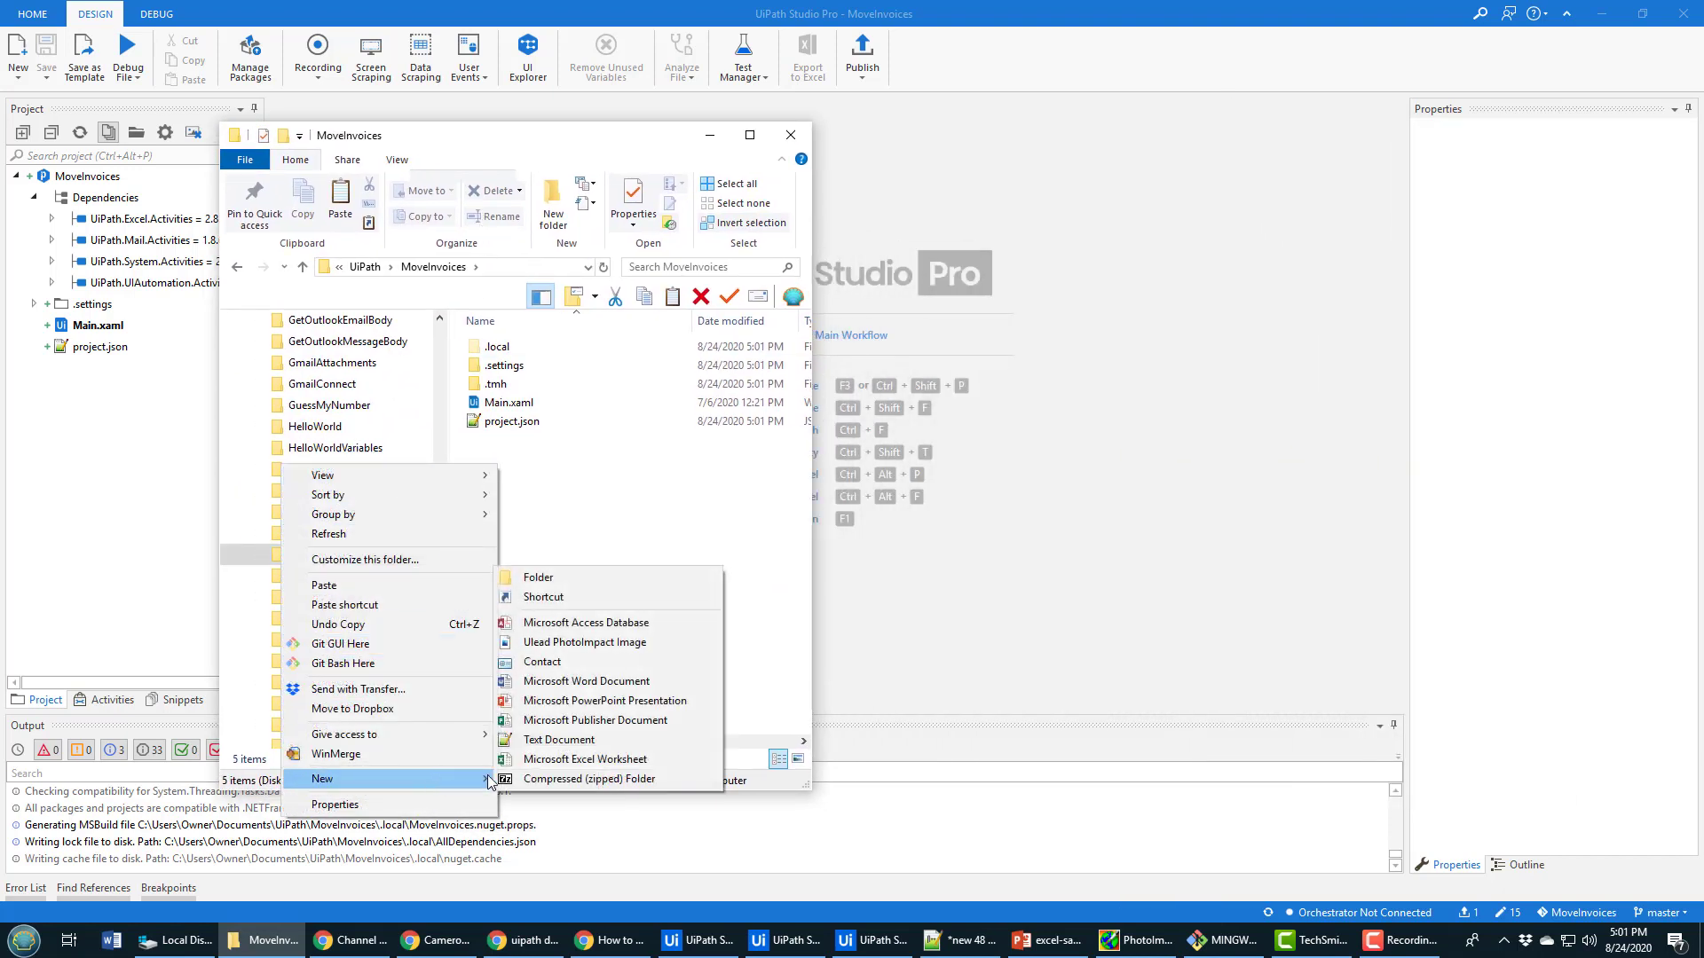
{"action": "left_click", "coordinate": [537, 577]}
{"action": "type", "text": "invoices"}
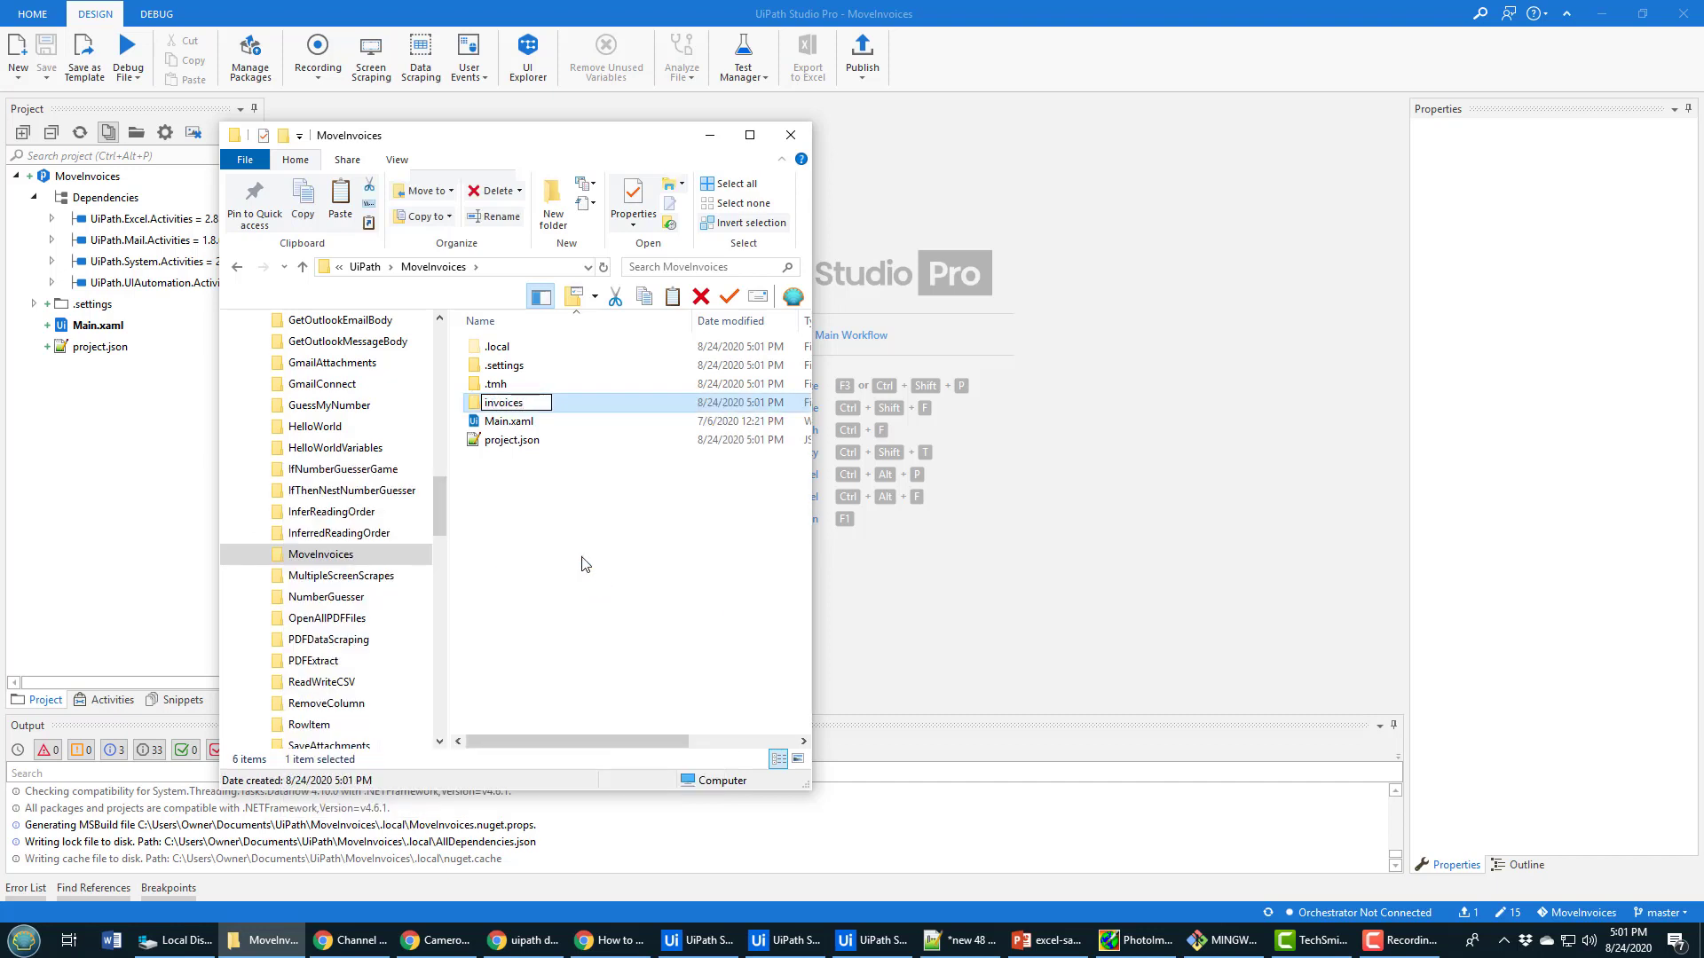
{"action": "right_click", "coordinate": [586, 565]}
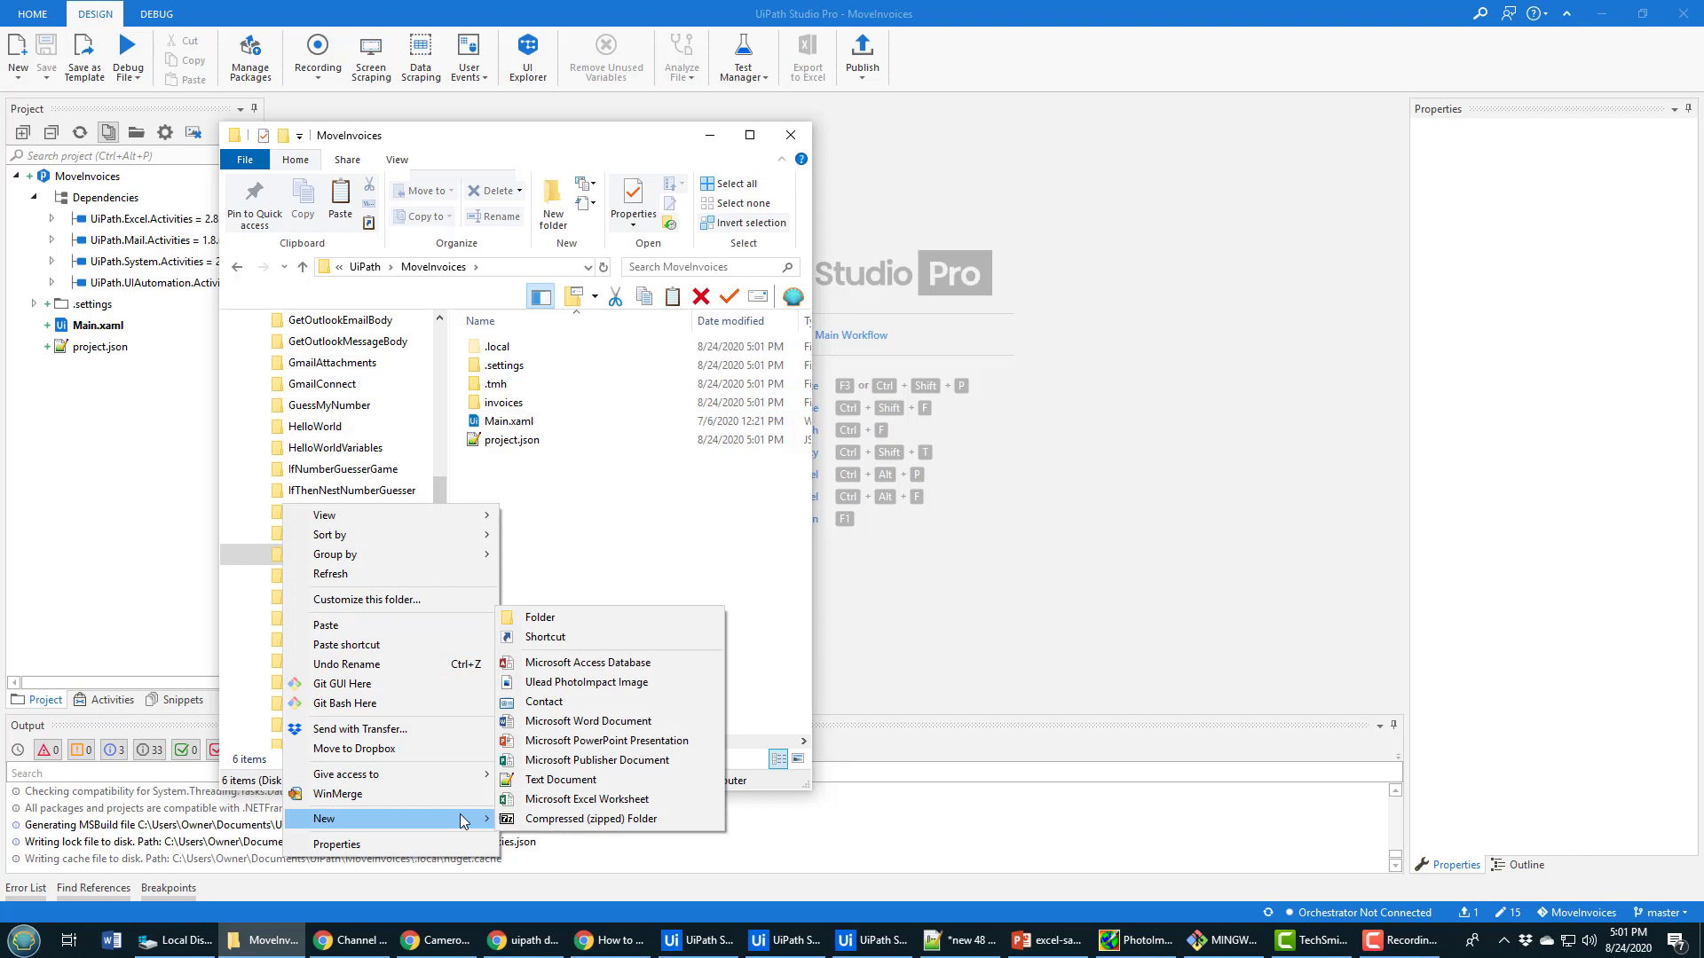
{"action": "left_click", "coordinate": [539, 618]}
{"action": "type", "text": "processed"}
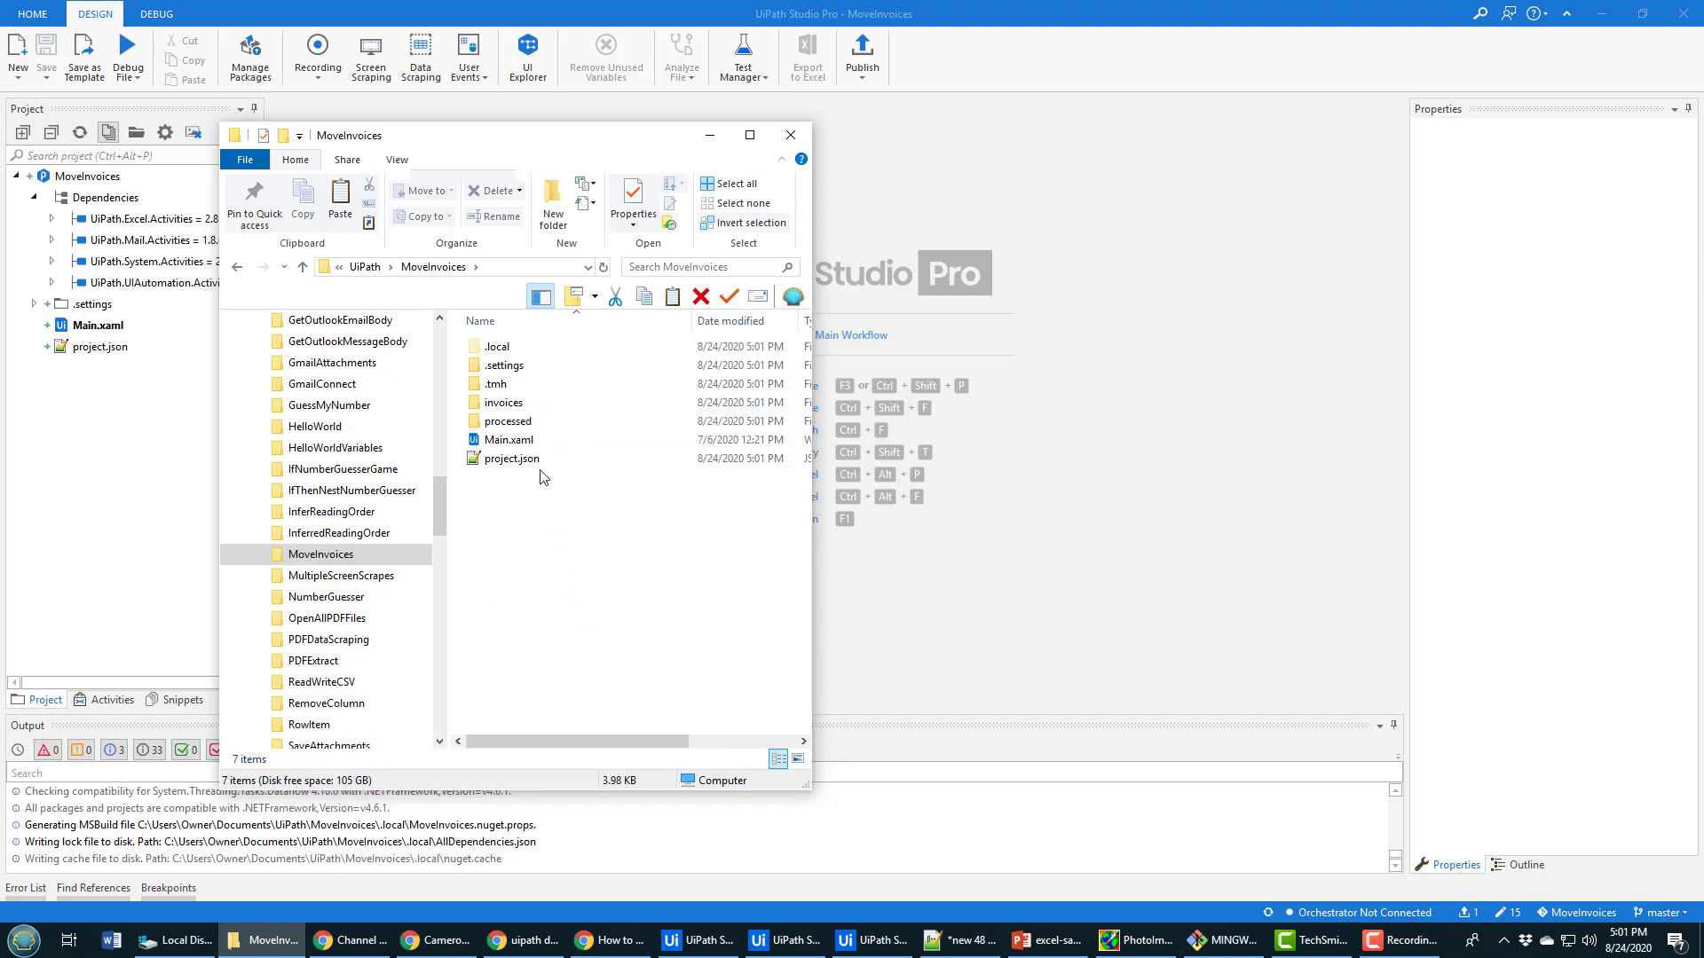
{"action": "double_click", "coordinate": [507, 420]}
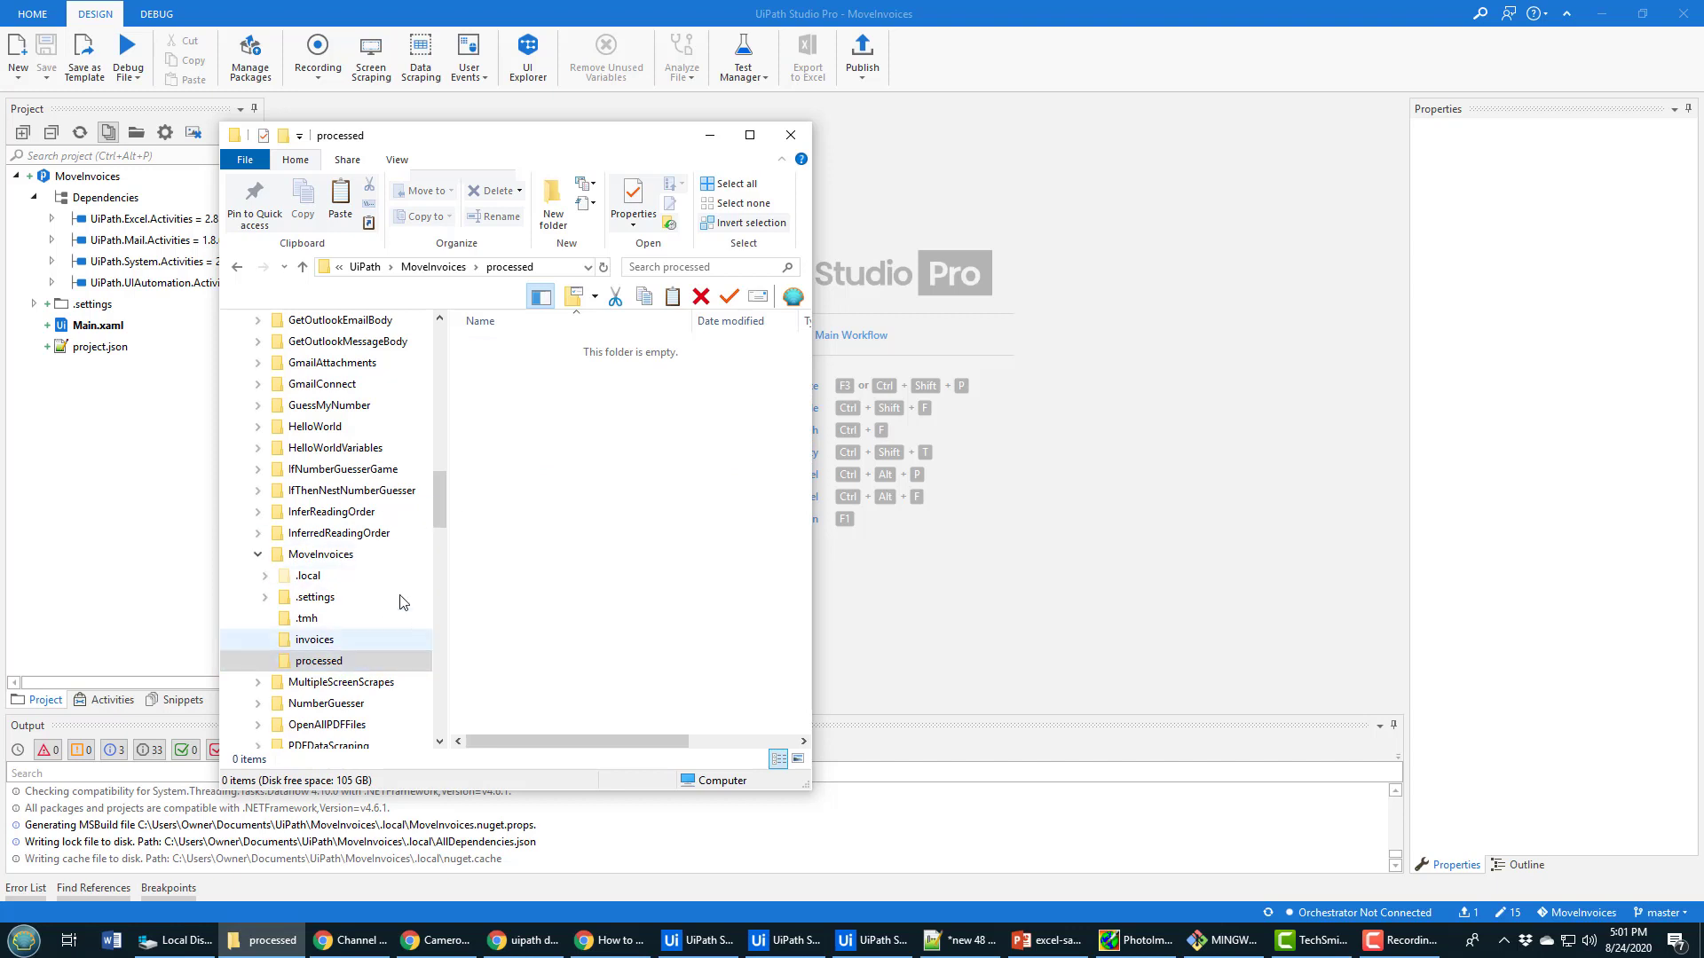
{"action": "left_click", "coordinate": [457, 267]}
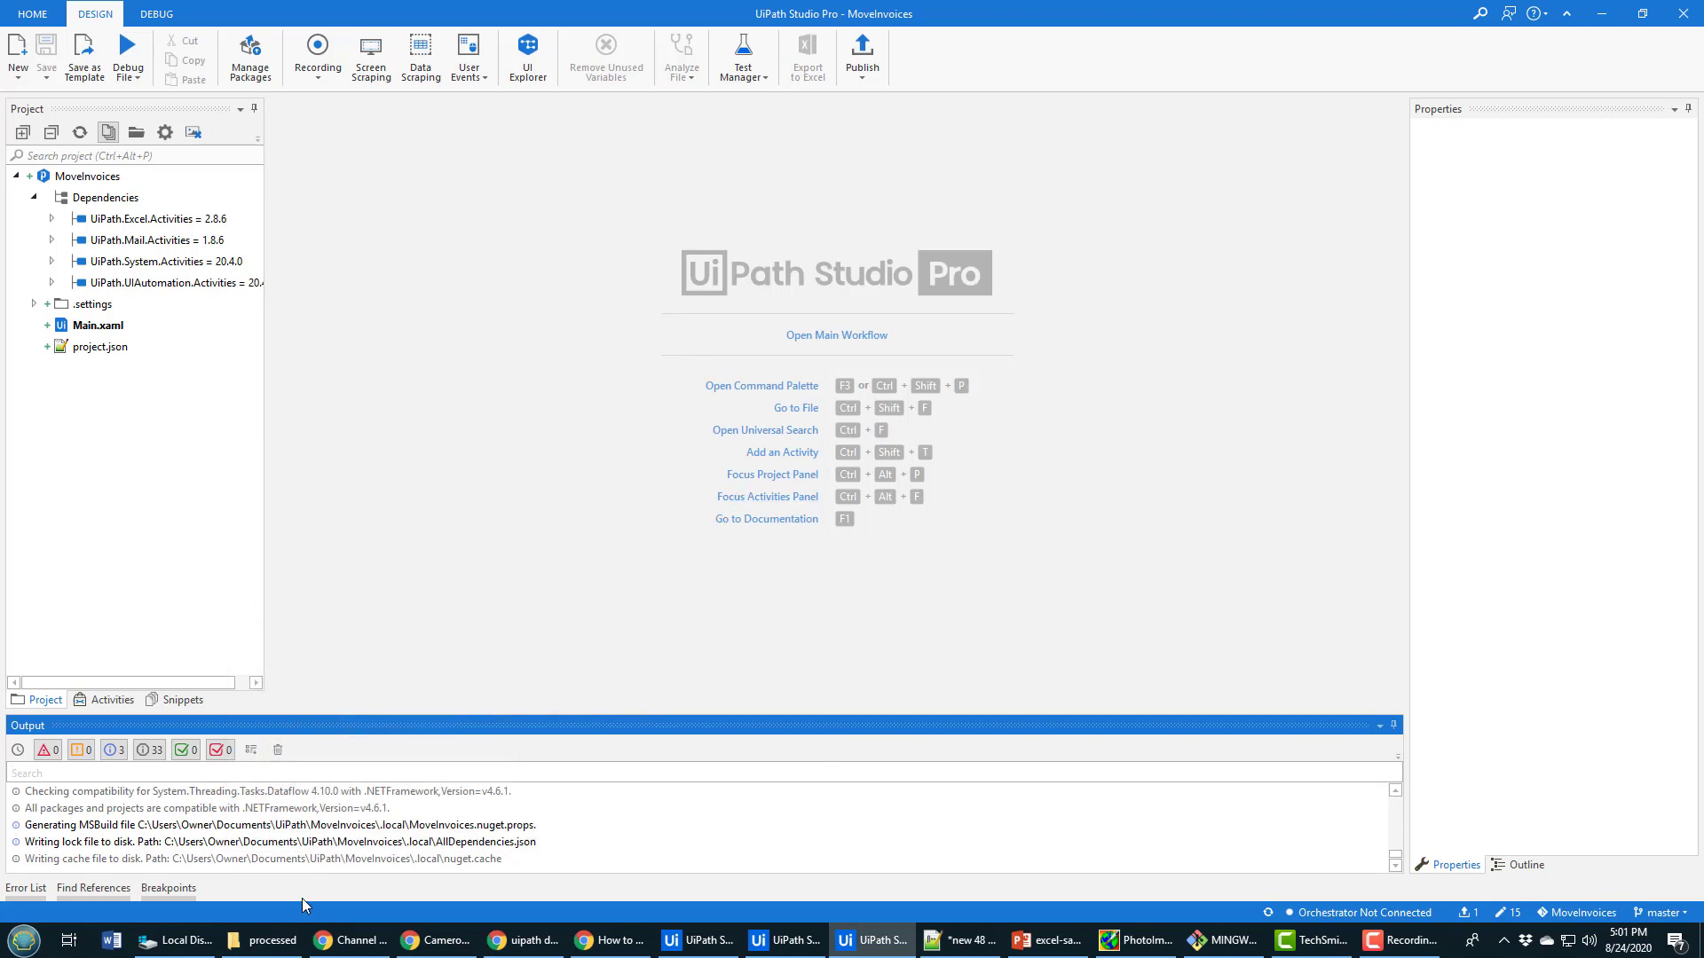
Step: Copy the three invoice PDFs into MoveInvoices\invoices and confirm processed is still empty
{"action": "left_click", "coordinate": [267, 940]}
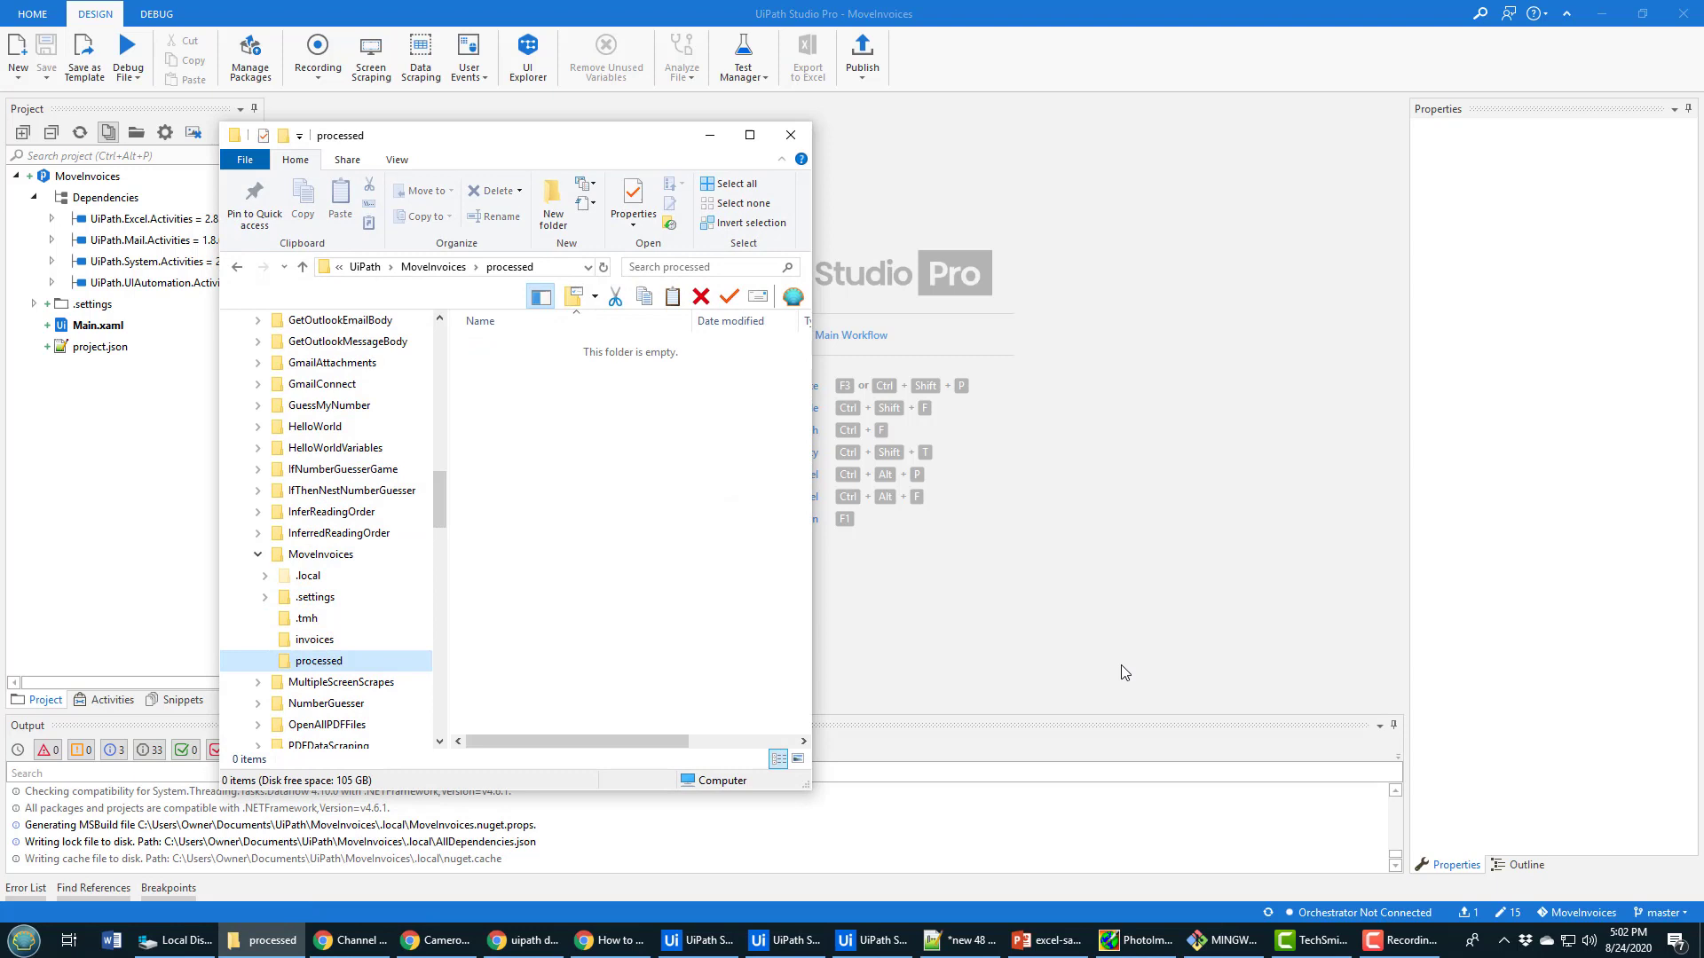
{"action": "left_click", "coordinate": [315, 639]}
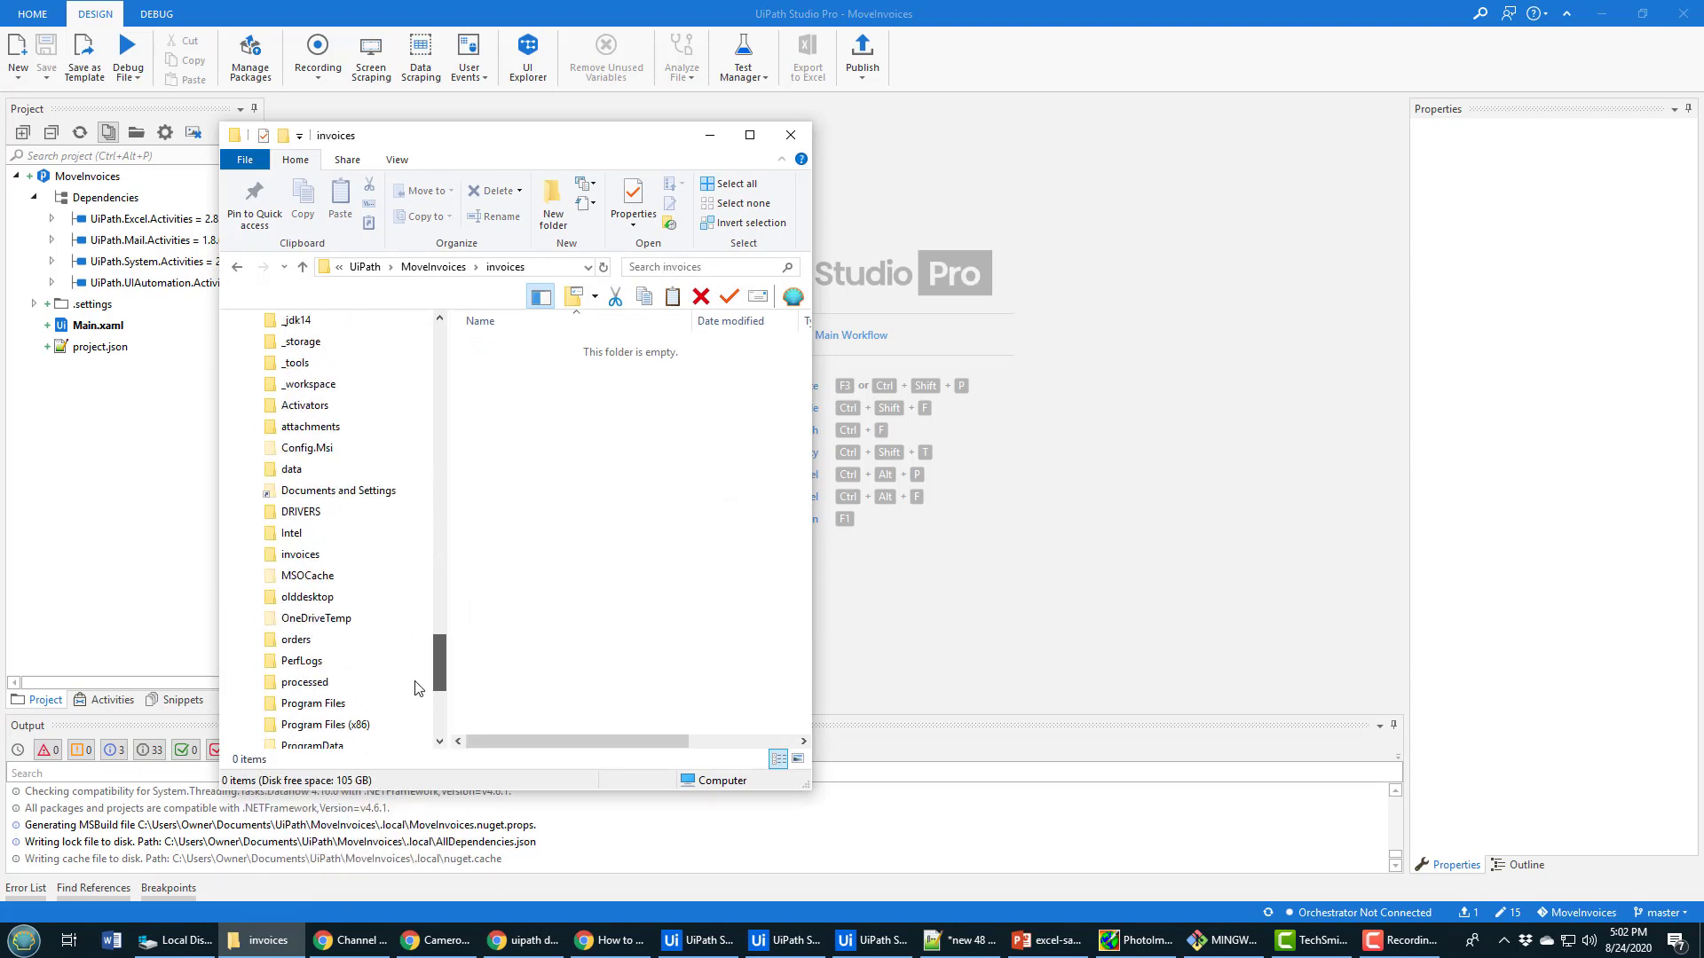
{"action": "left_click", "coordinate": [300, 554]}
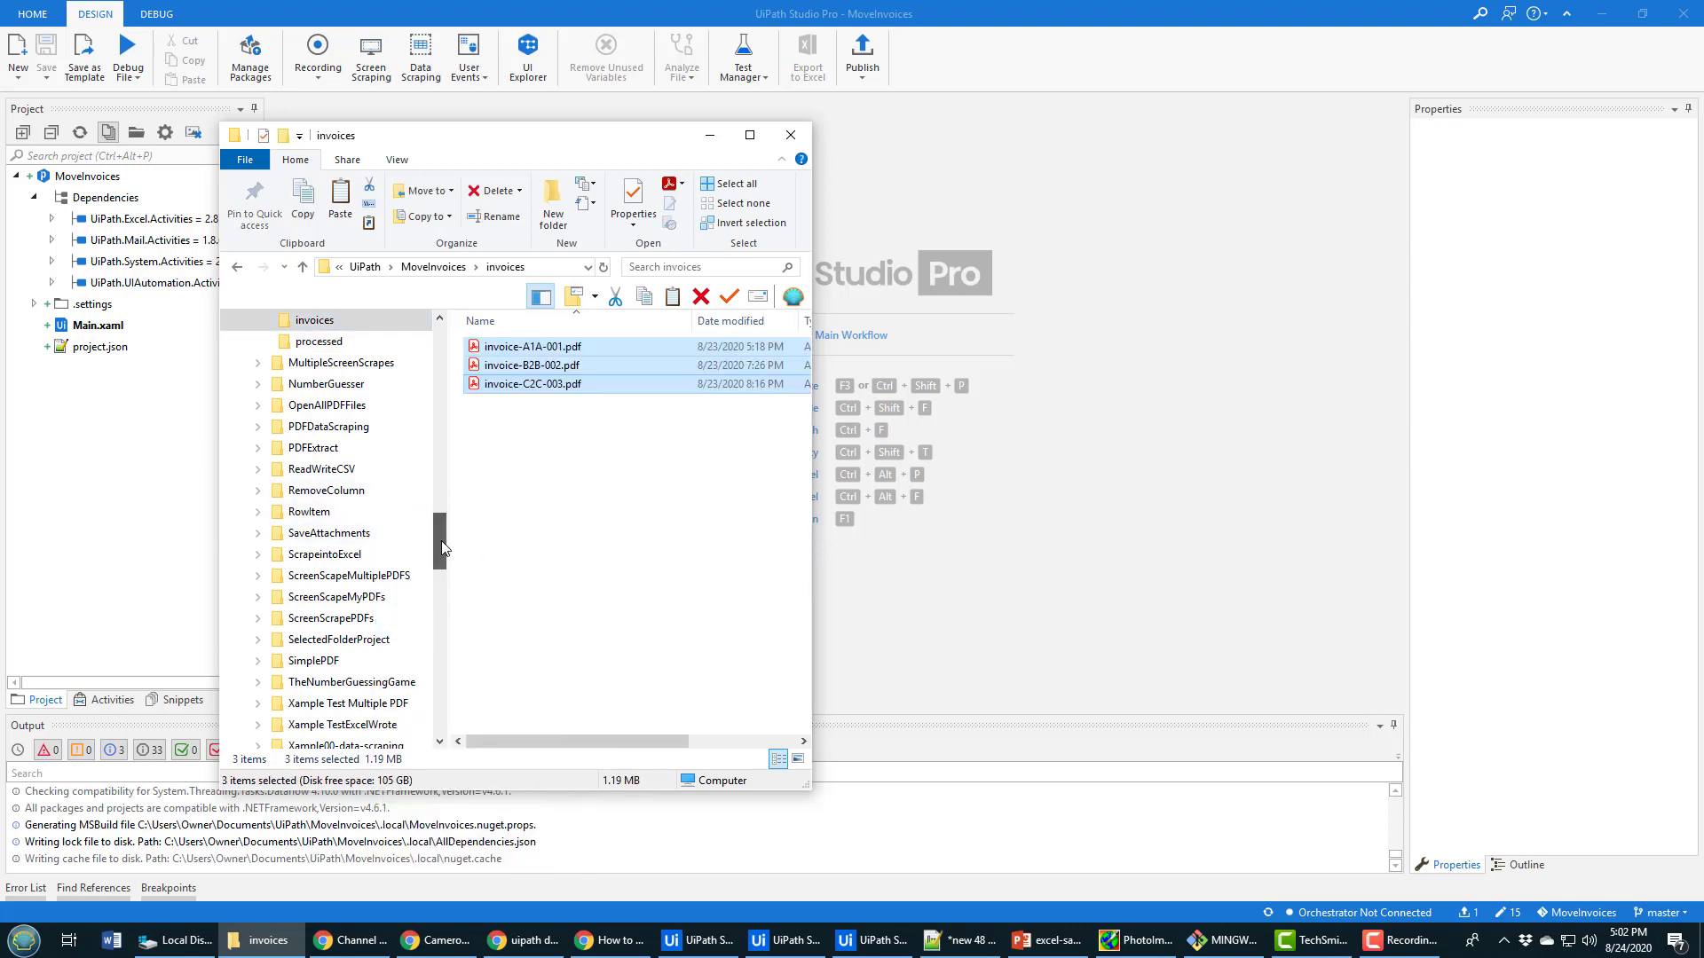
{"action": "left_click", "coordinate": [317, 341]}
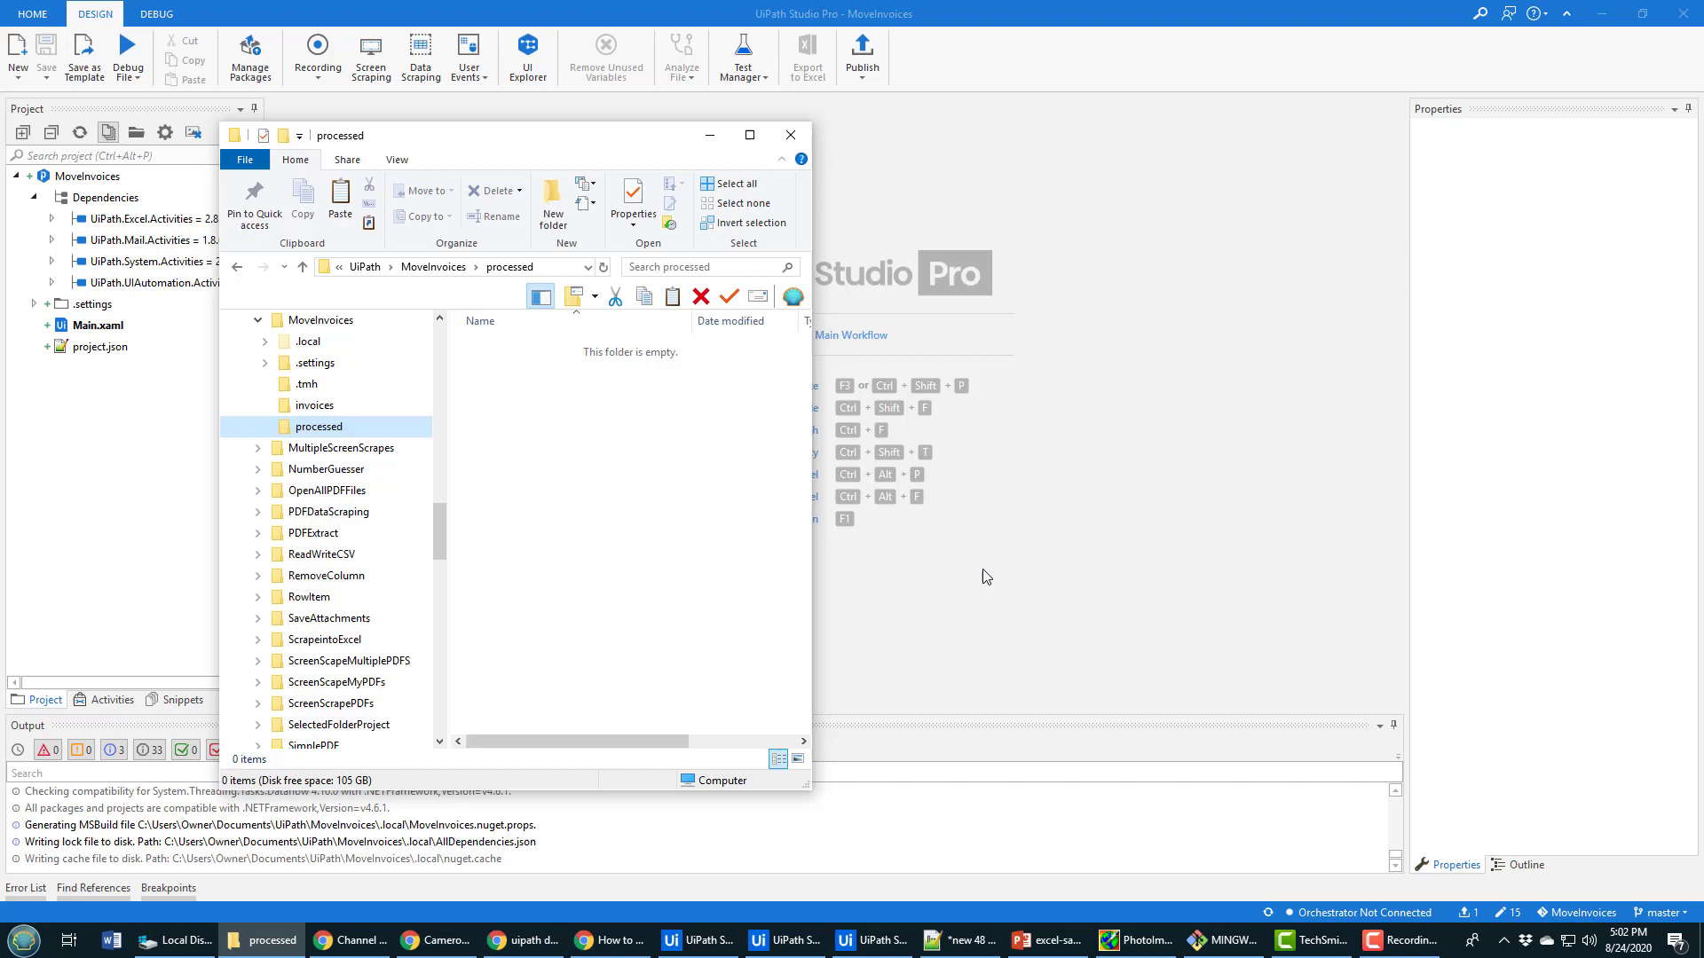
{"action": "left_click", "coordinate": [790, 135]}
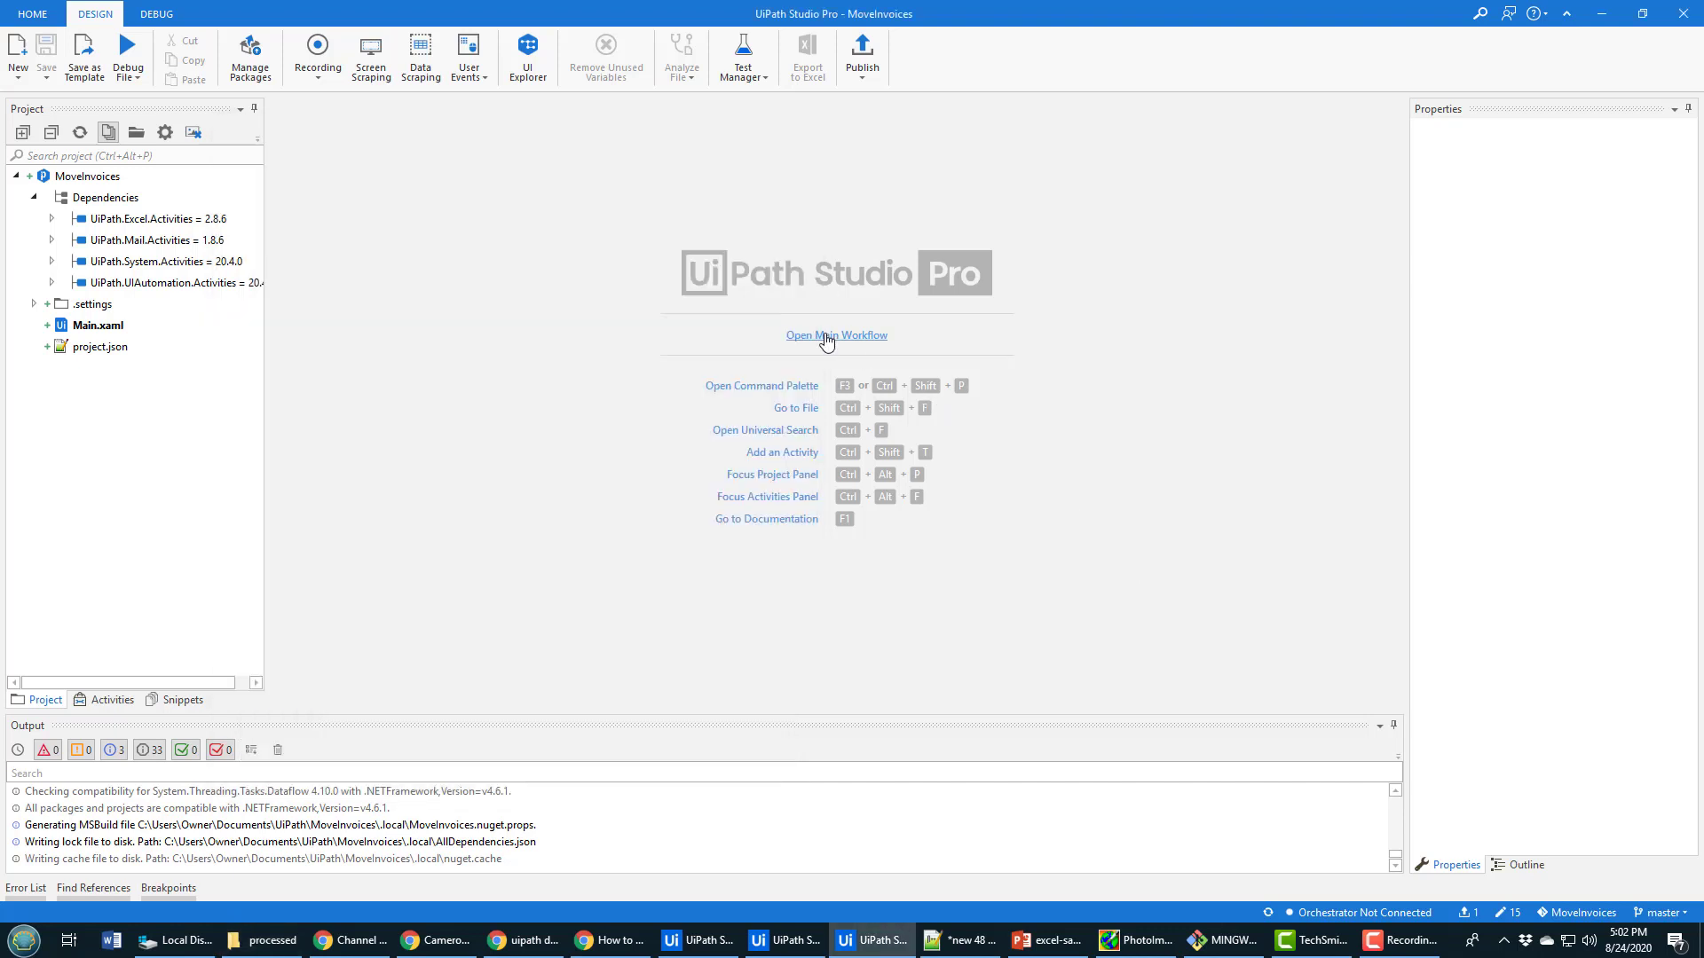
Step: Open the Main workflow and show the Activities panel
{"action": "left_click", "coordinate": [836, 334]}
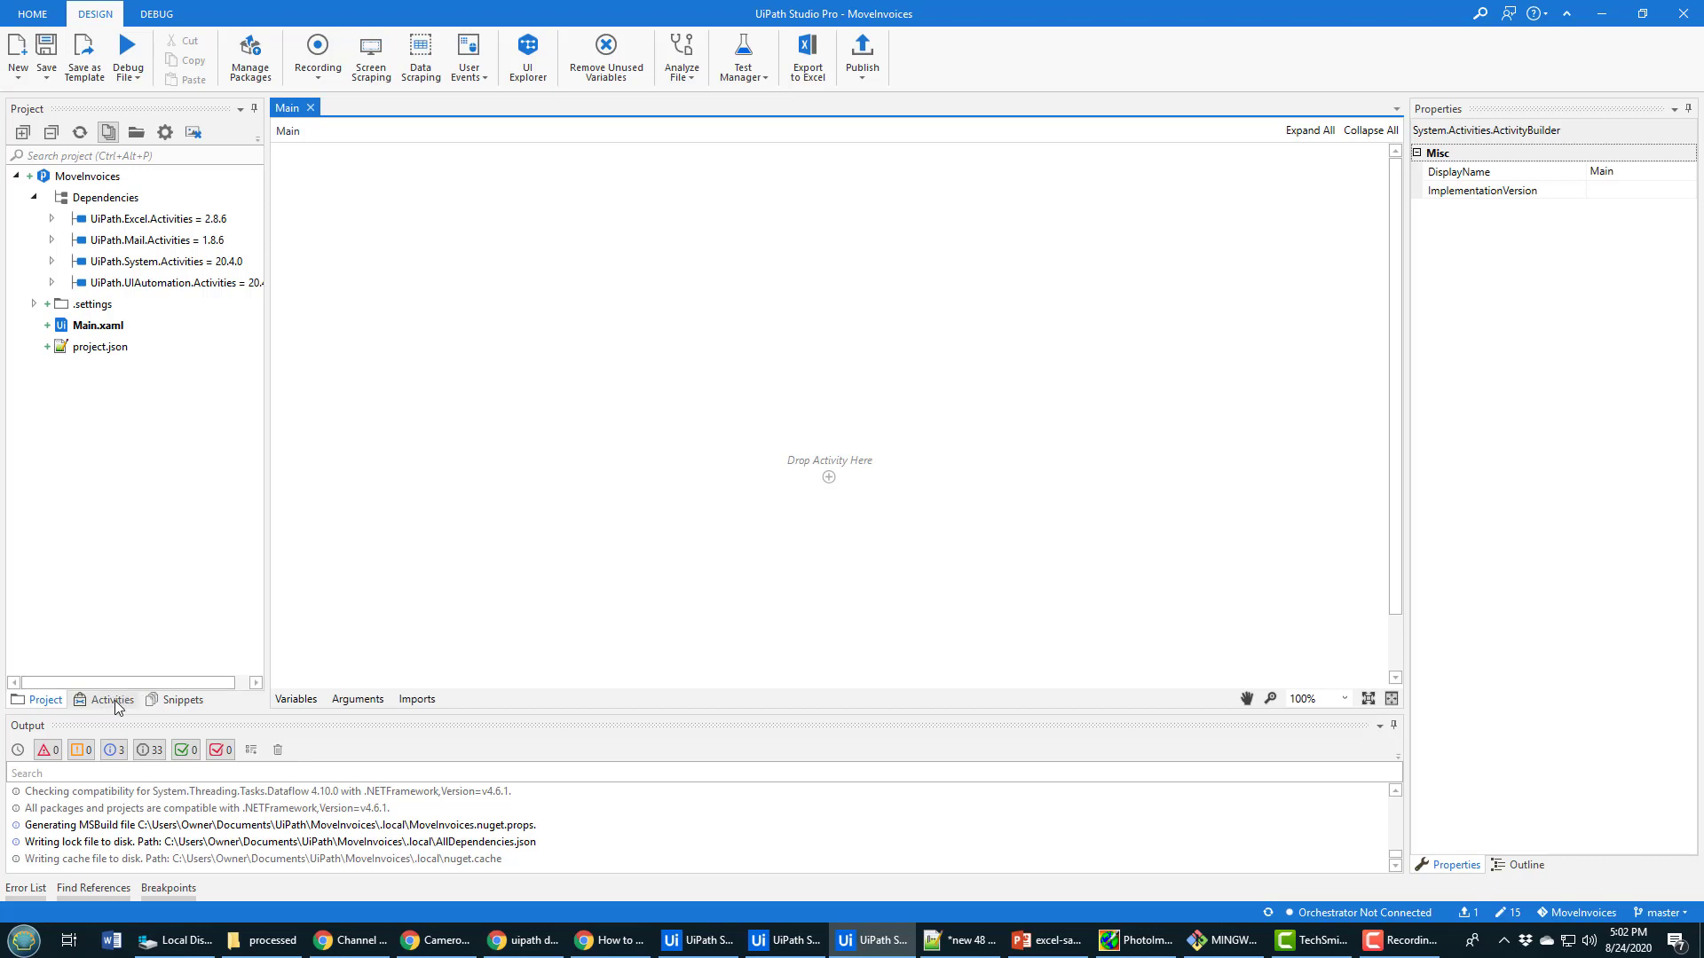
{"action": "left_click", "coordinate": [111, 698]}
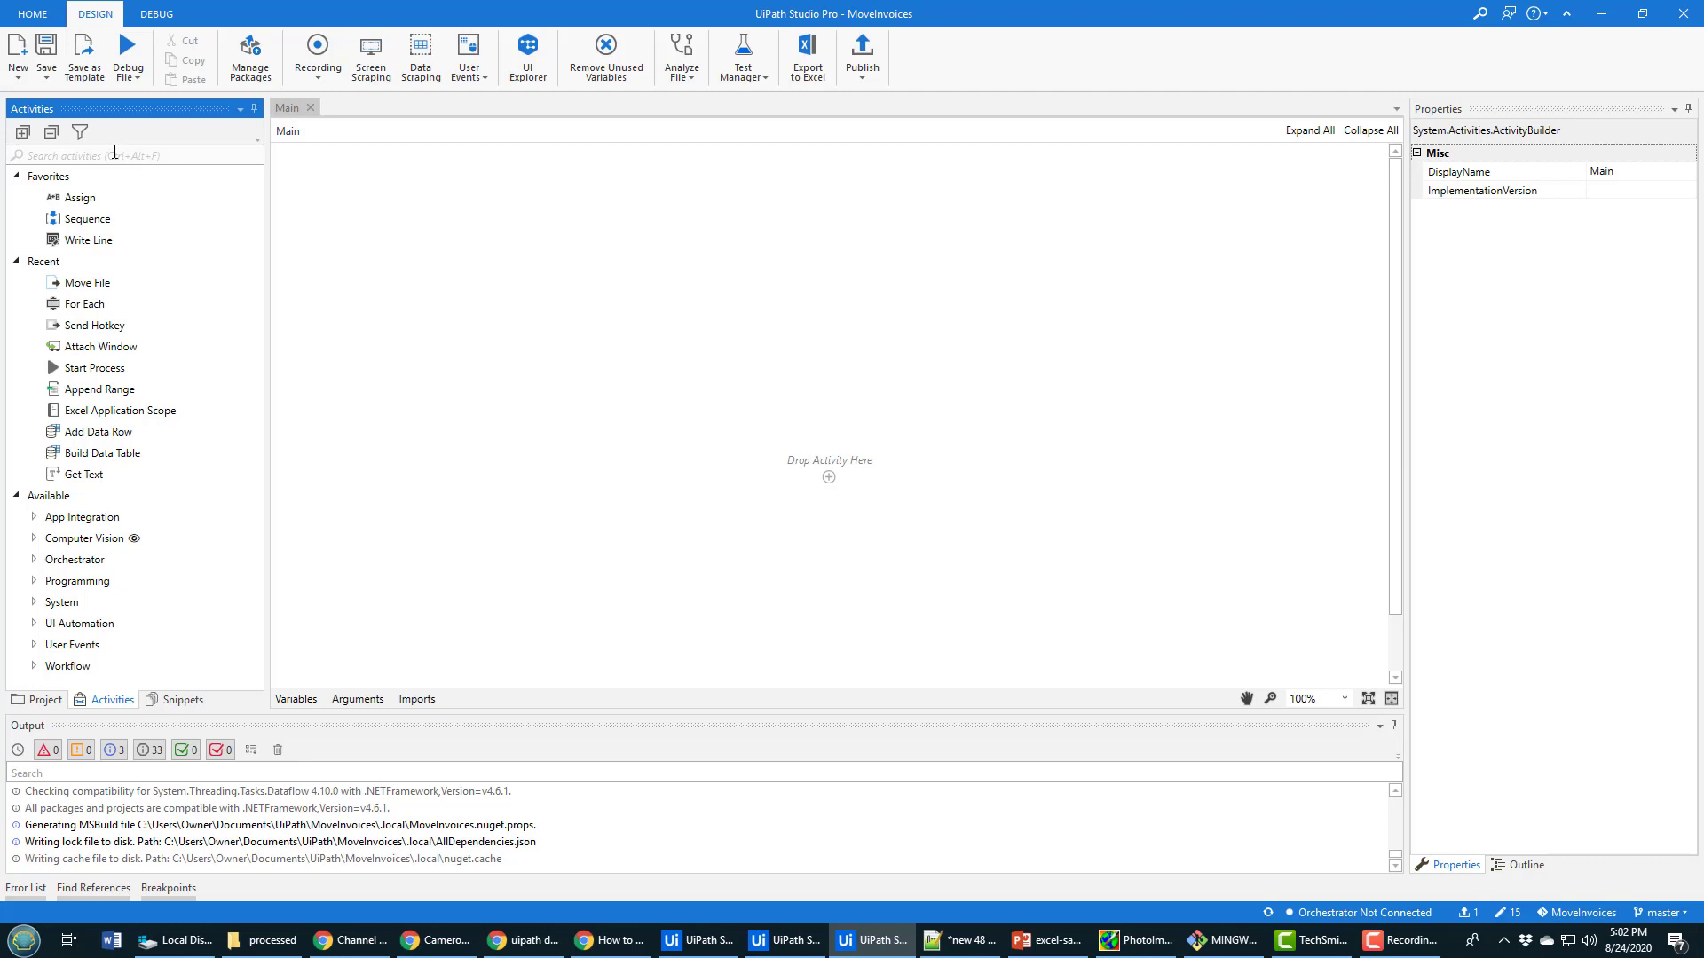
Step: Add a For Each loop iterating over Directory.GetFiles("invoices")
{"action": "type", "text": "for"}
{"action": "type", "text": "file"}
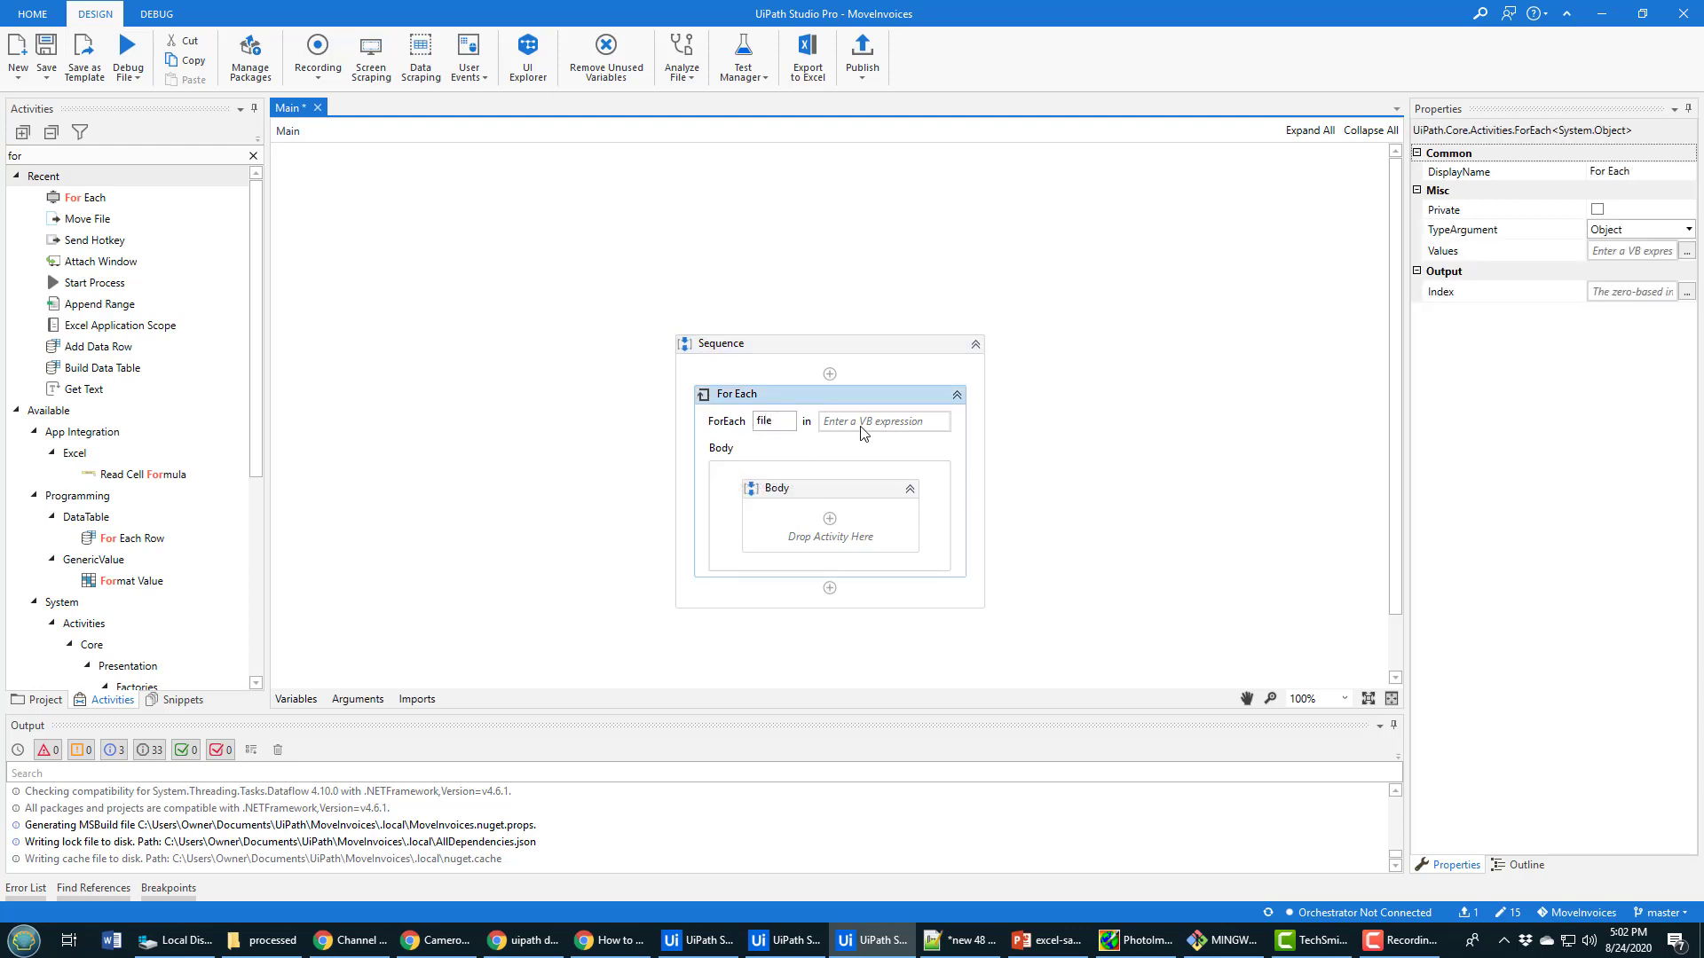
{"action": "type", "text": "Directory."}
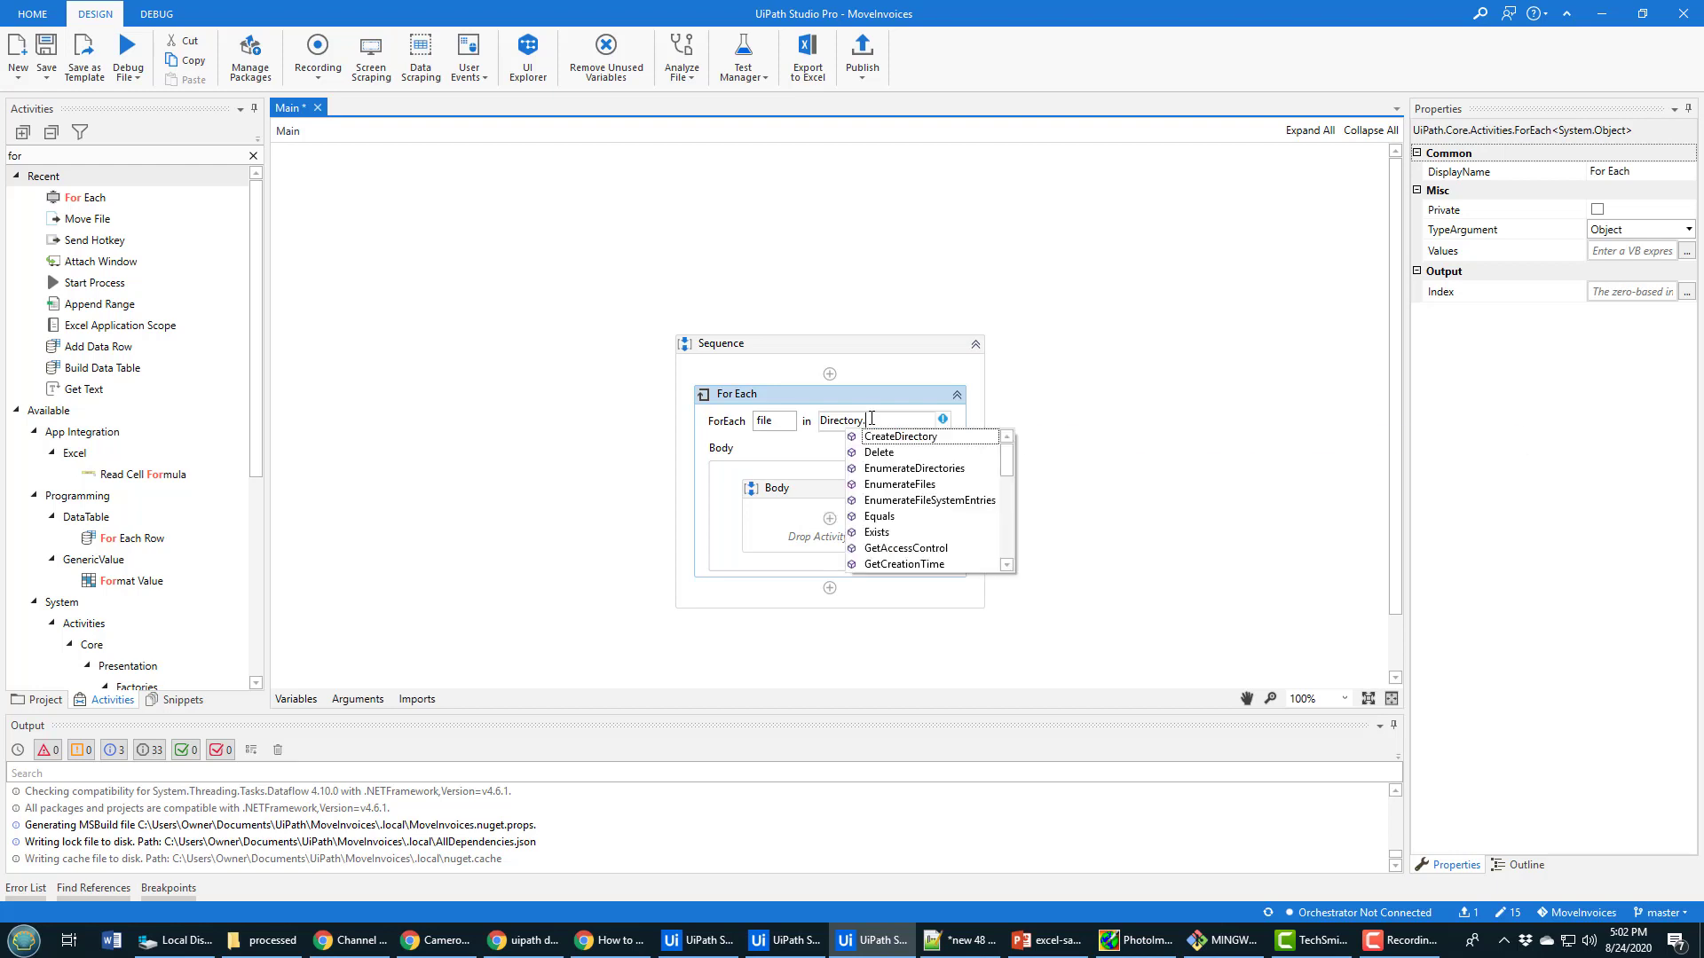
{"action": "type", "text": "Each"}
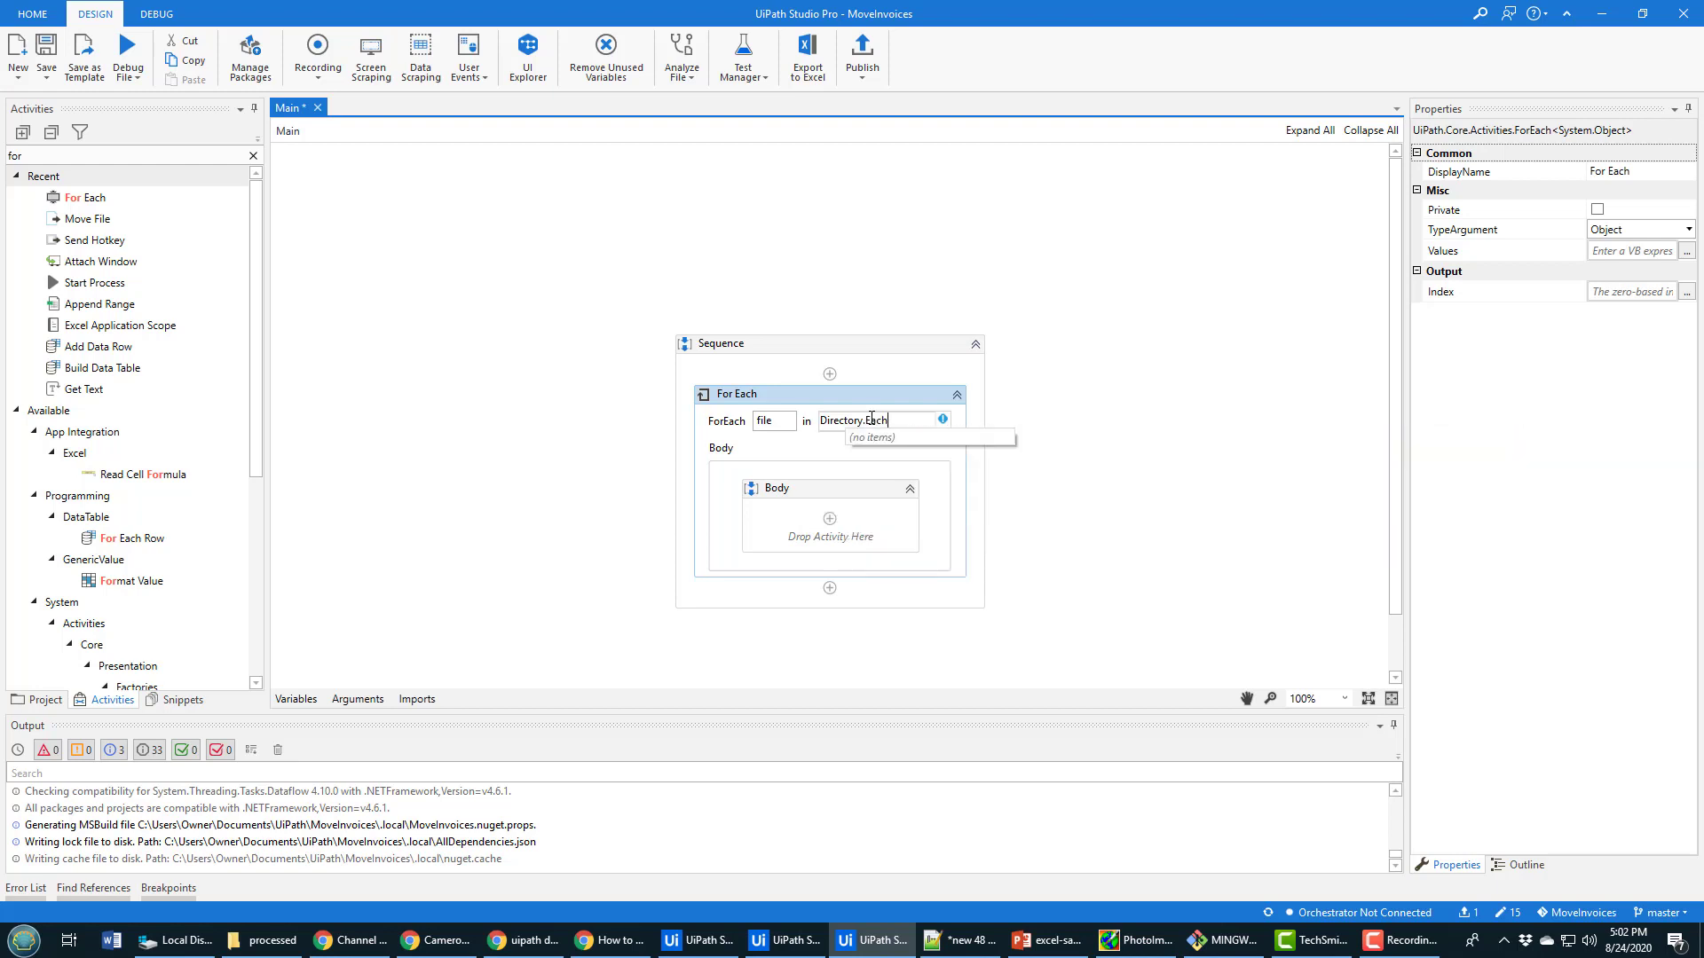
{"action": "type", "text": "."}
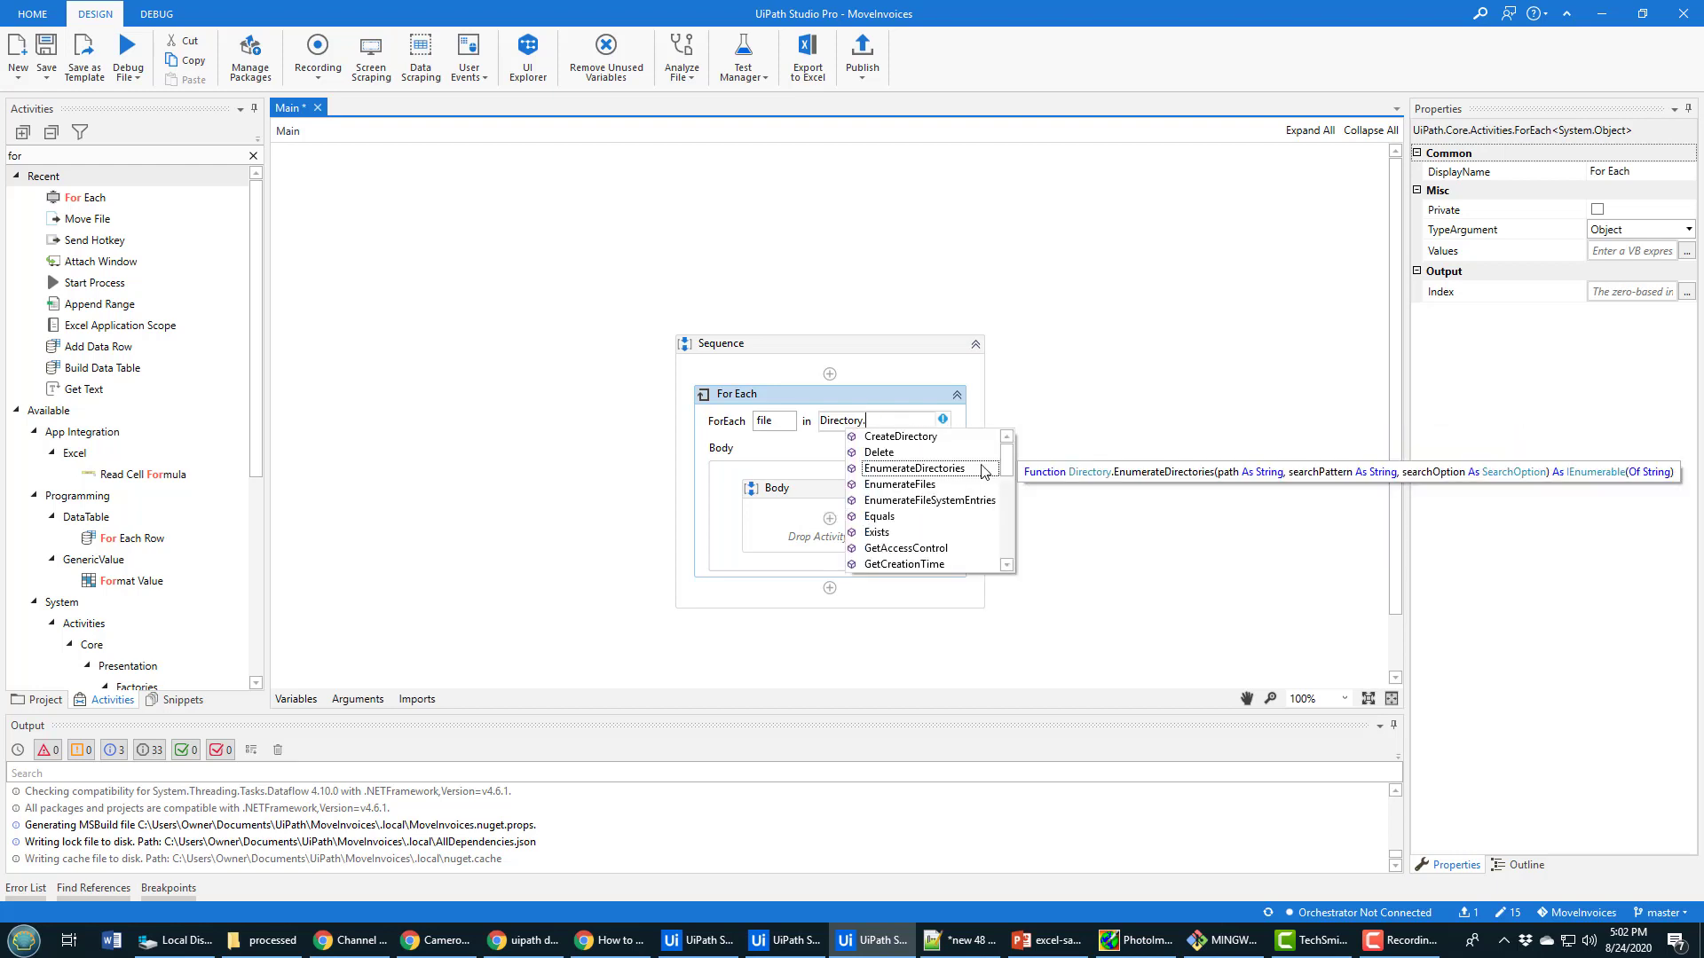
{"action": "type", "text": "Ge"}
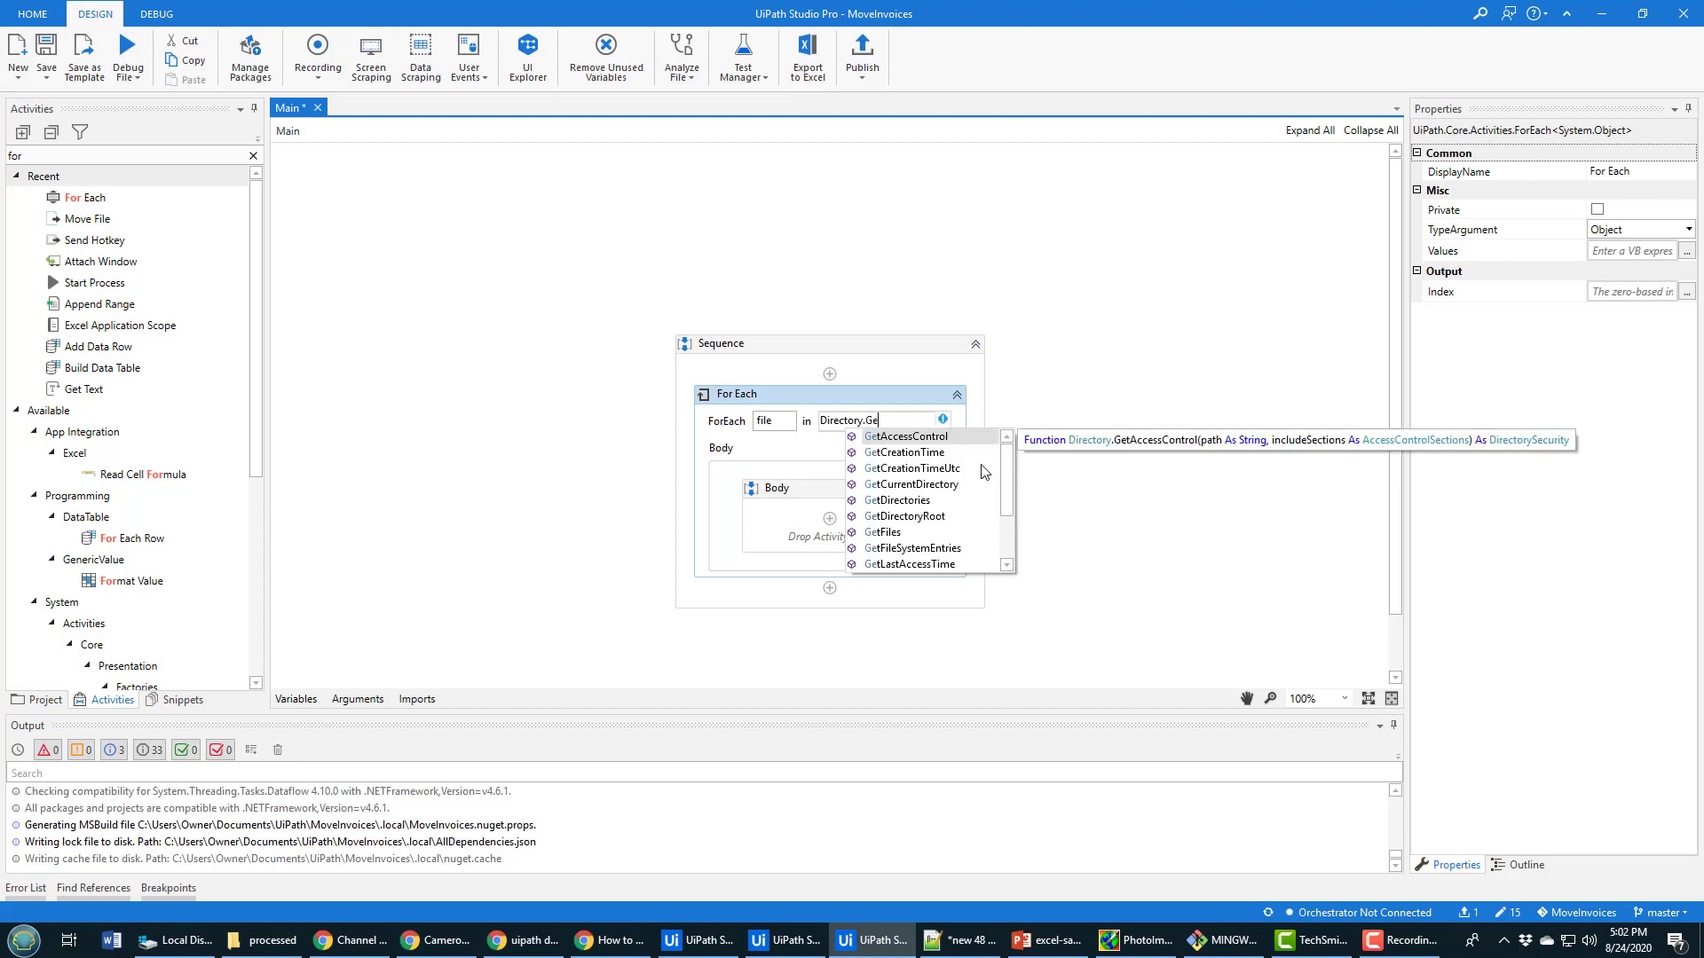
{"action": "left_click", "coordinate": [882, 532]}
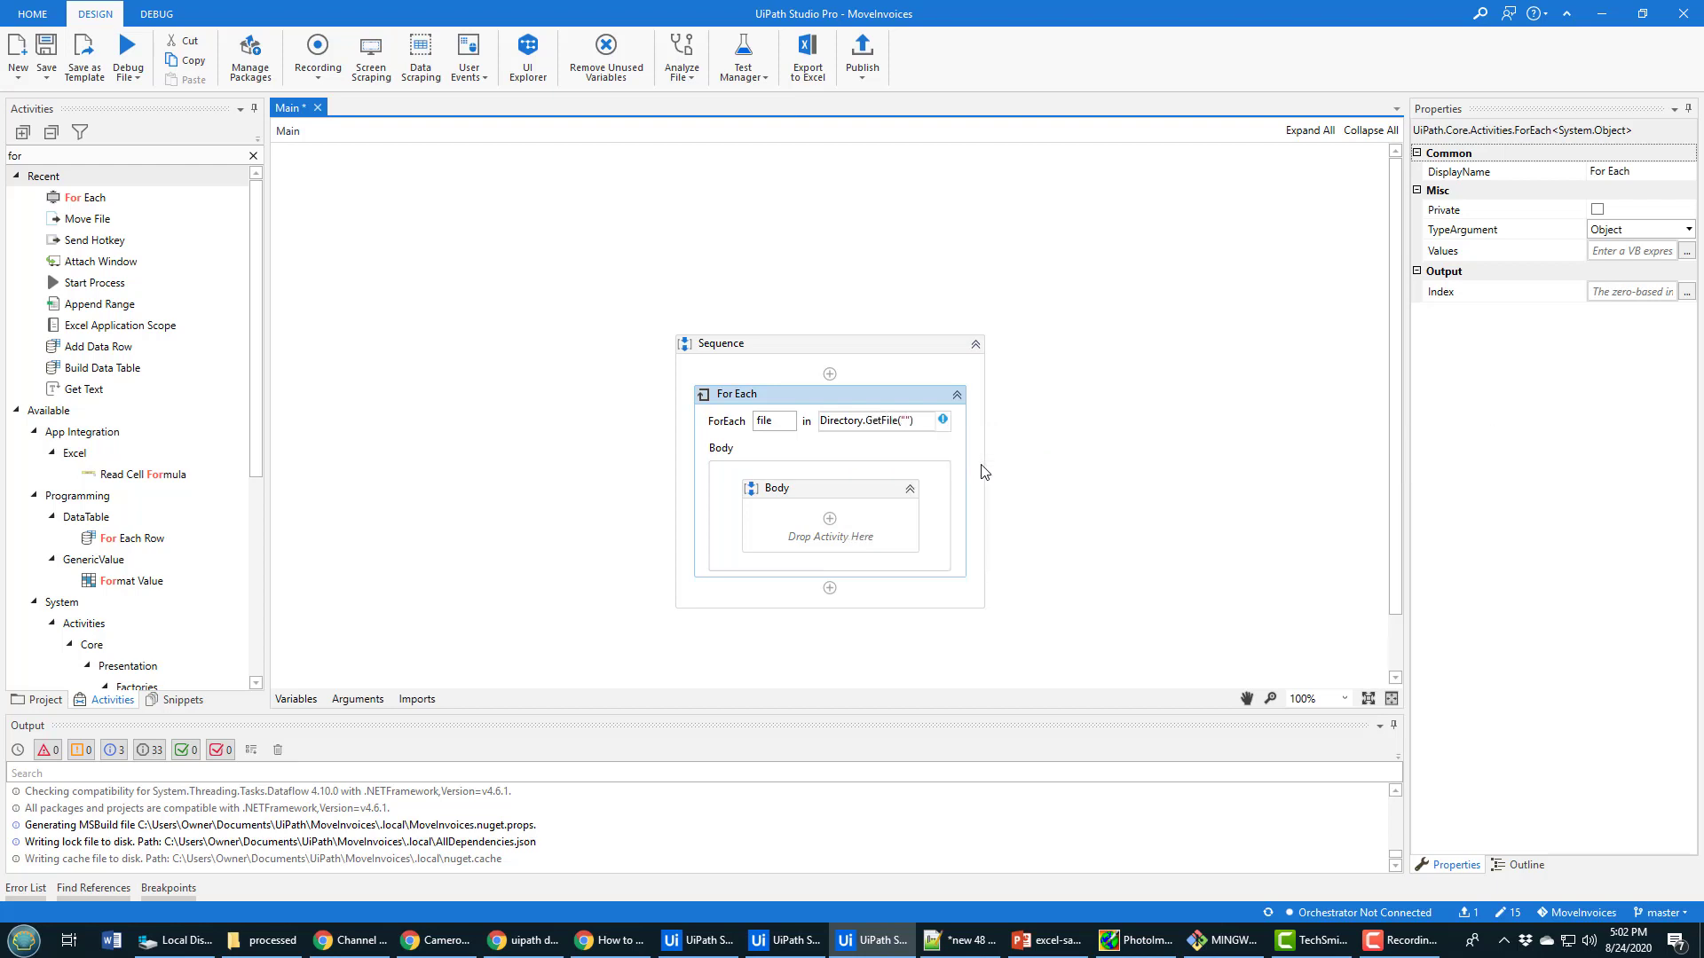
{"action": "type", "text": "invoices"}
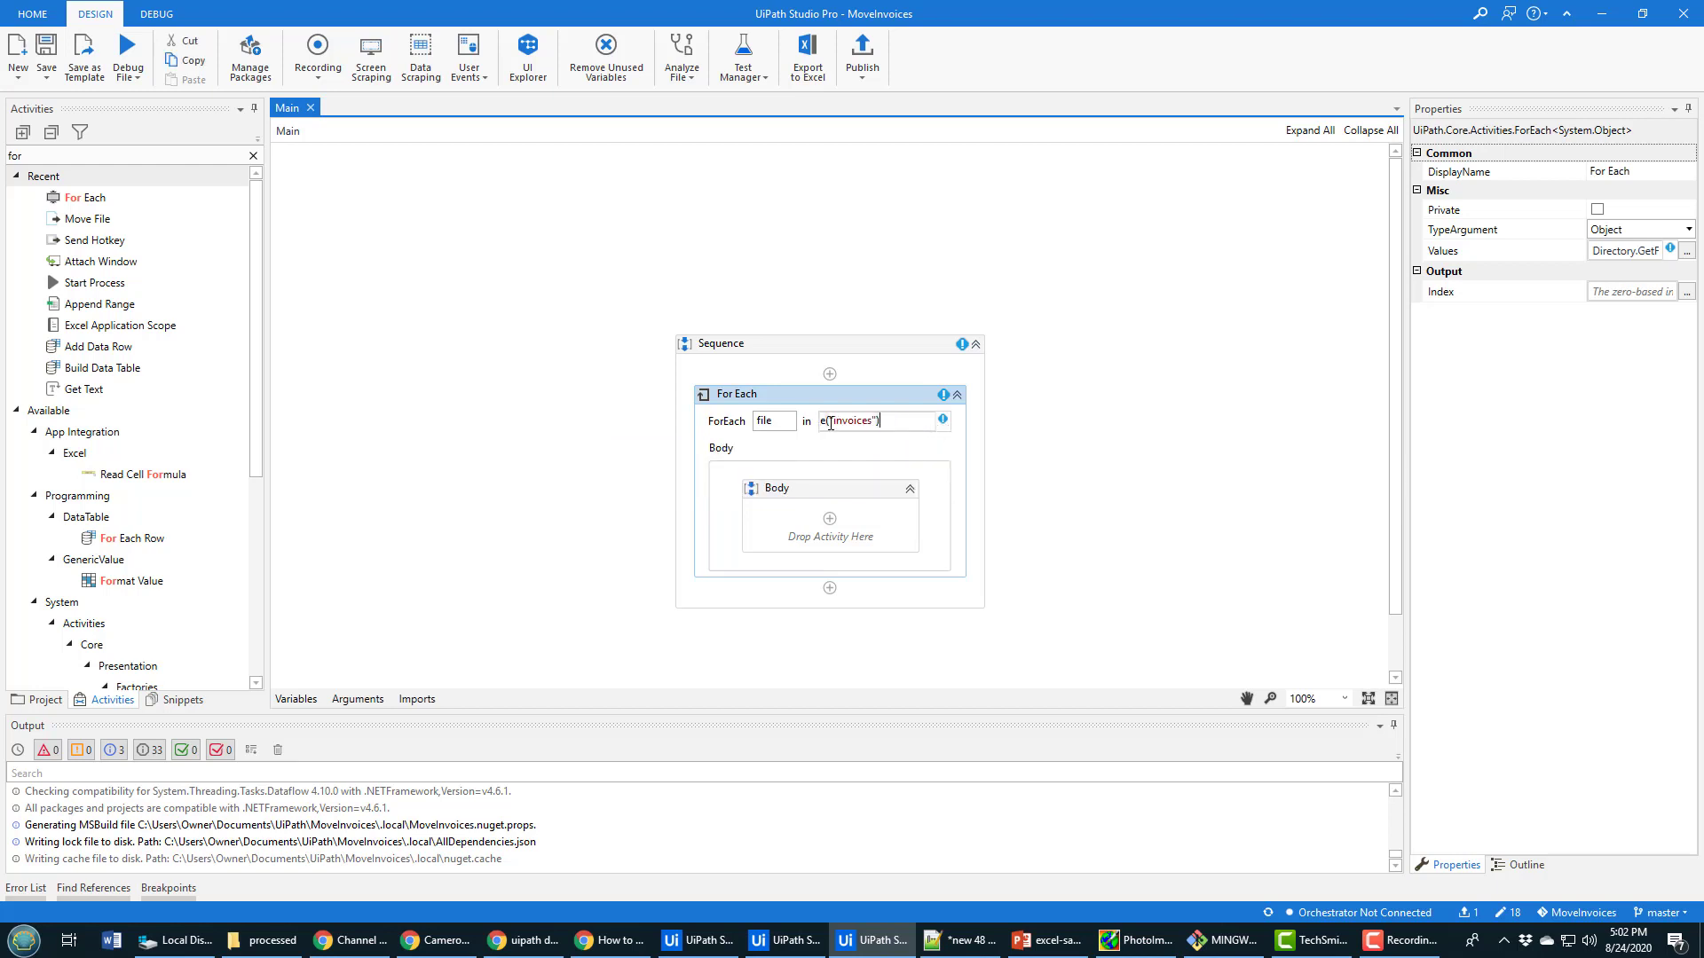
{"action": "type", "text": "Directory.GetFiles(\"invoice"}
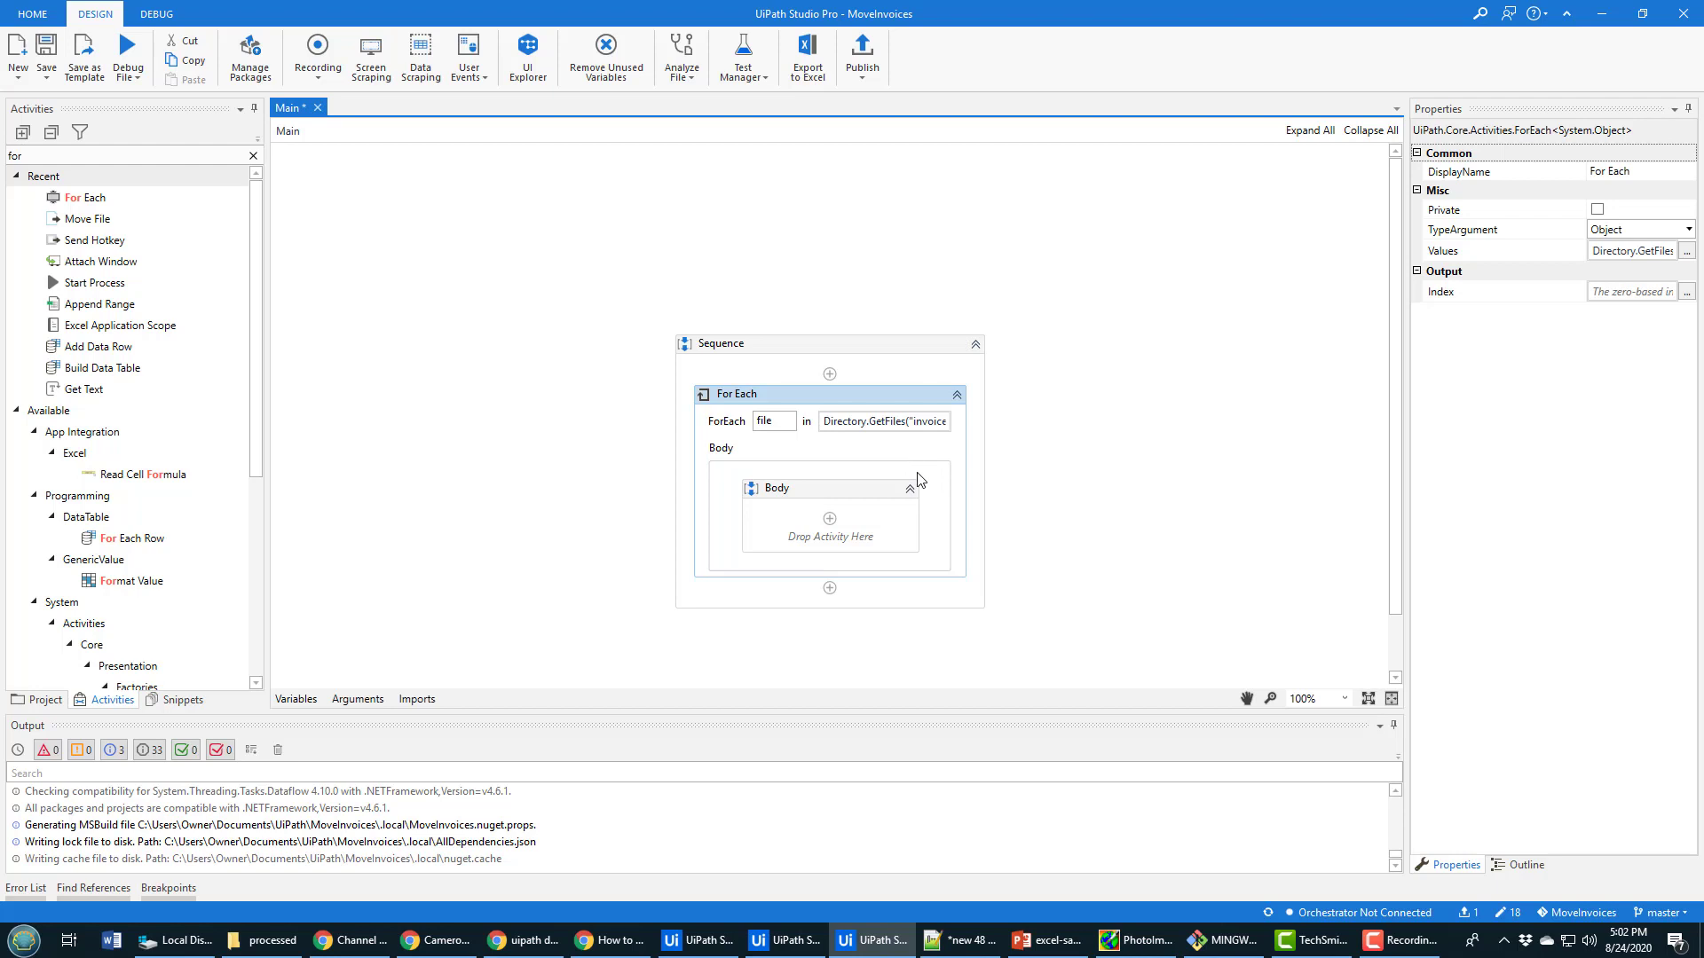
{"action": "mouse_move", "coordinate": [866, 431]}
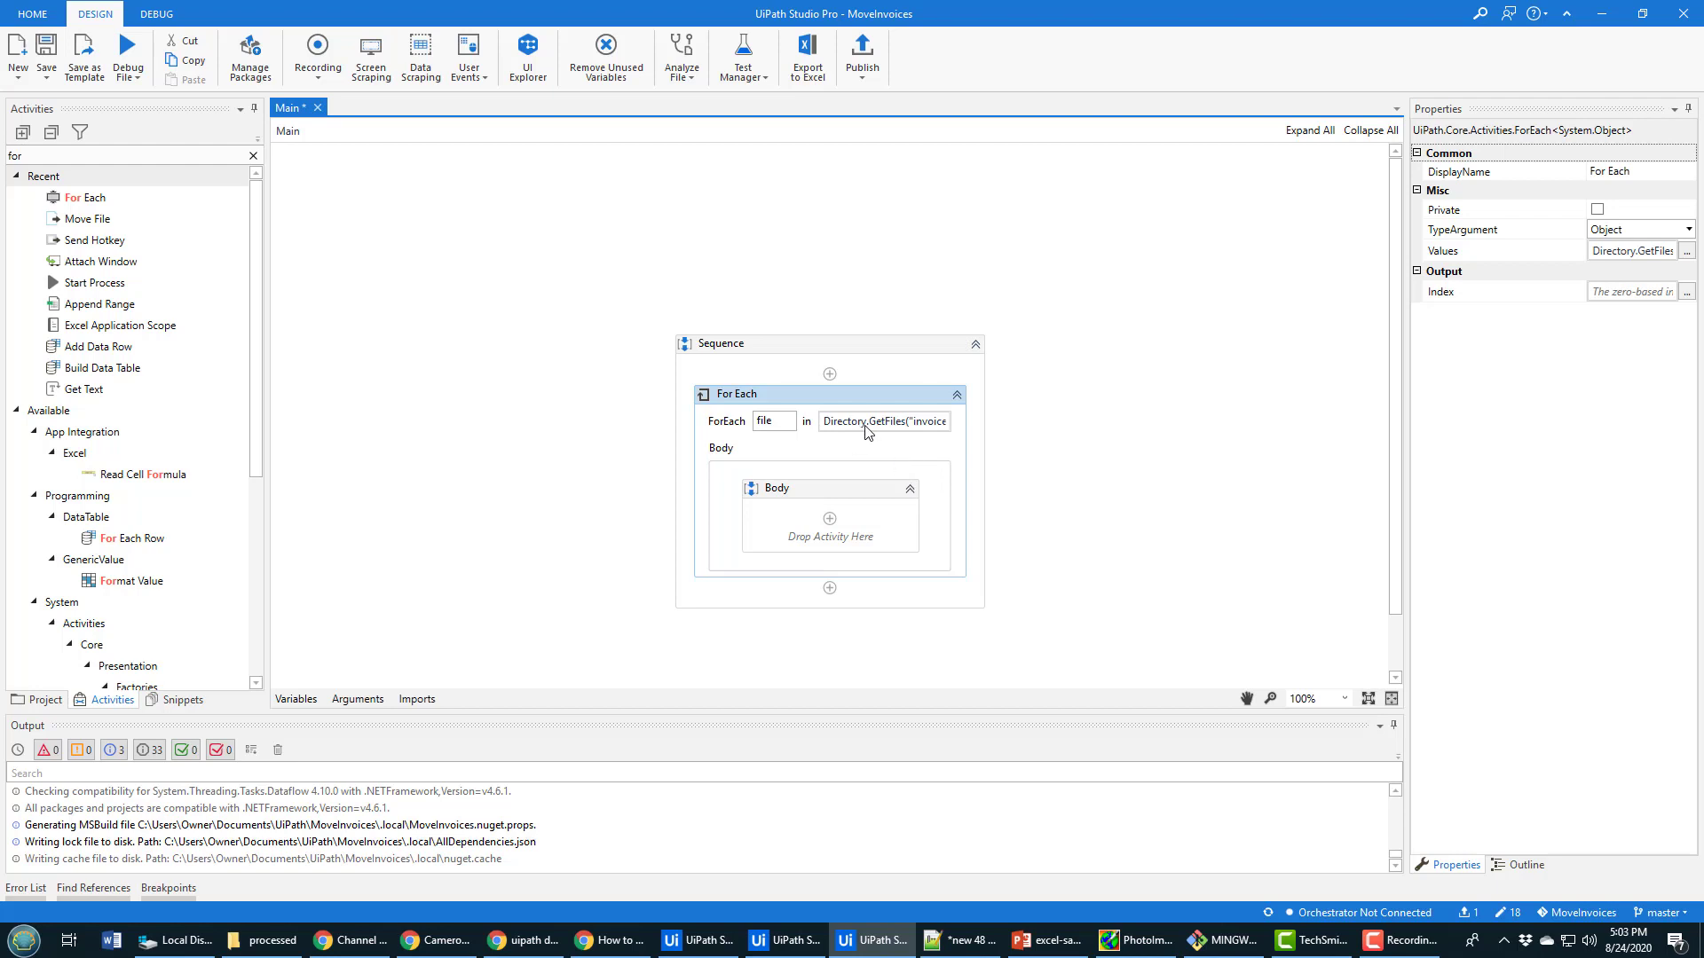
{"action": "left_click", "coordinate": [120, 156]}
{"action": "type", "text": "move"}
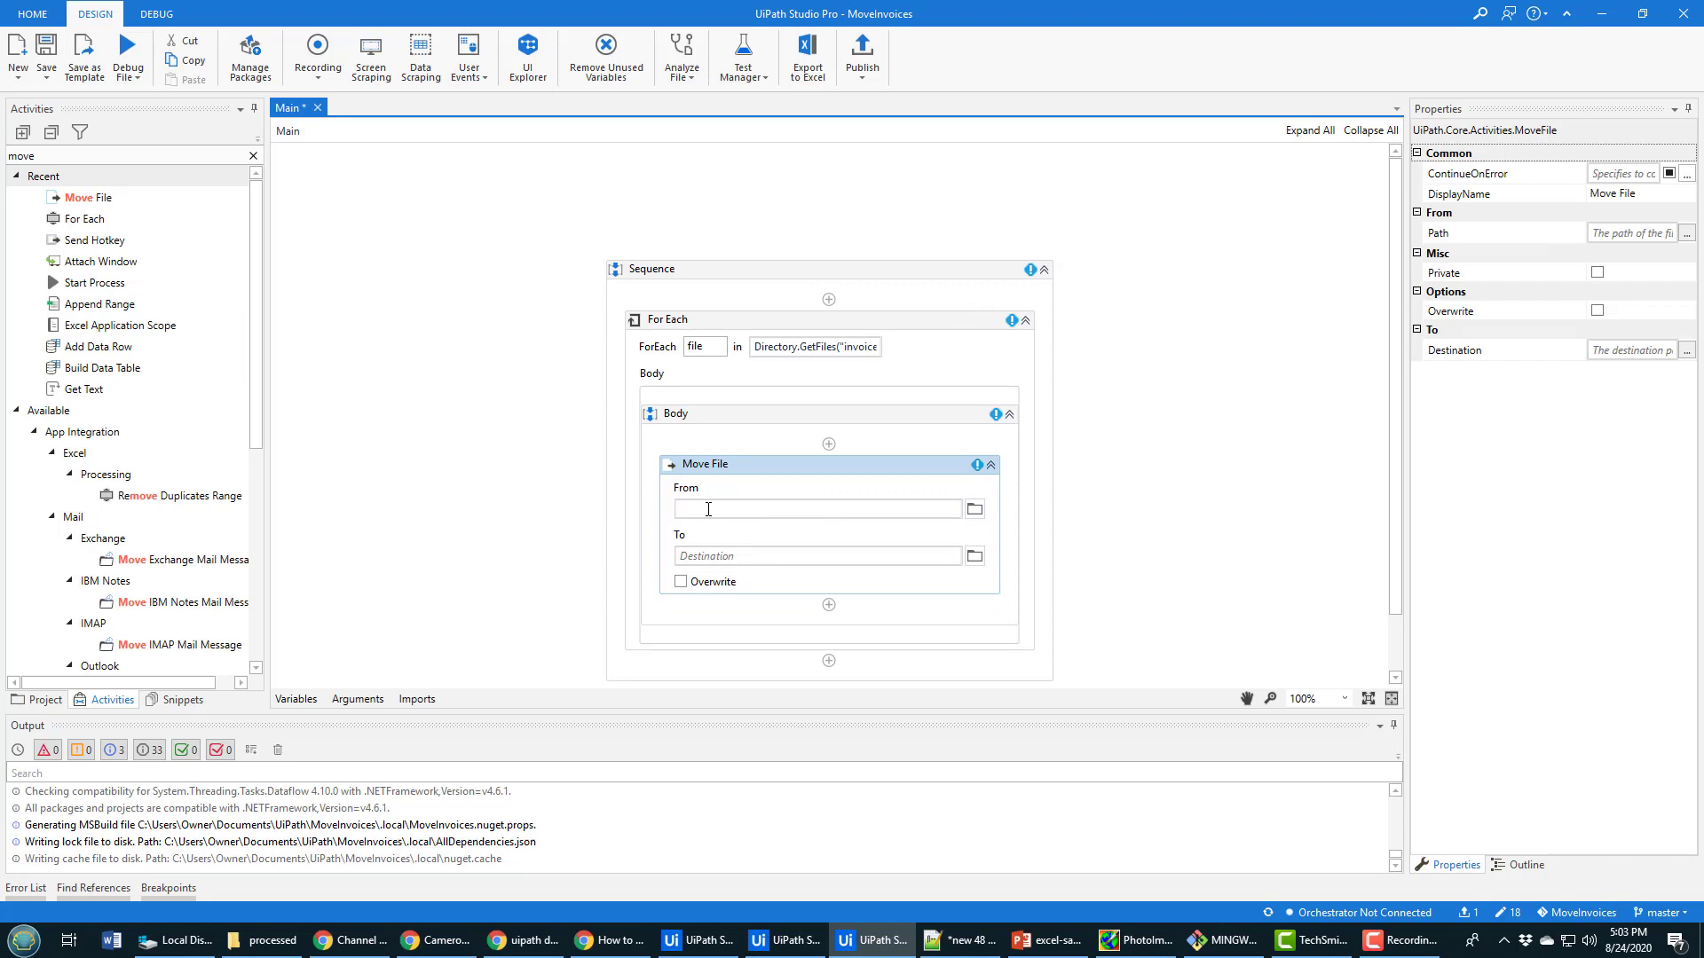
Step: Set the Move File From to file.ToString and To to "processed"
{"action": "type", "text": "file.ToString"}
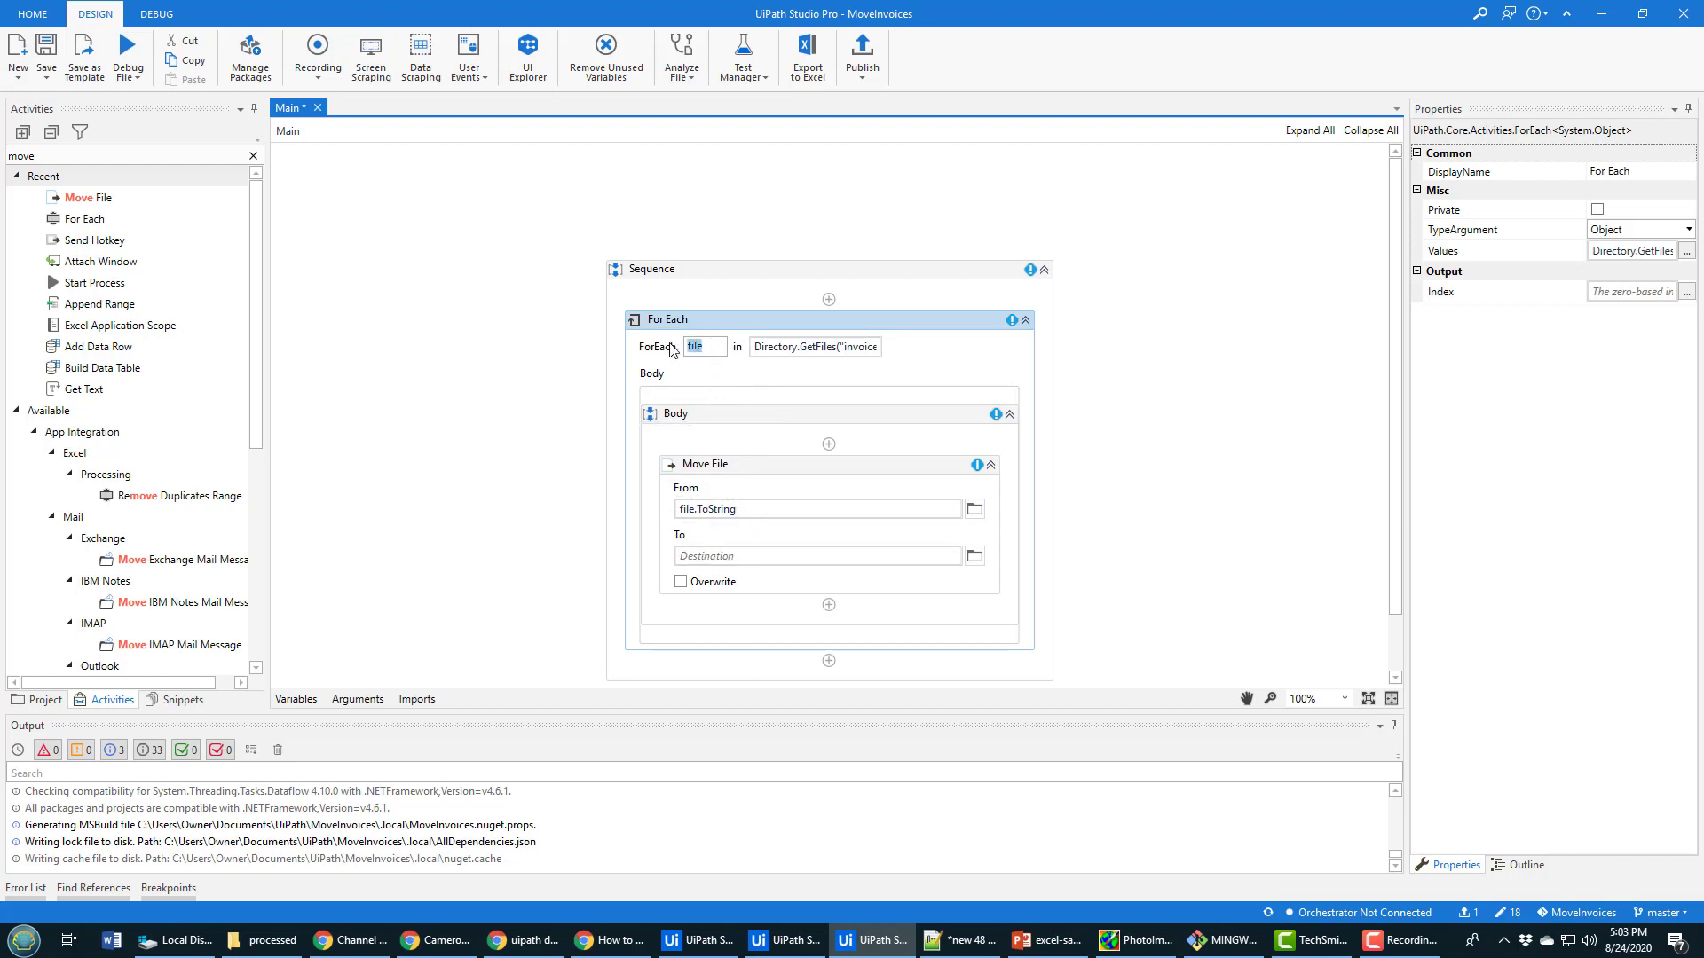
{"action": "left_click", "coordinate": [704, 347]}
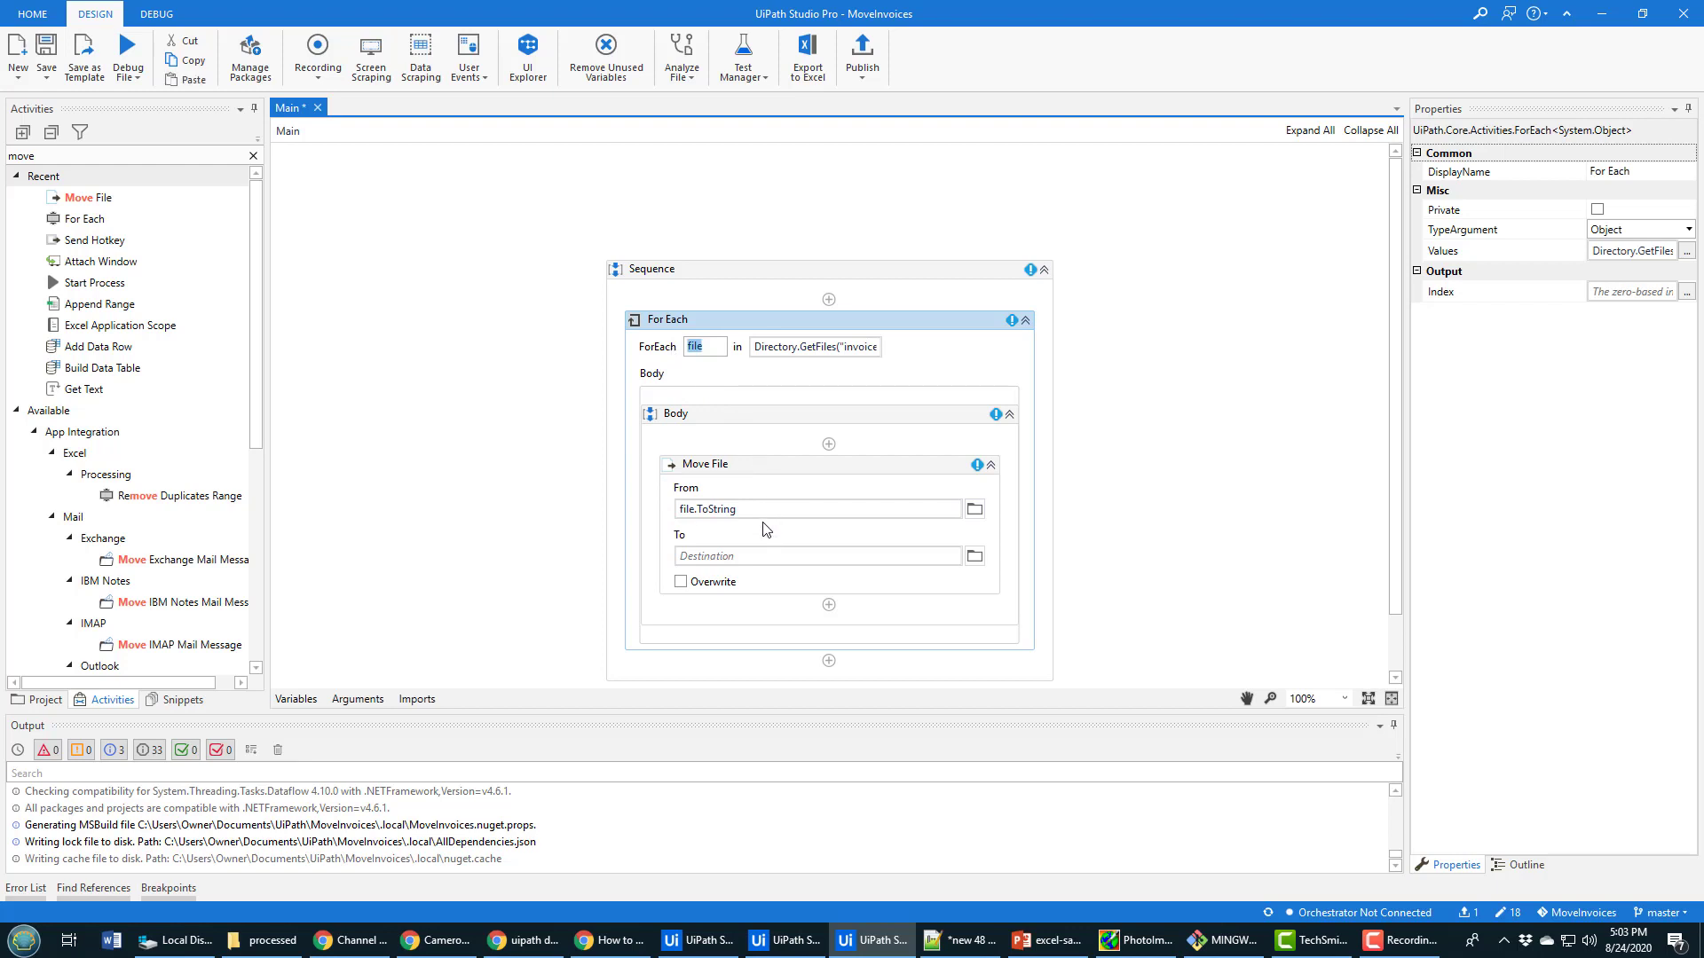
{"action": "left_click", "coordinate": [814, 556]}
{"action": "type", "text": "\"processed\""}
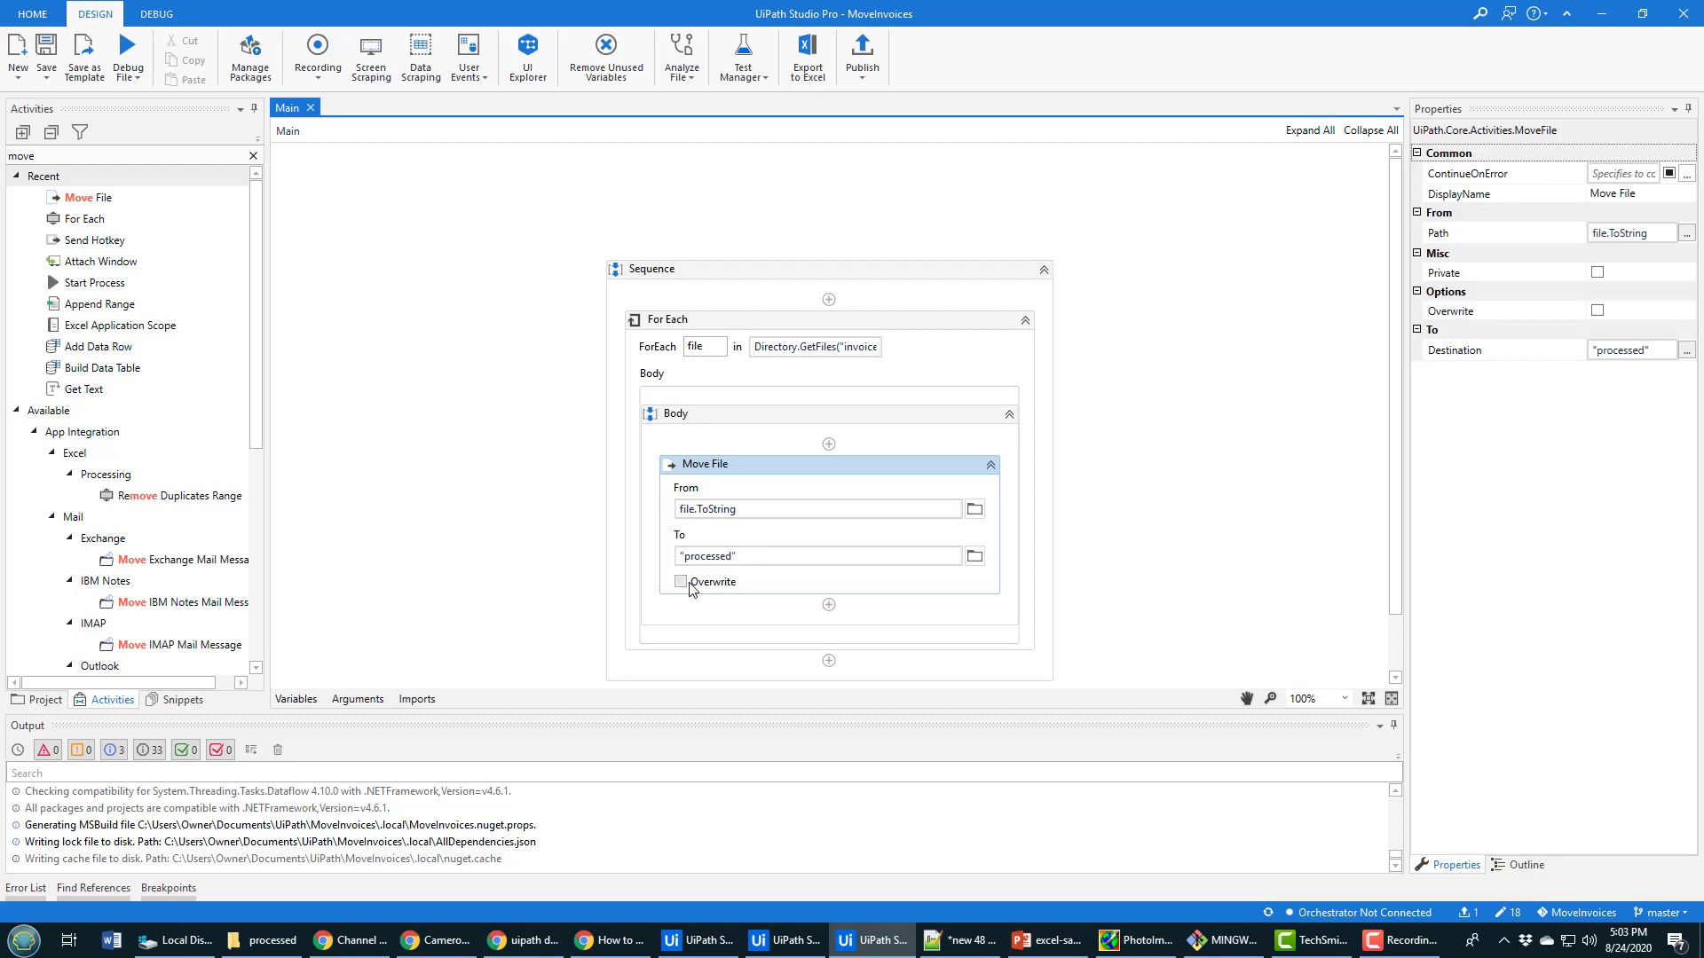
{"action": "mouse_move", "coordinate": [682, 583]}
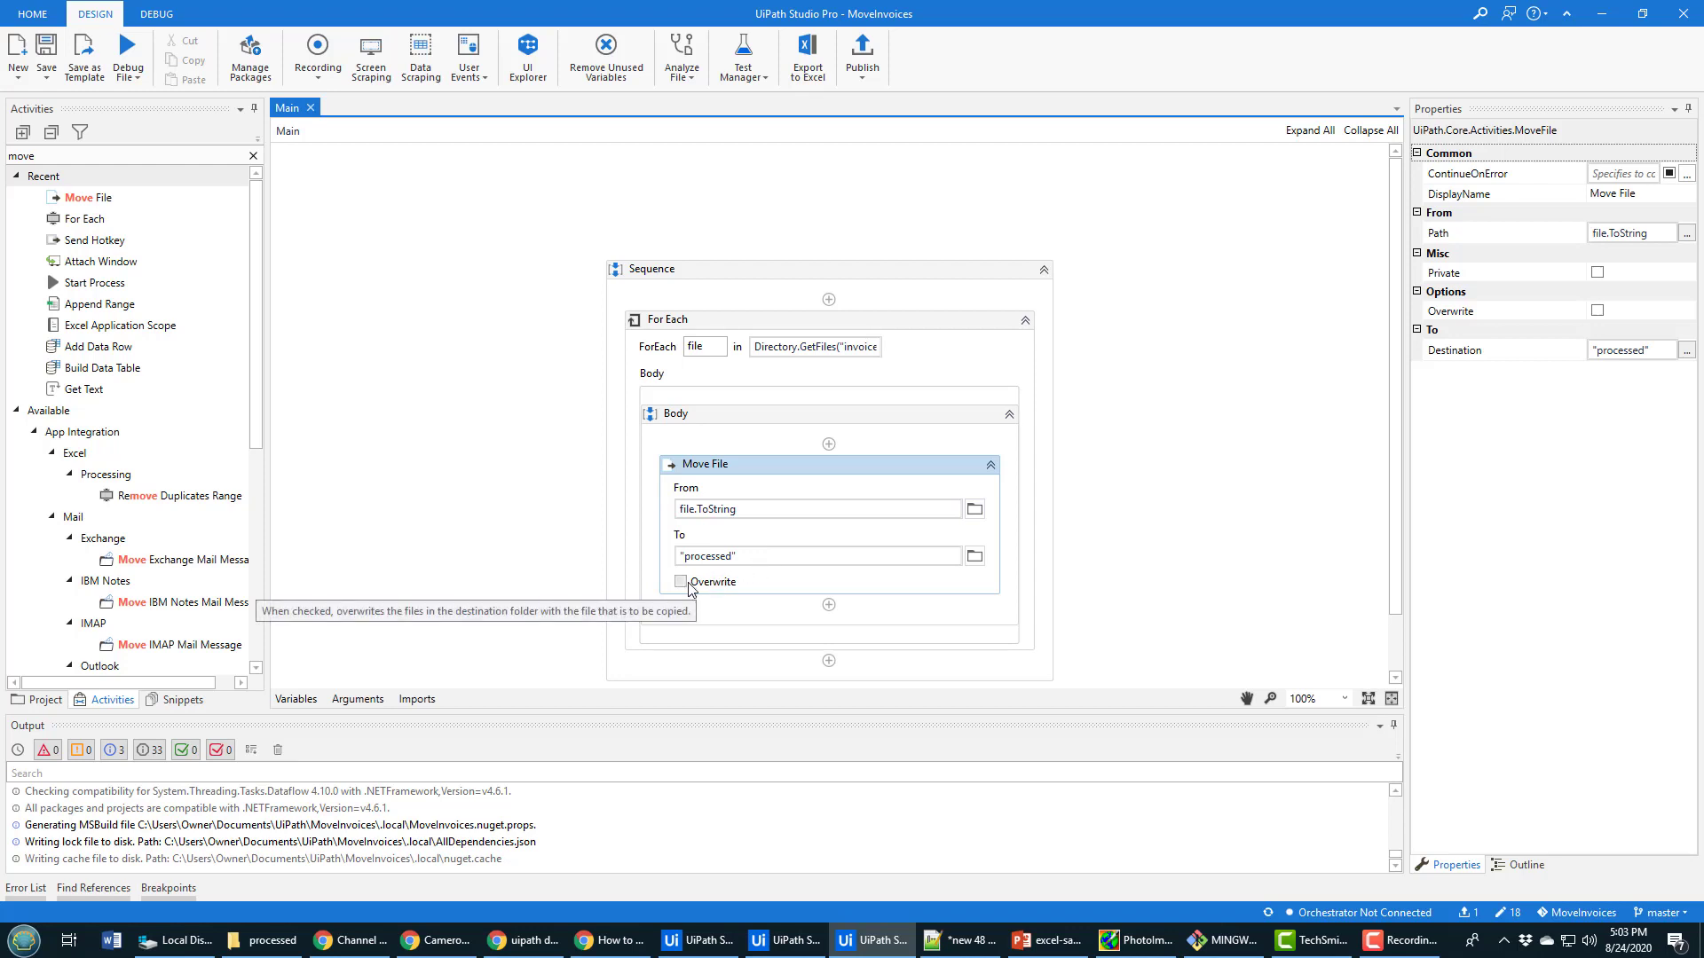
{"action": "mouse_move", "coordinate": [1133, 599]}
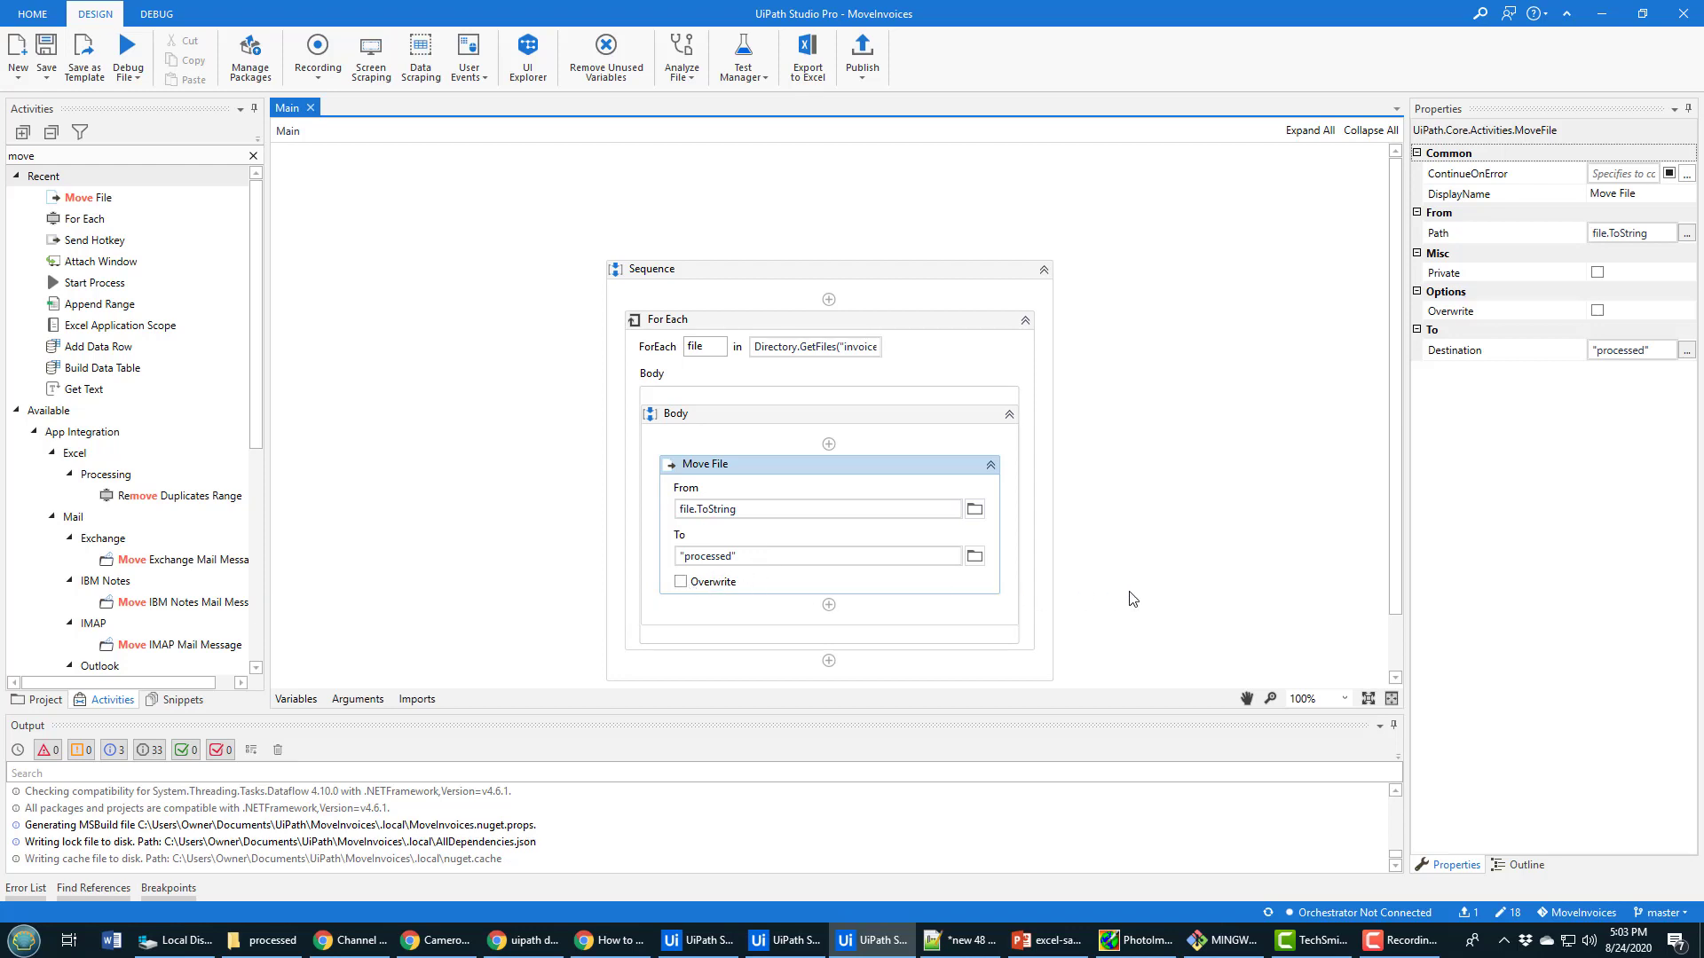
{"action": "mouse_move", "coordinate": [1119, 630]}
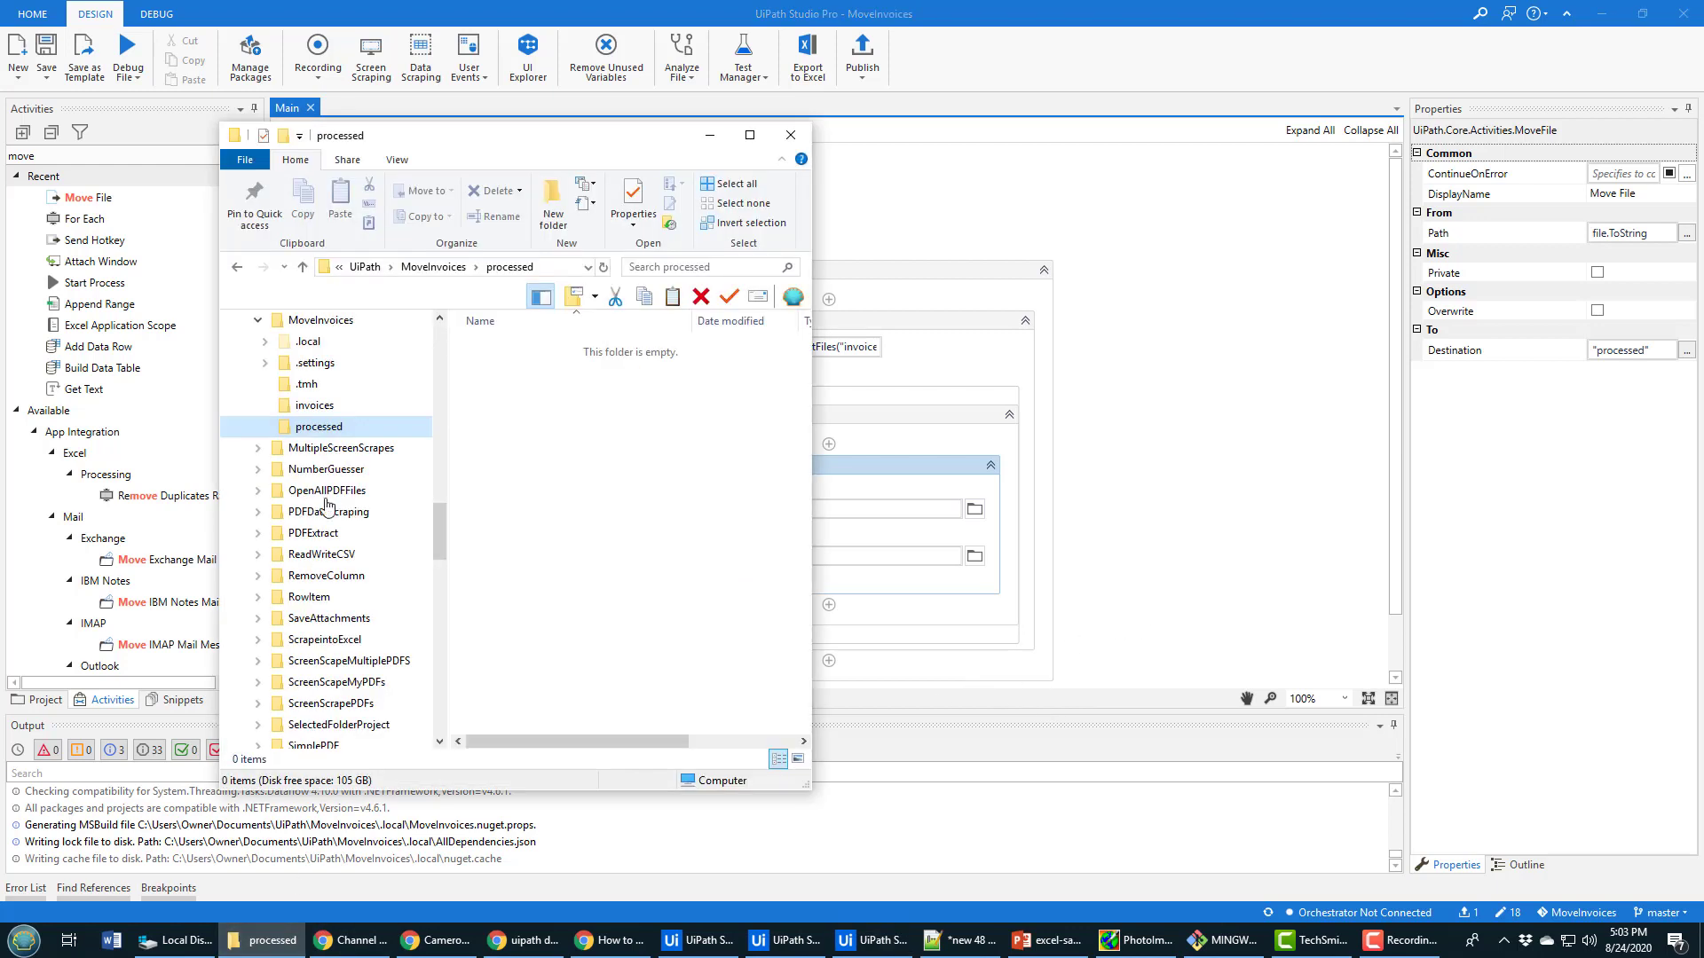
{"action": "left_click", "coordinate": [320, 320]}
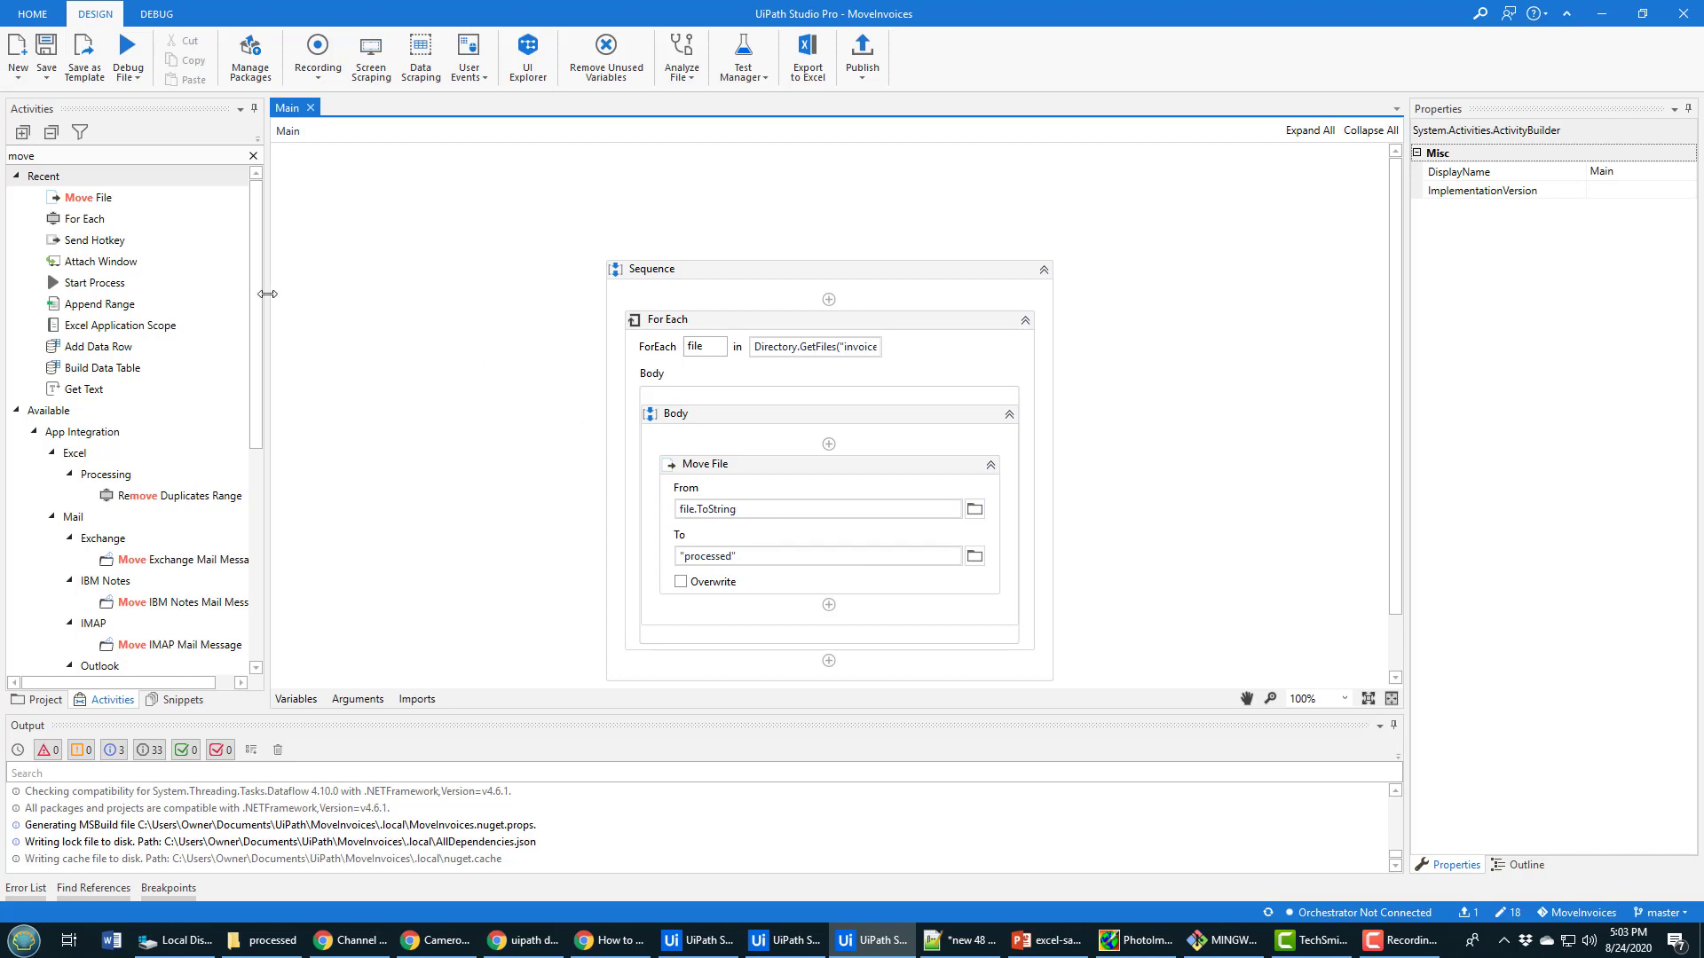
{"action": "mouse_move", "coordinate": [750, 432]}
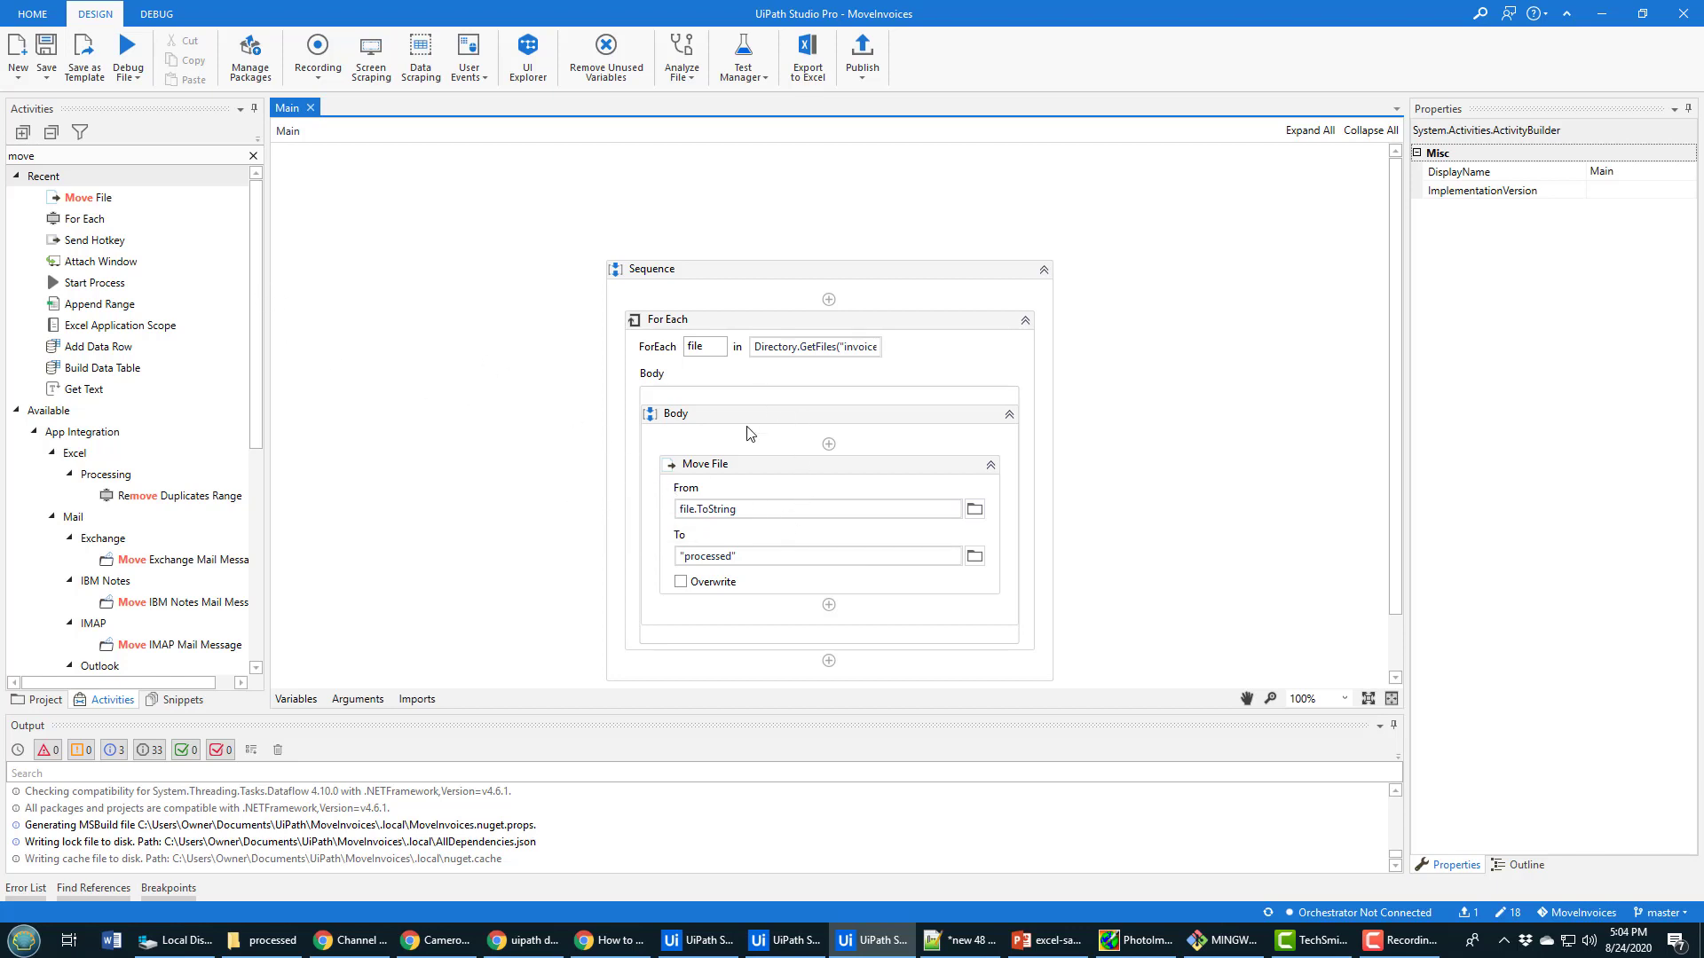
Step: Run the project and confirm all three PDFs moved from invoices to processed
{"action": "left_click", "coordinate": [128, 56]}
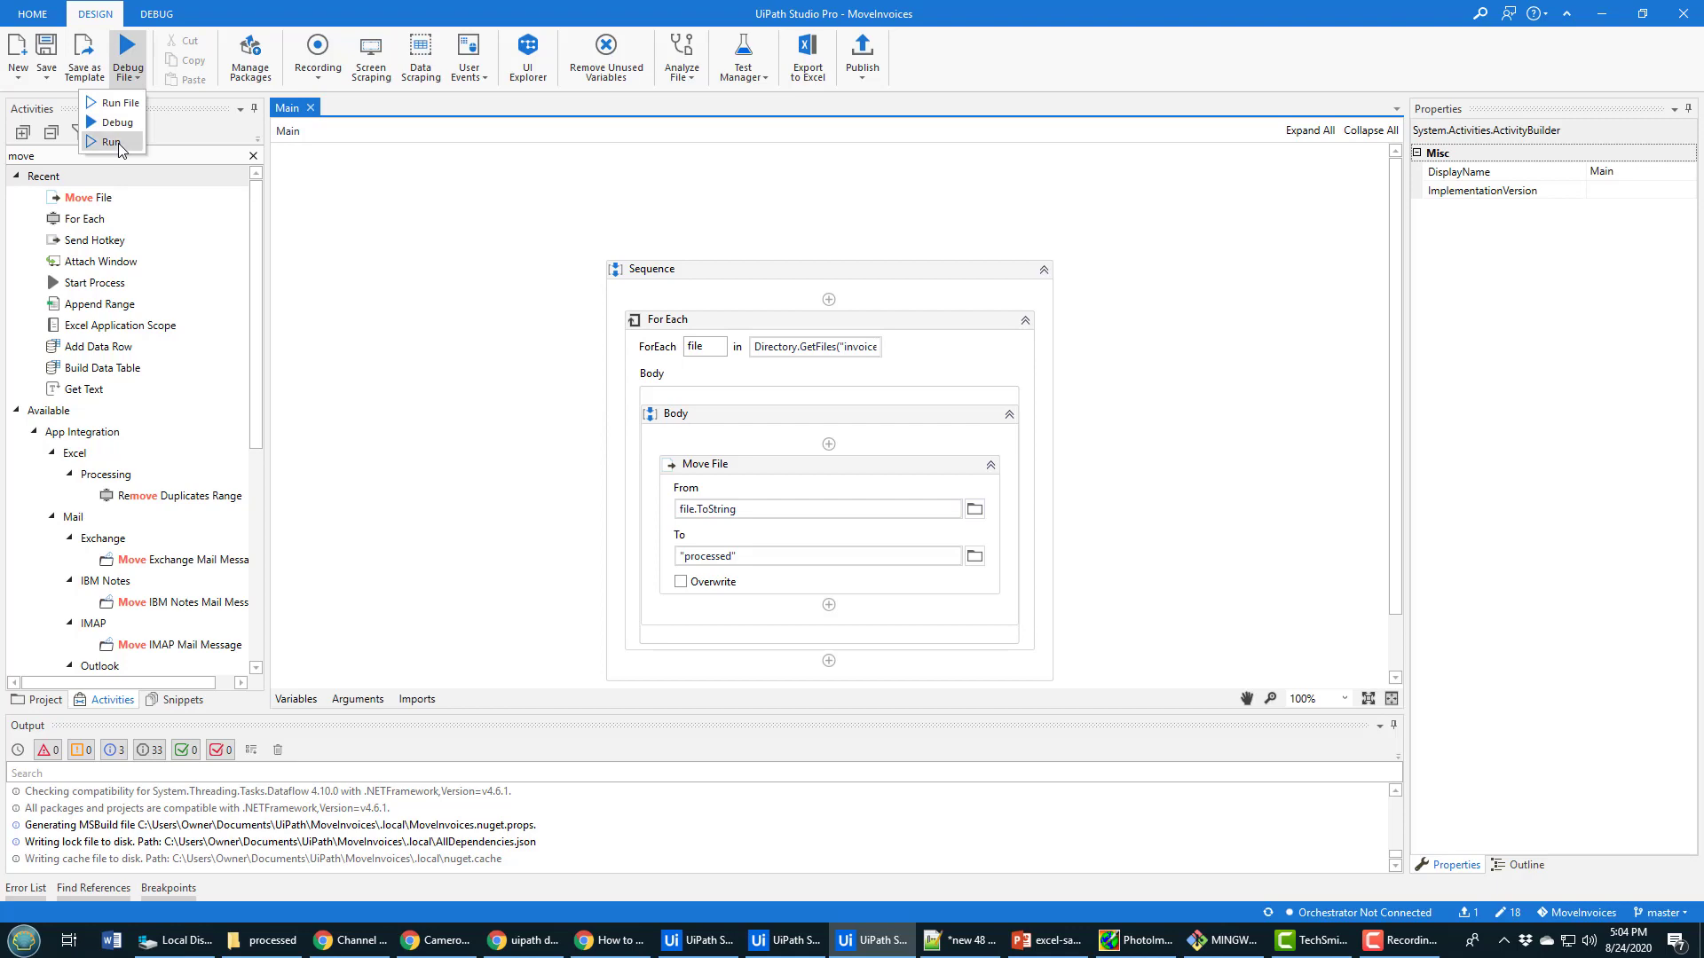
{"action": "left_click", "coordinate": [110, 141]}
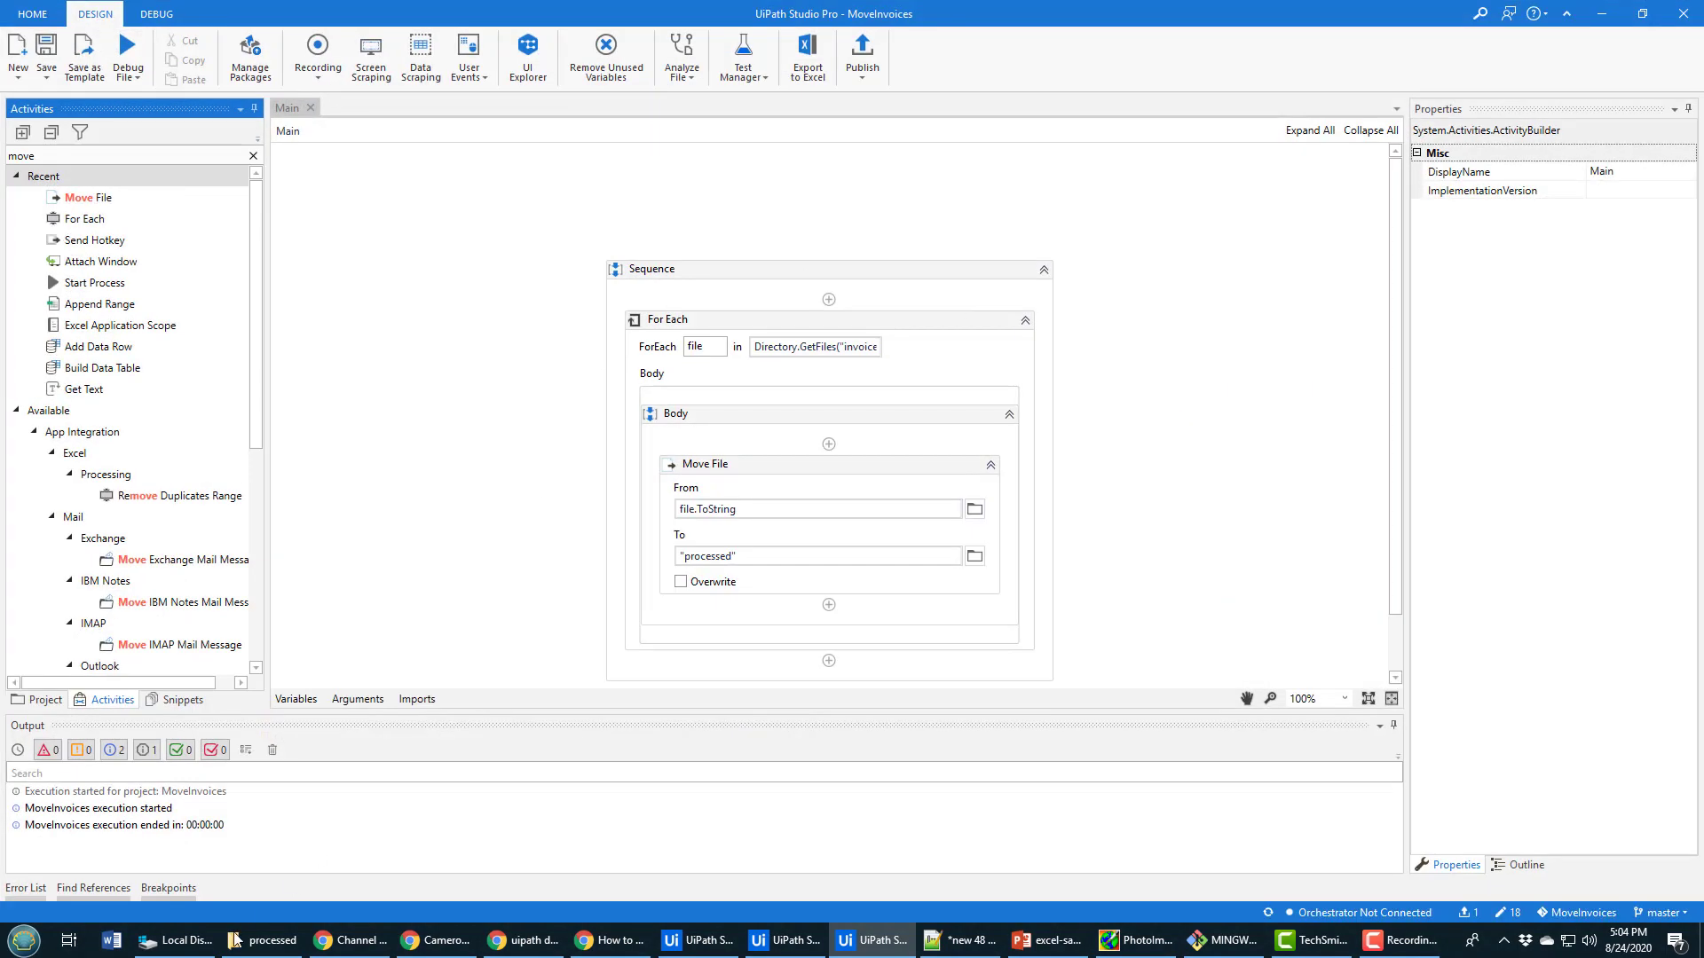
{"action": "left_click", "coordinate": [261, 939]}
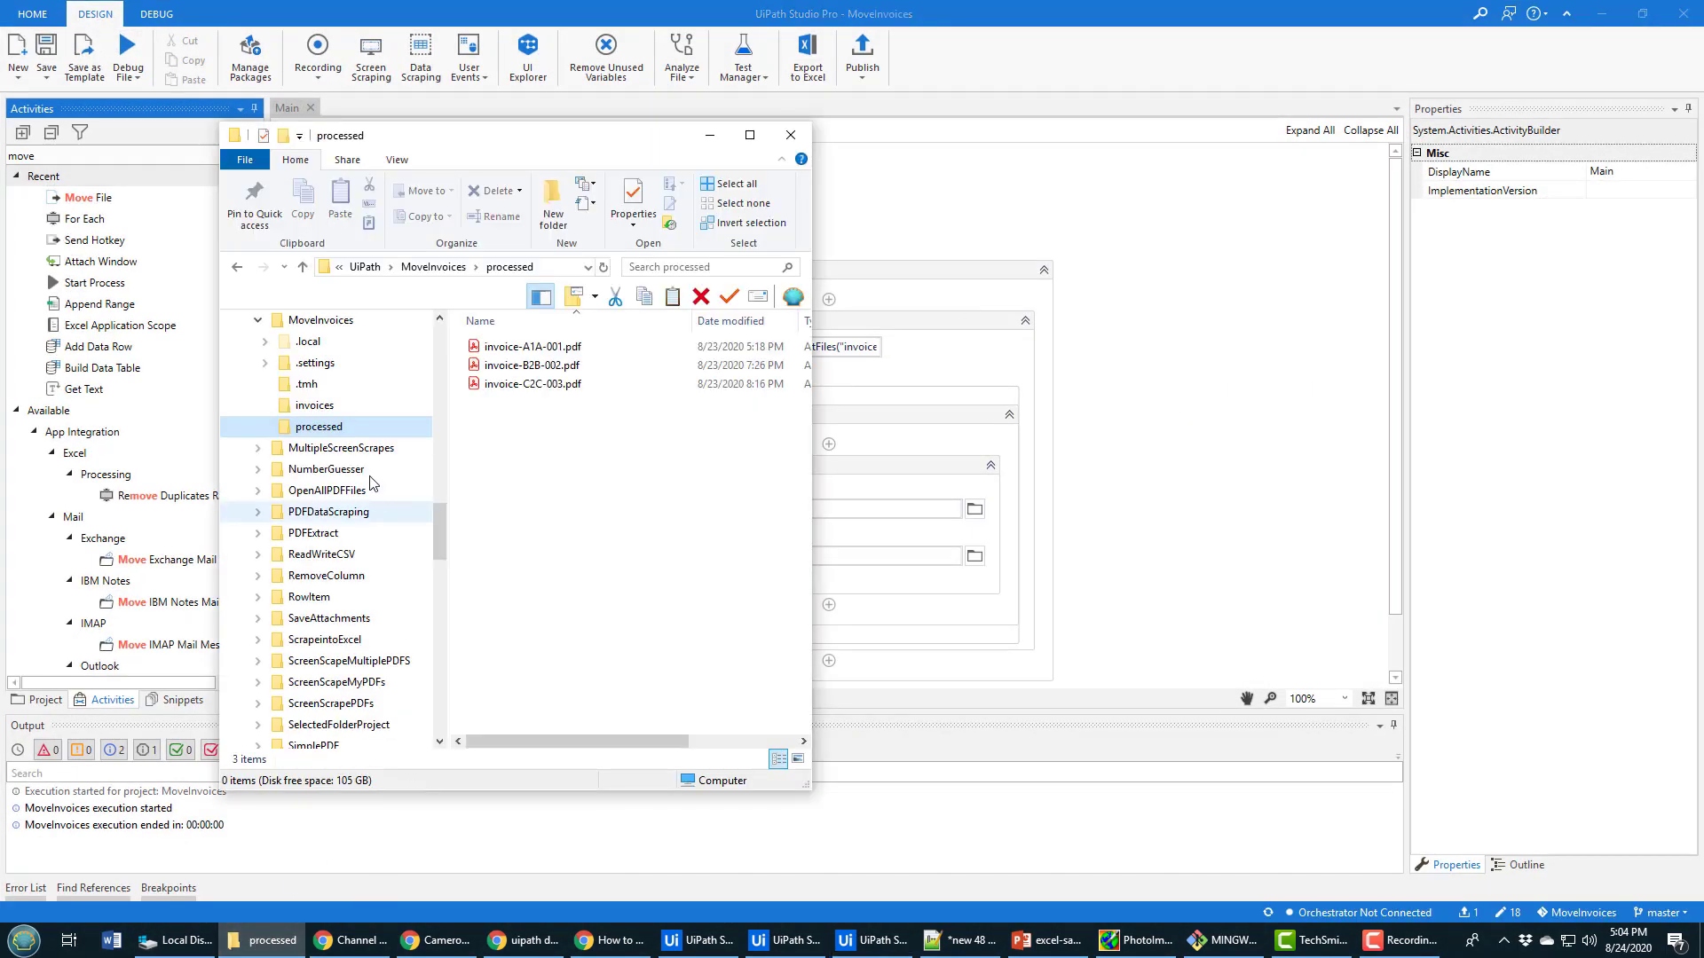
{"action": "left_click", "coordinate": [314, 405]}
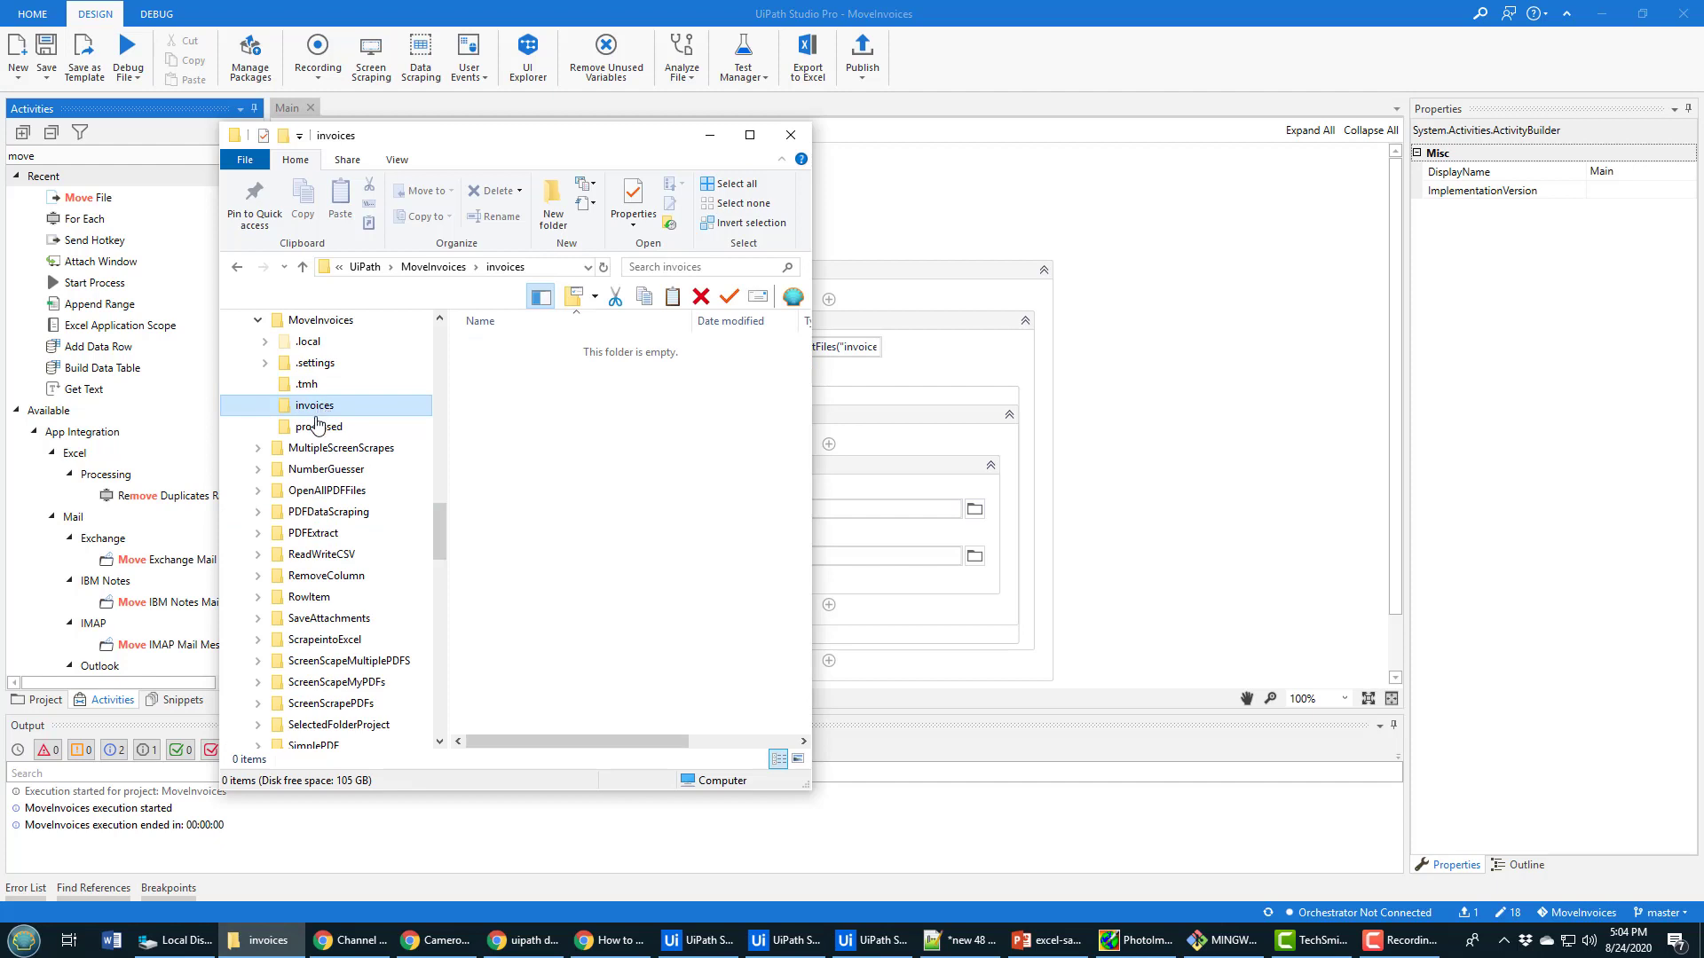
{"action": "left_click", "coordinate": [320, 426]}
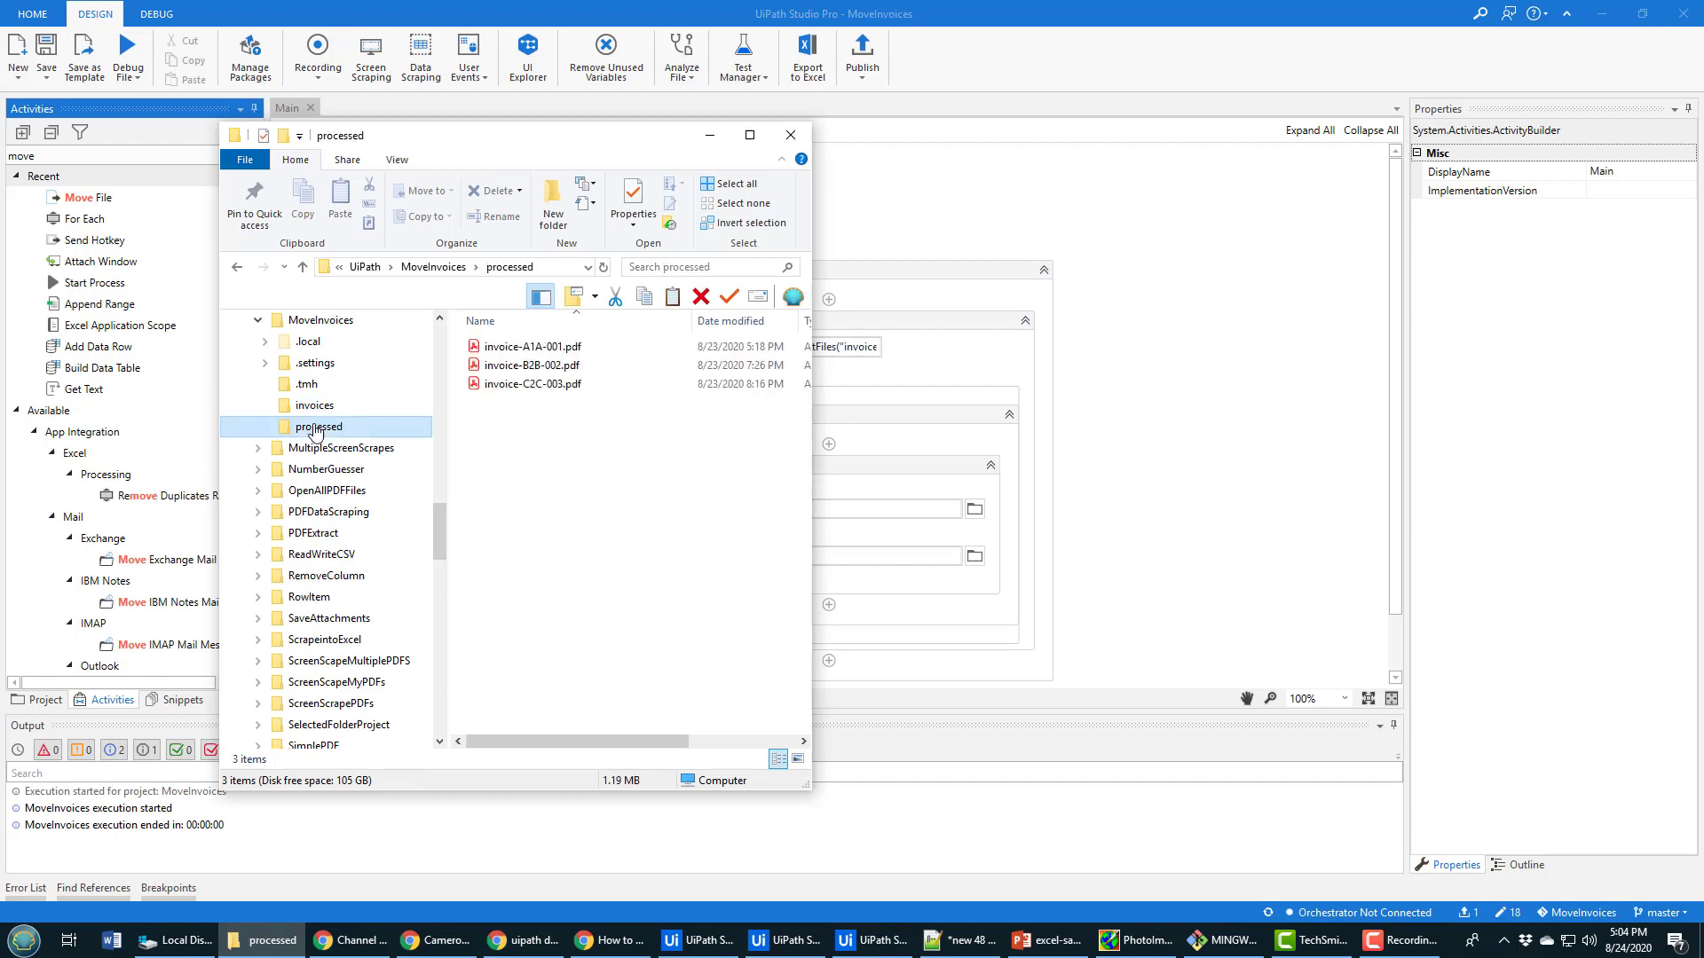